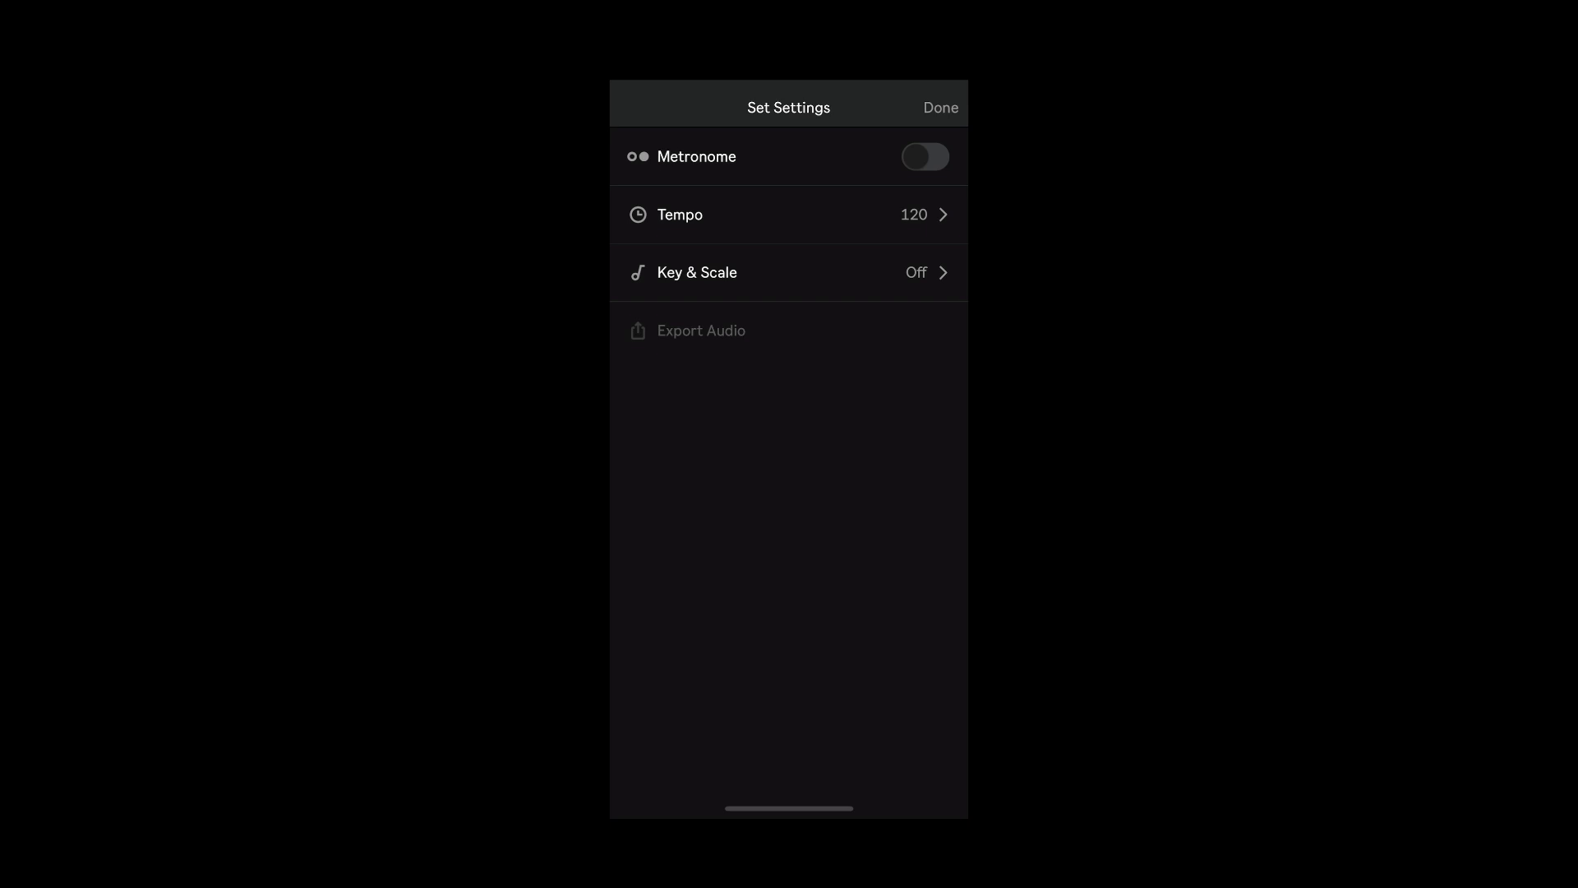
- Raise the set tempo to 140 BPM in Set Settings and close them
click(788, 214)
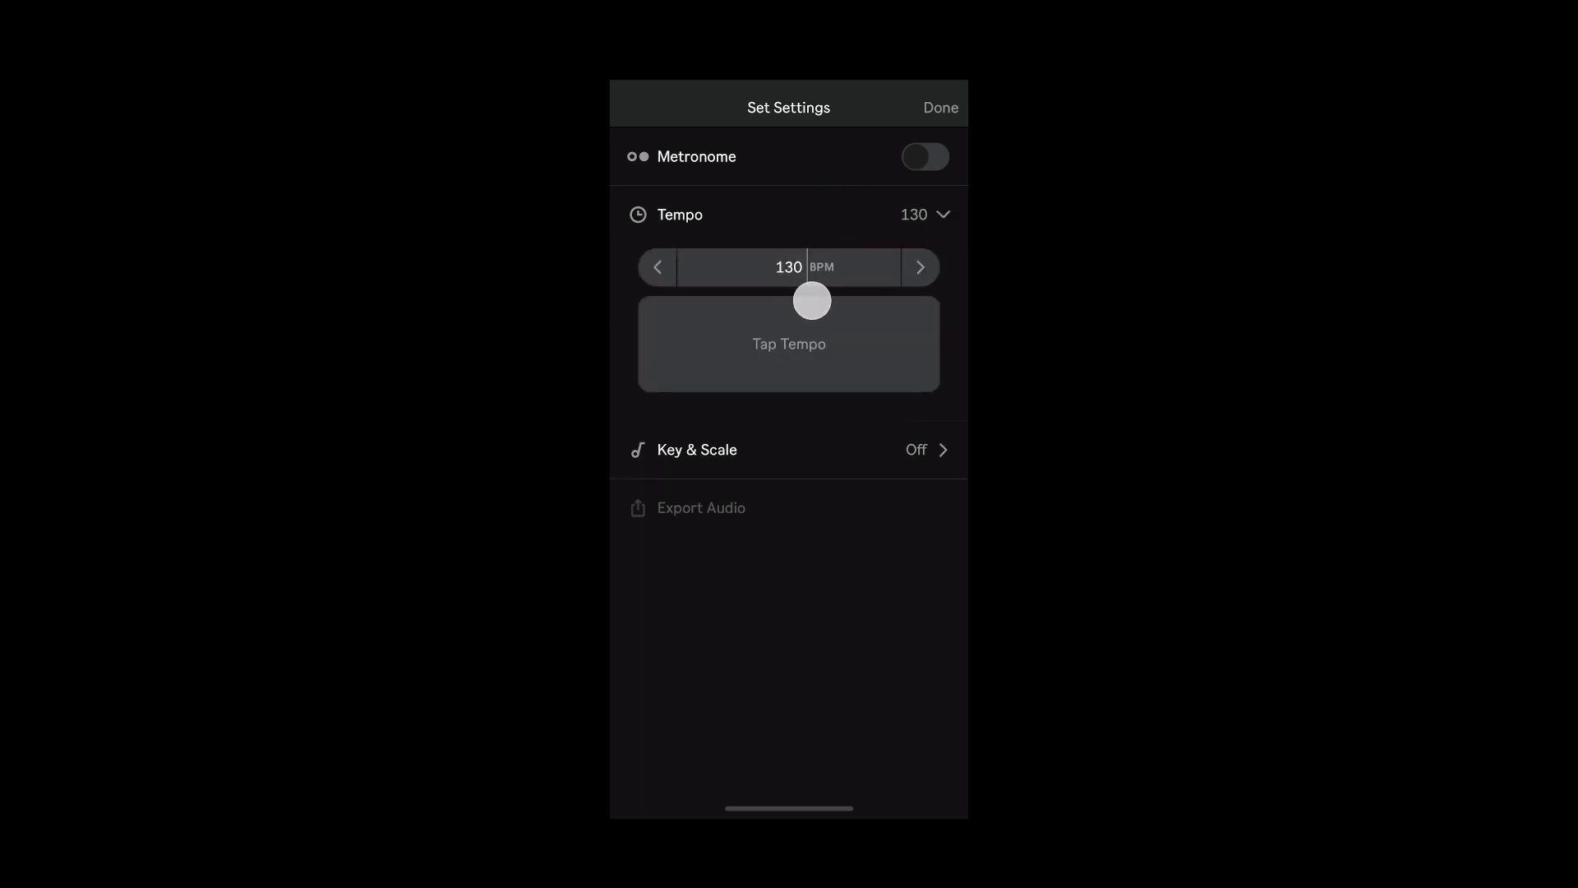
drag(811, 299, 830, 311)
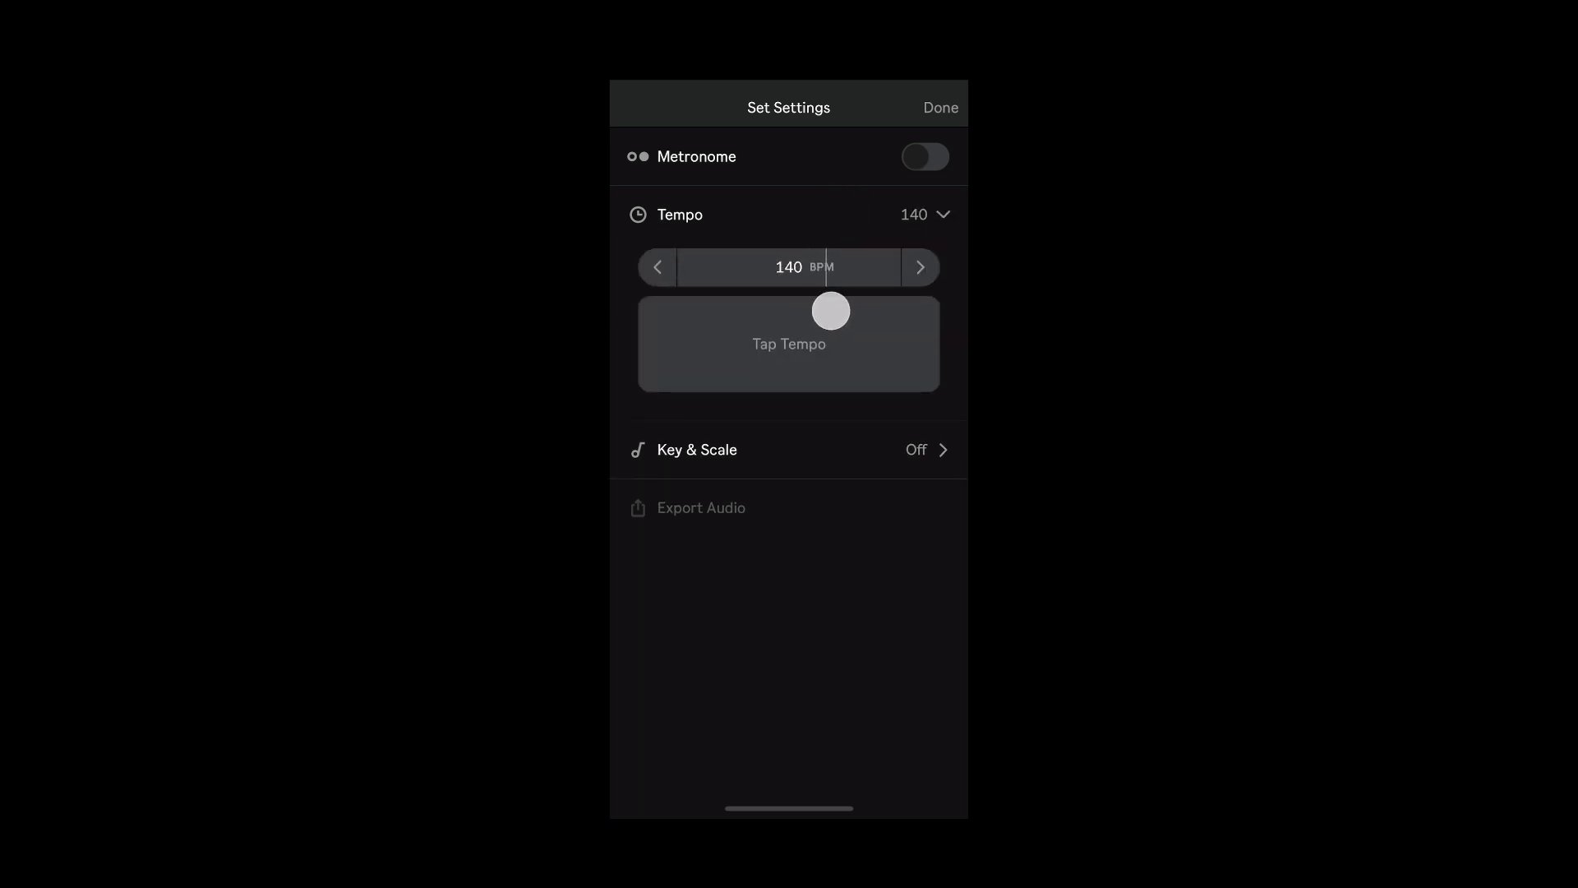
click(923, 156)
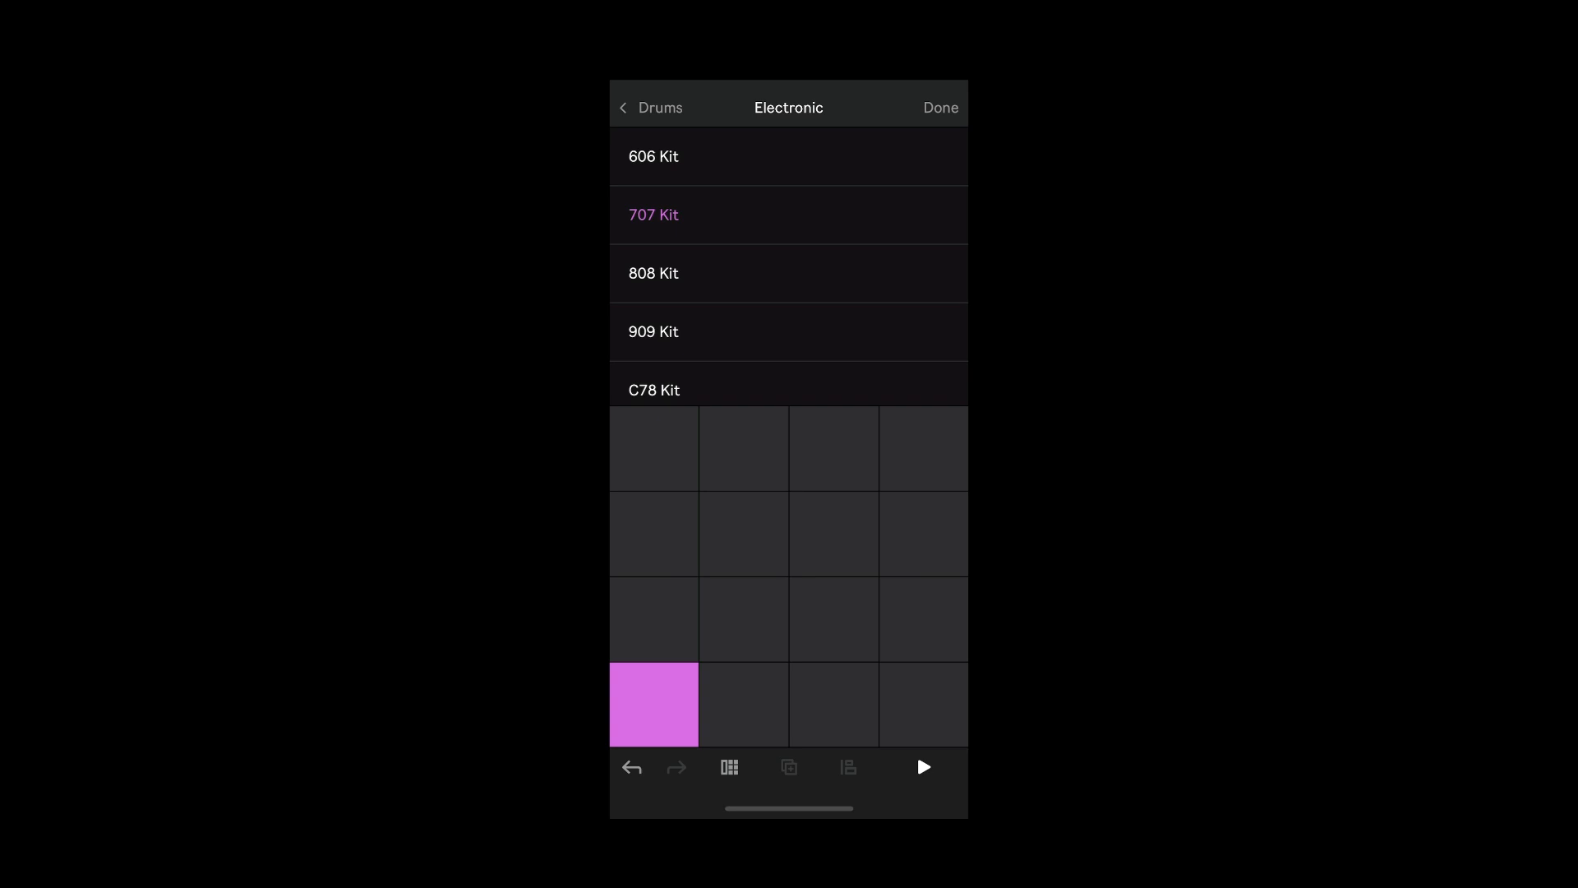
- Load the 808 Kit, record a two-bar beat, boost the last note's velocity, then play
click(654, 273)
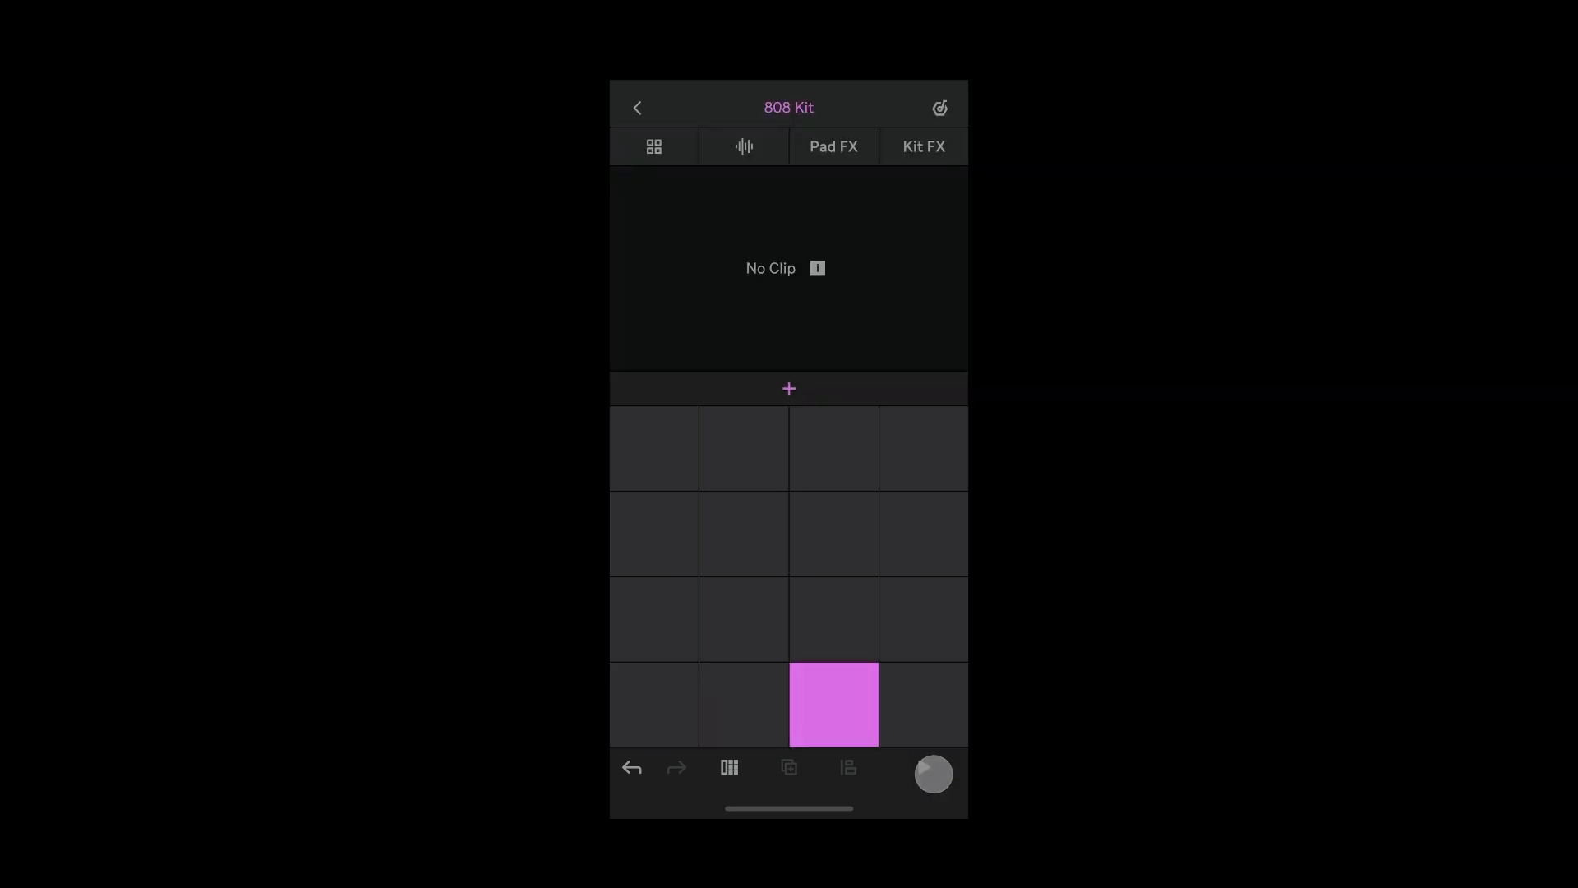
click(654, 704)
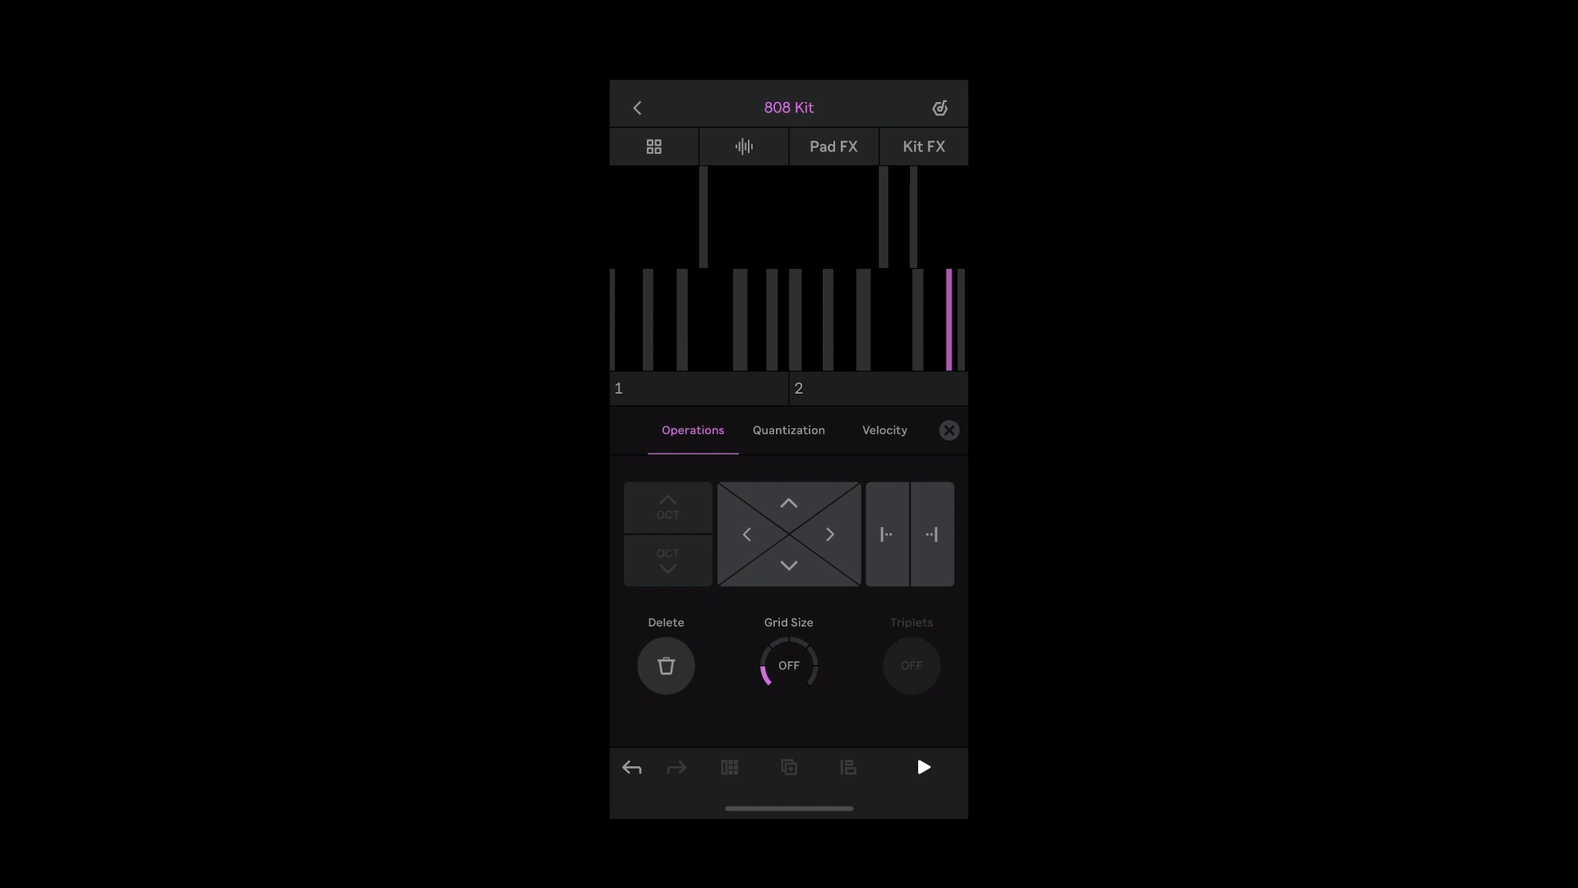
click(883, 430)
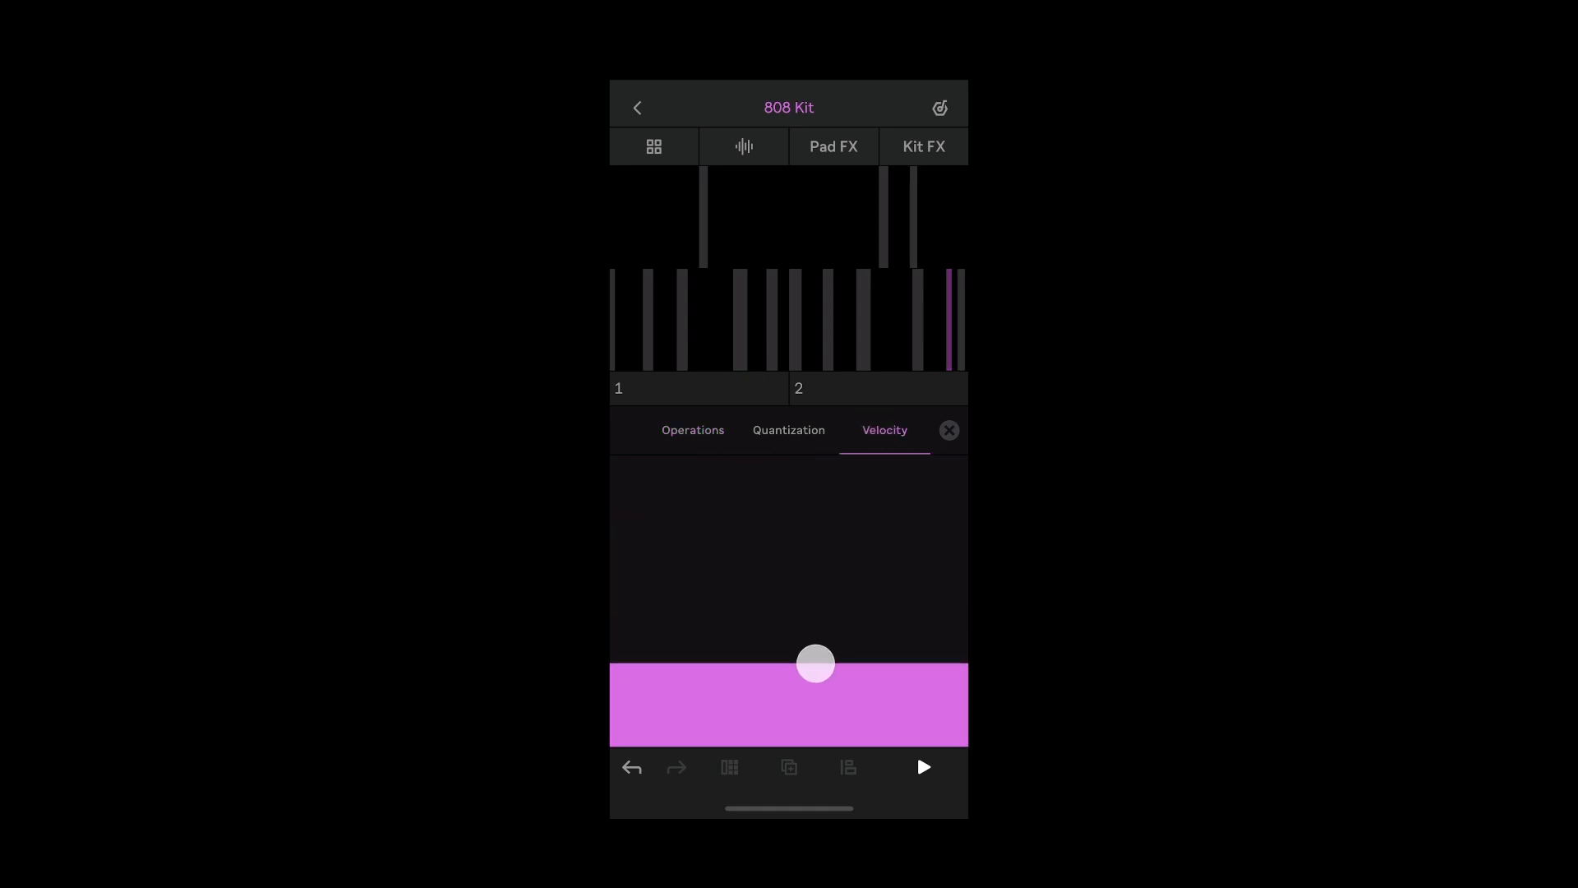
drag(815, 664, 789, 532)
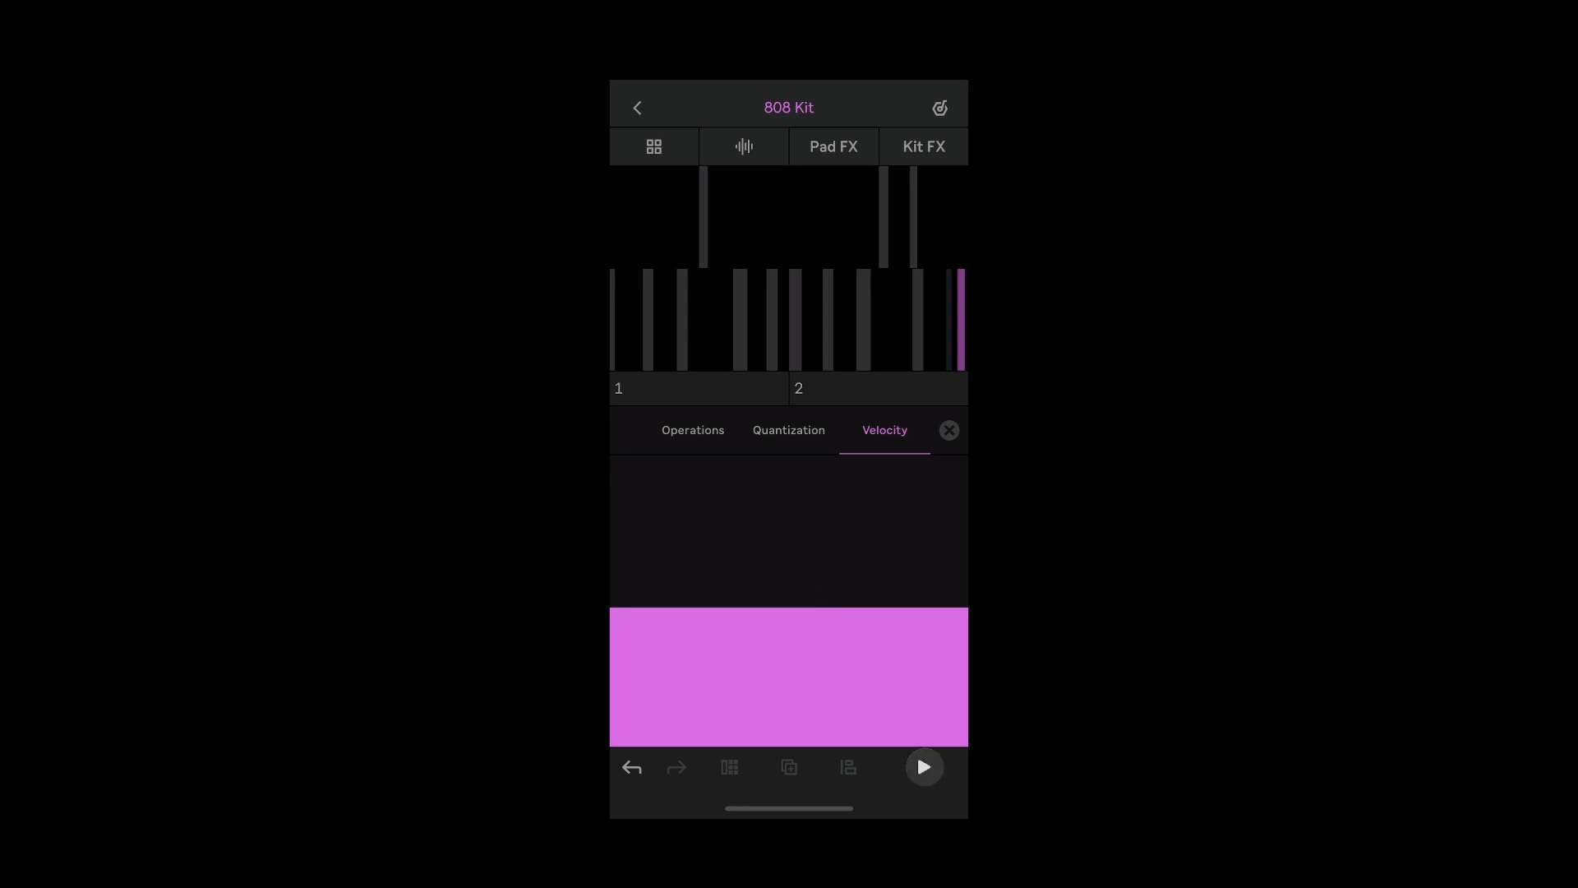
click(921, 766)
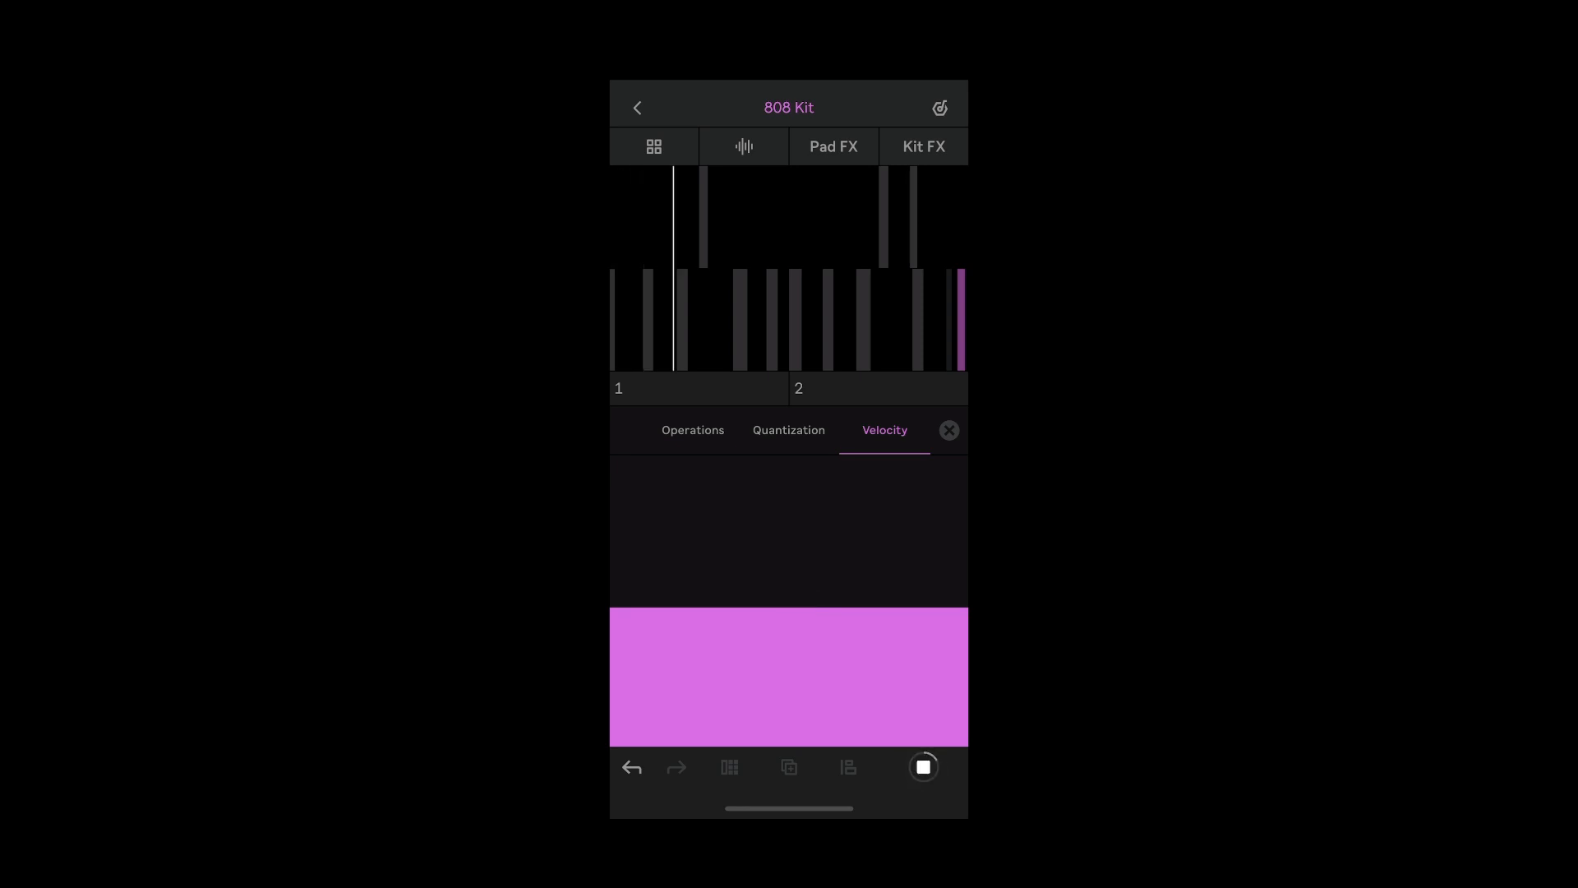
click(921, 767)
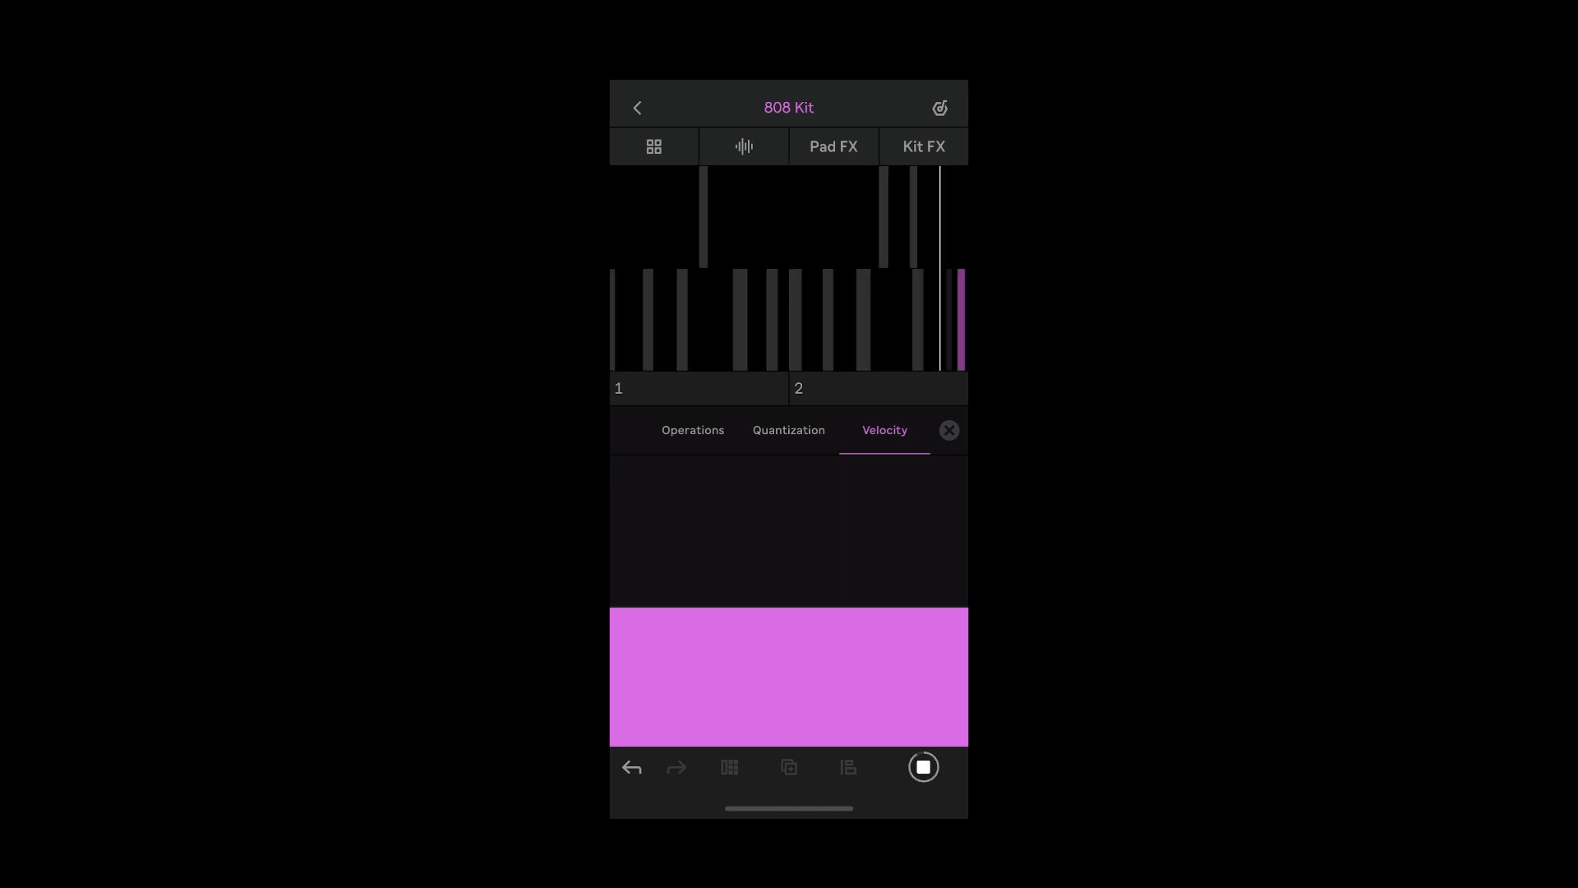
- Turn the metronome on, set note repeat to 1/16, and record a held pad
click(938, 108)
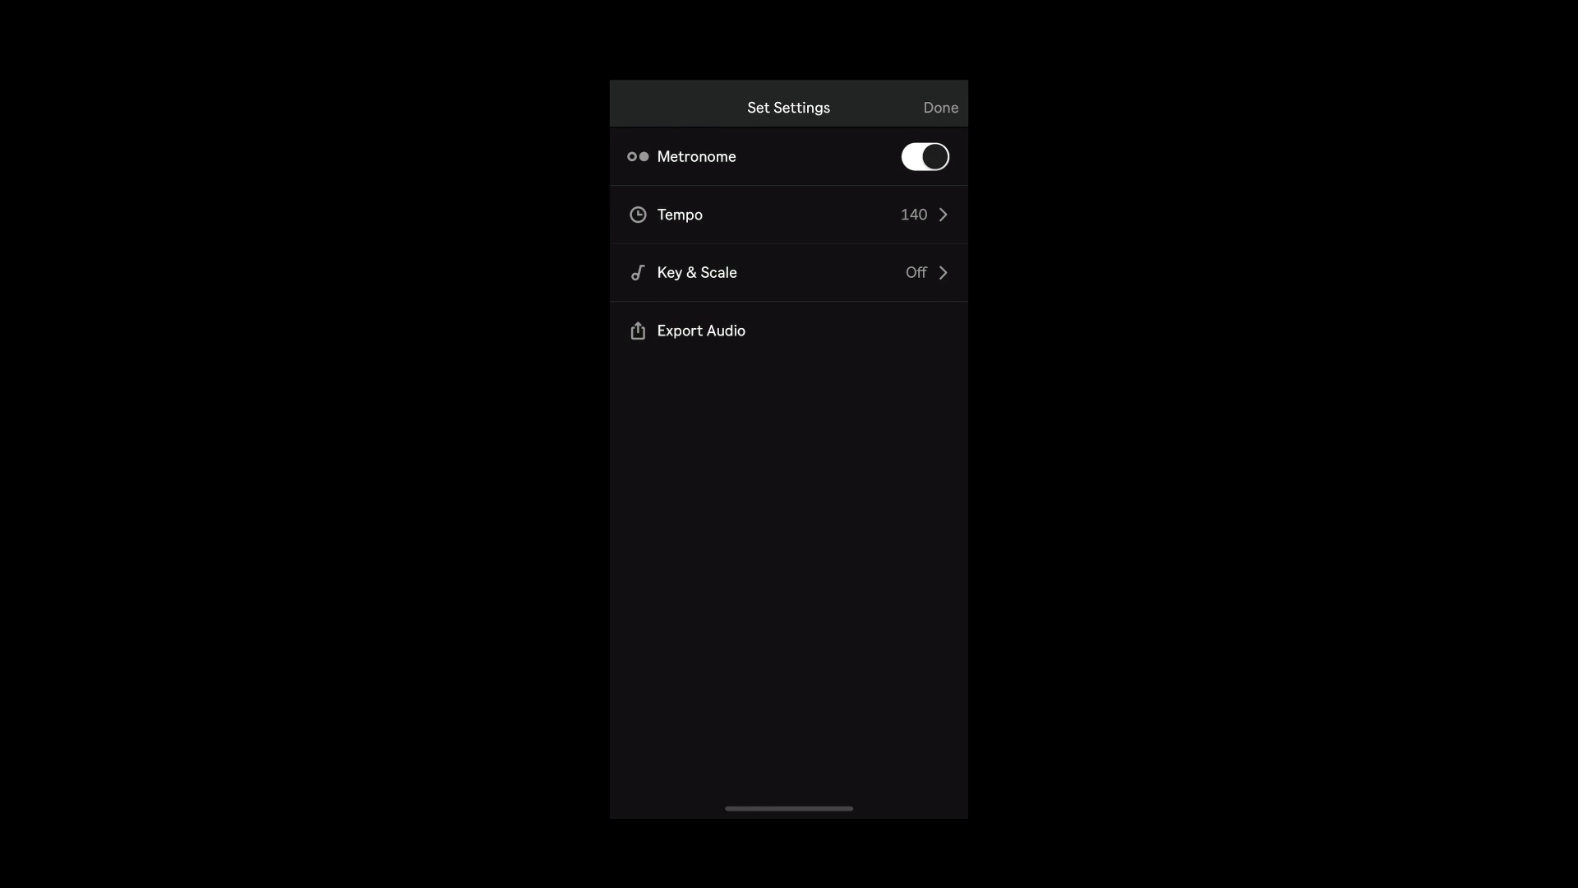
click(939, 107)
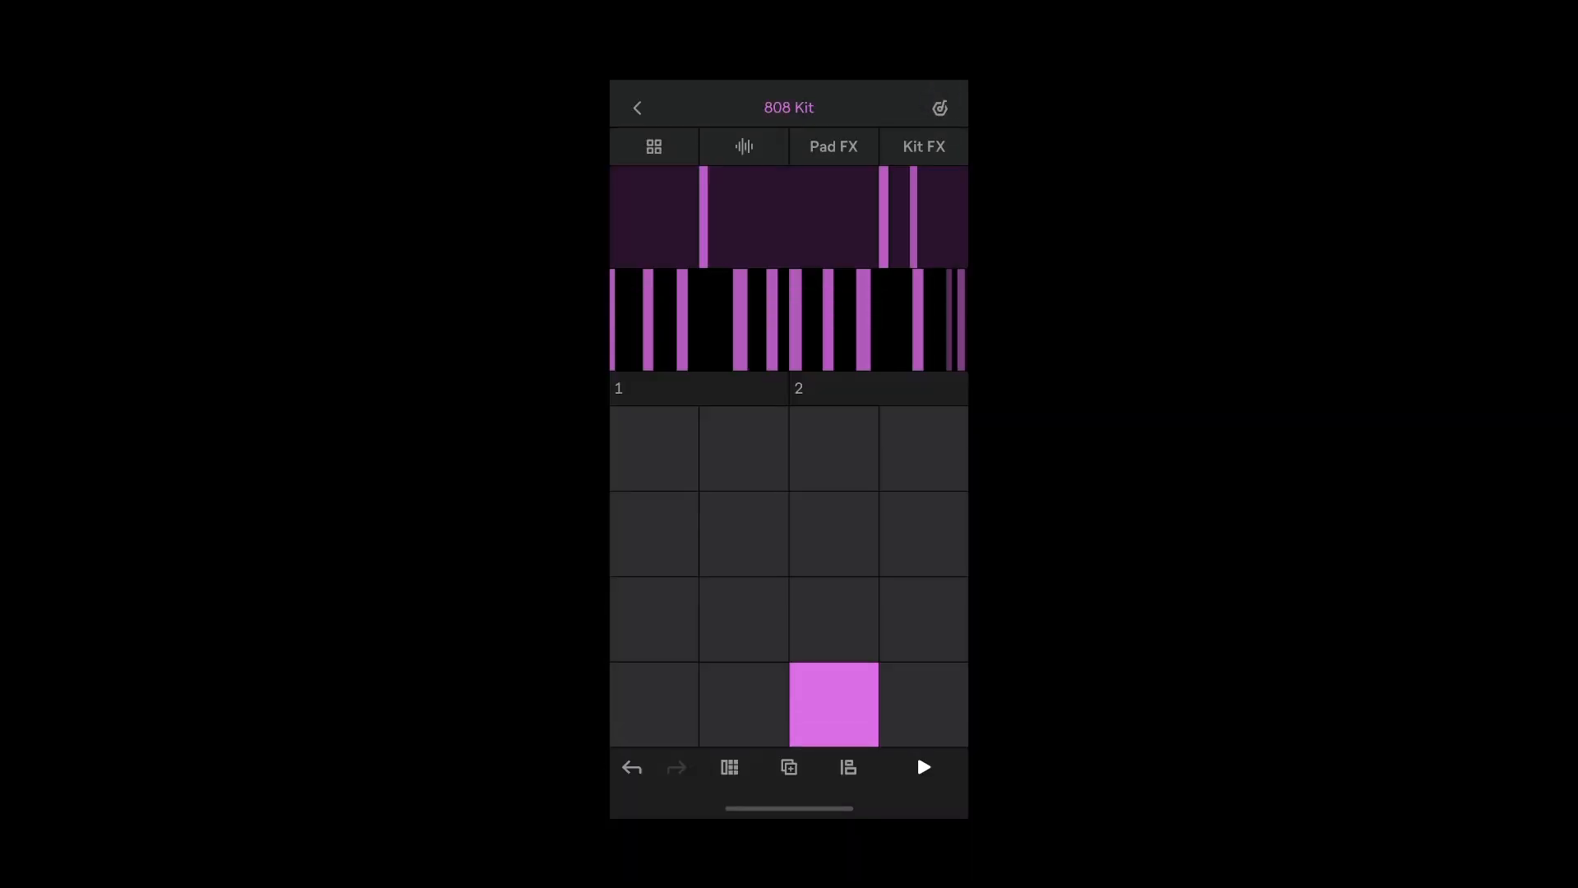
click(728, 767)
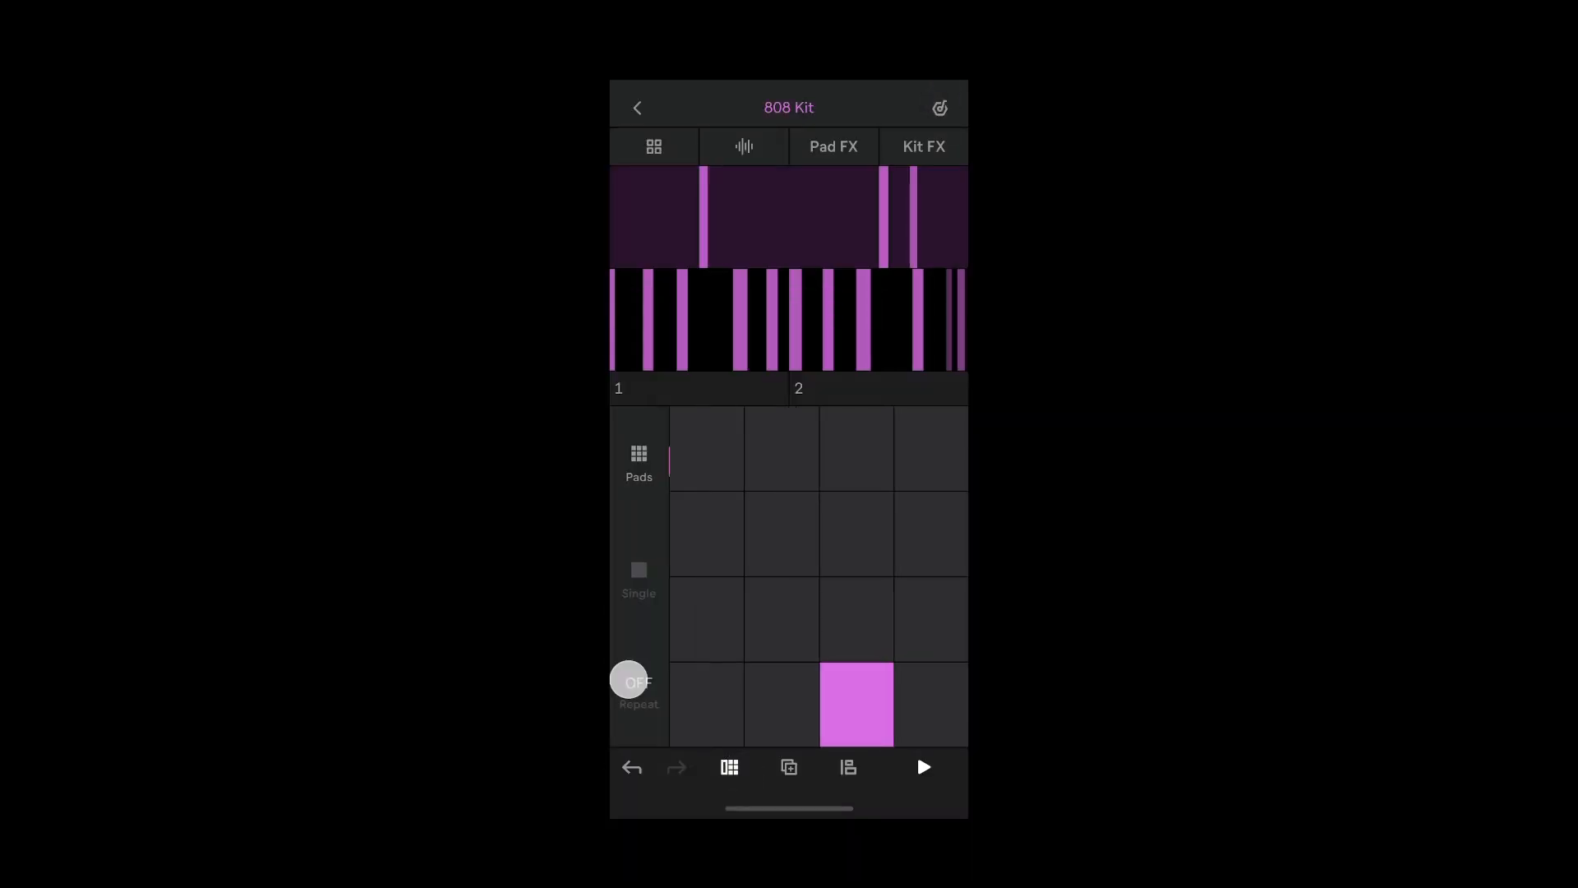
click(637, 690)
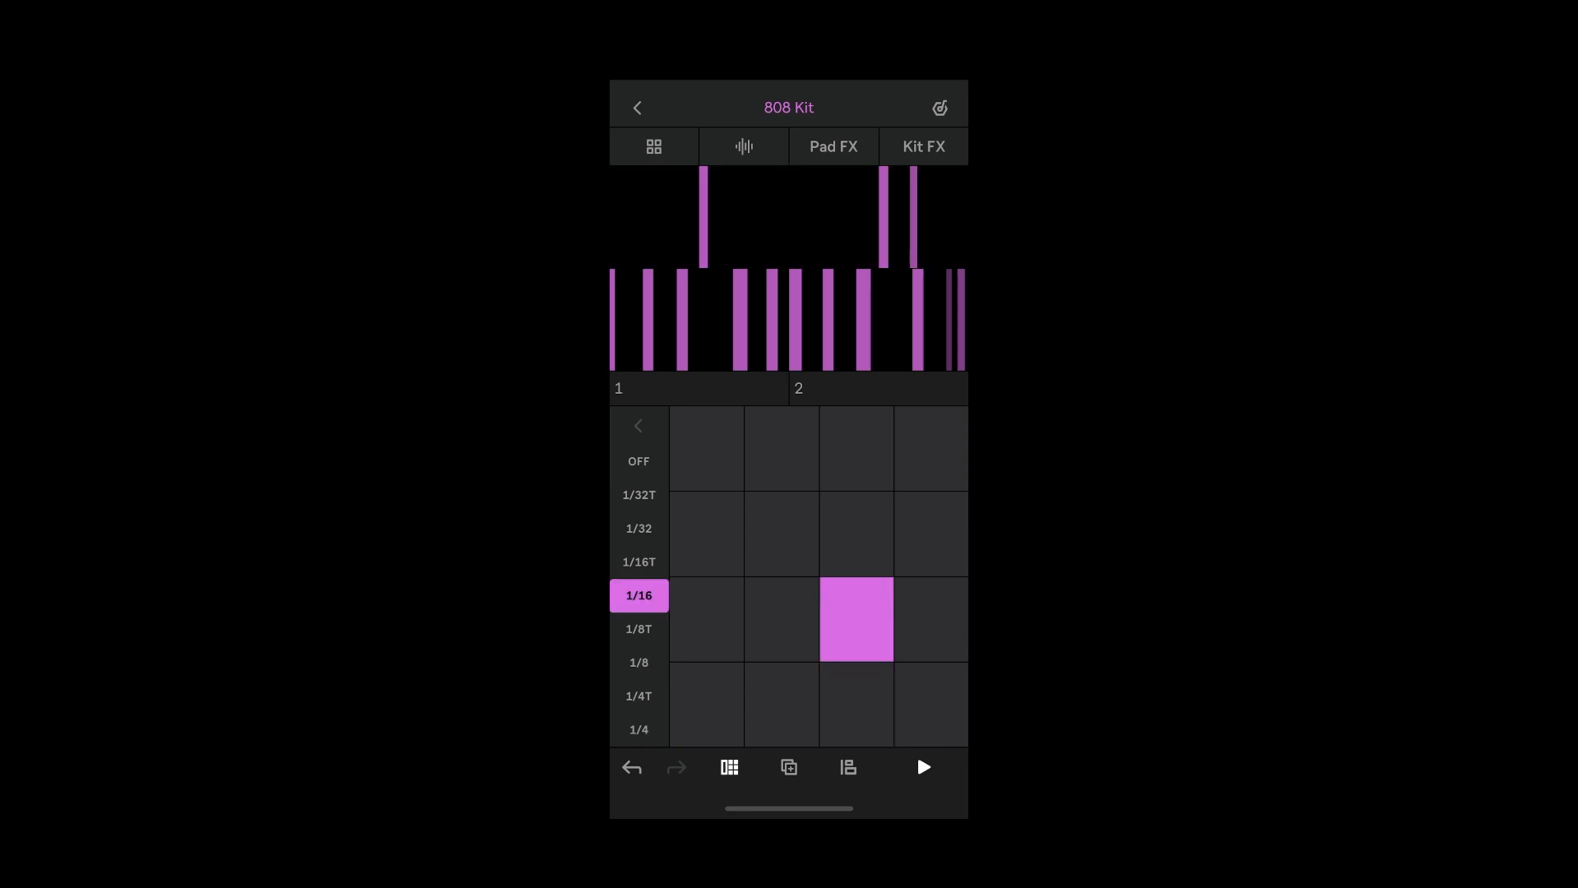
click(922, 767)
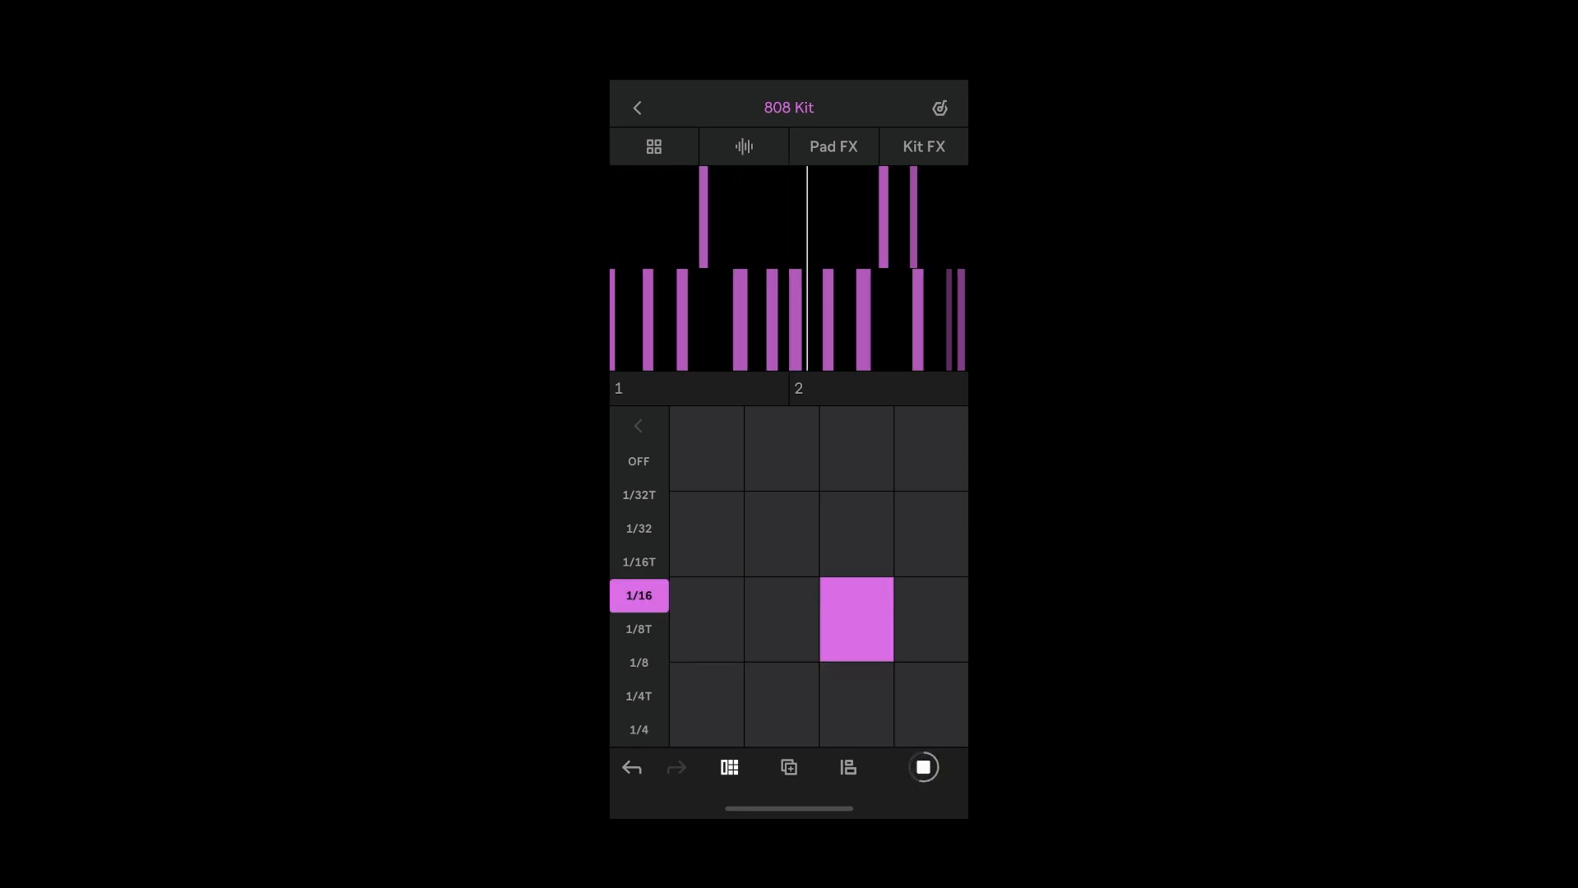
click(857, 619)
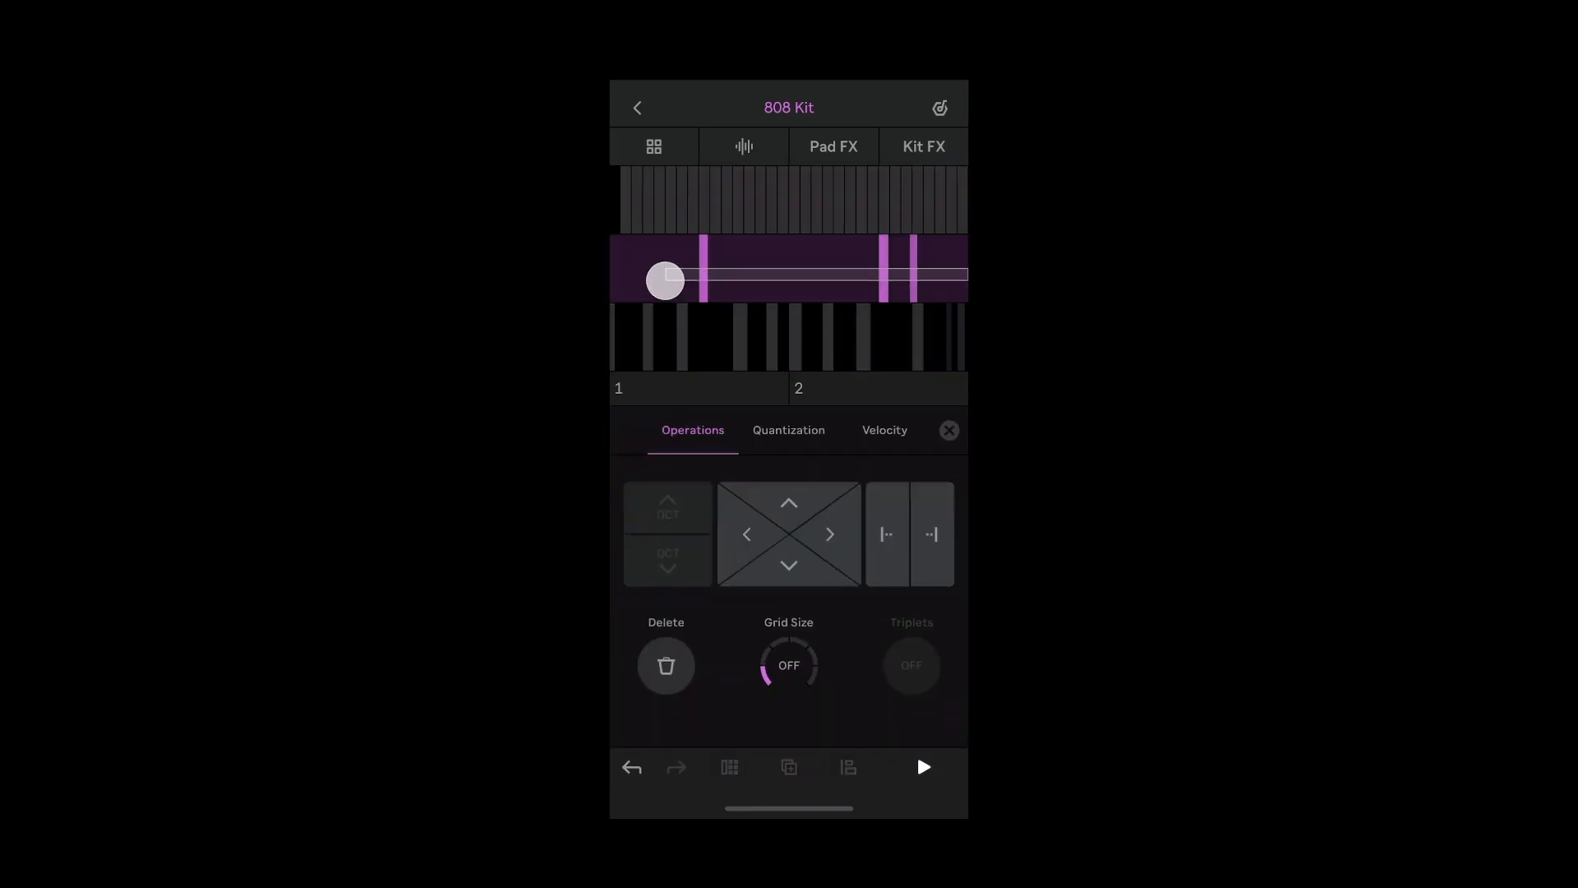
- Quantize the top-row notes to 1/16, then re-record the roll at 1/16T repeat
click(788, 430)
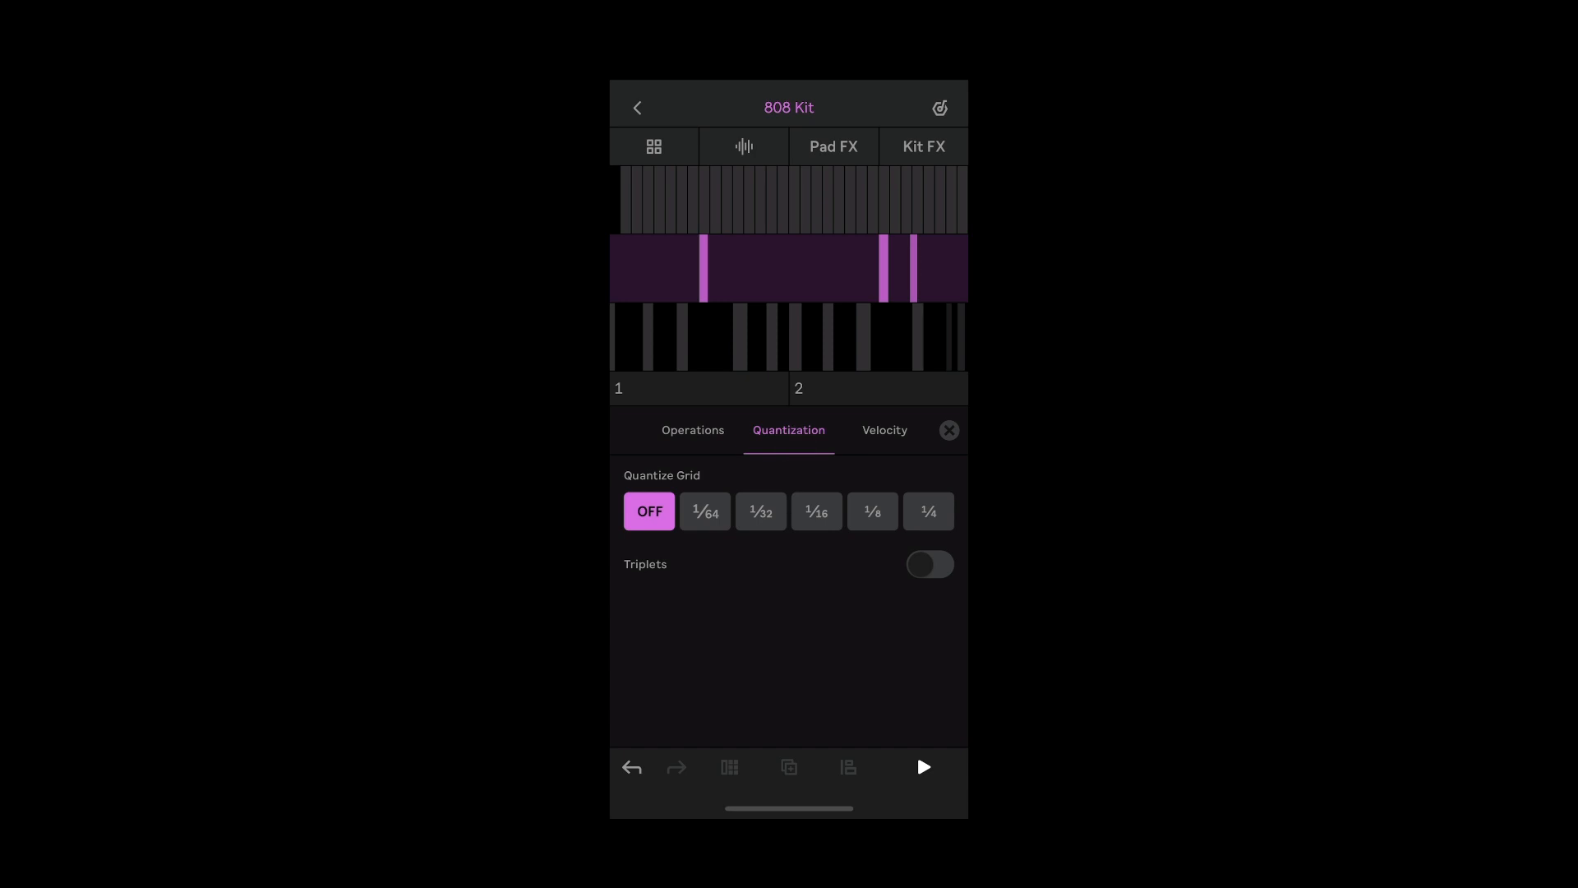
click(817, 512)
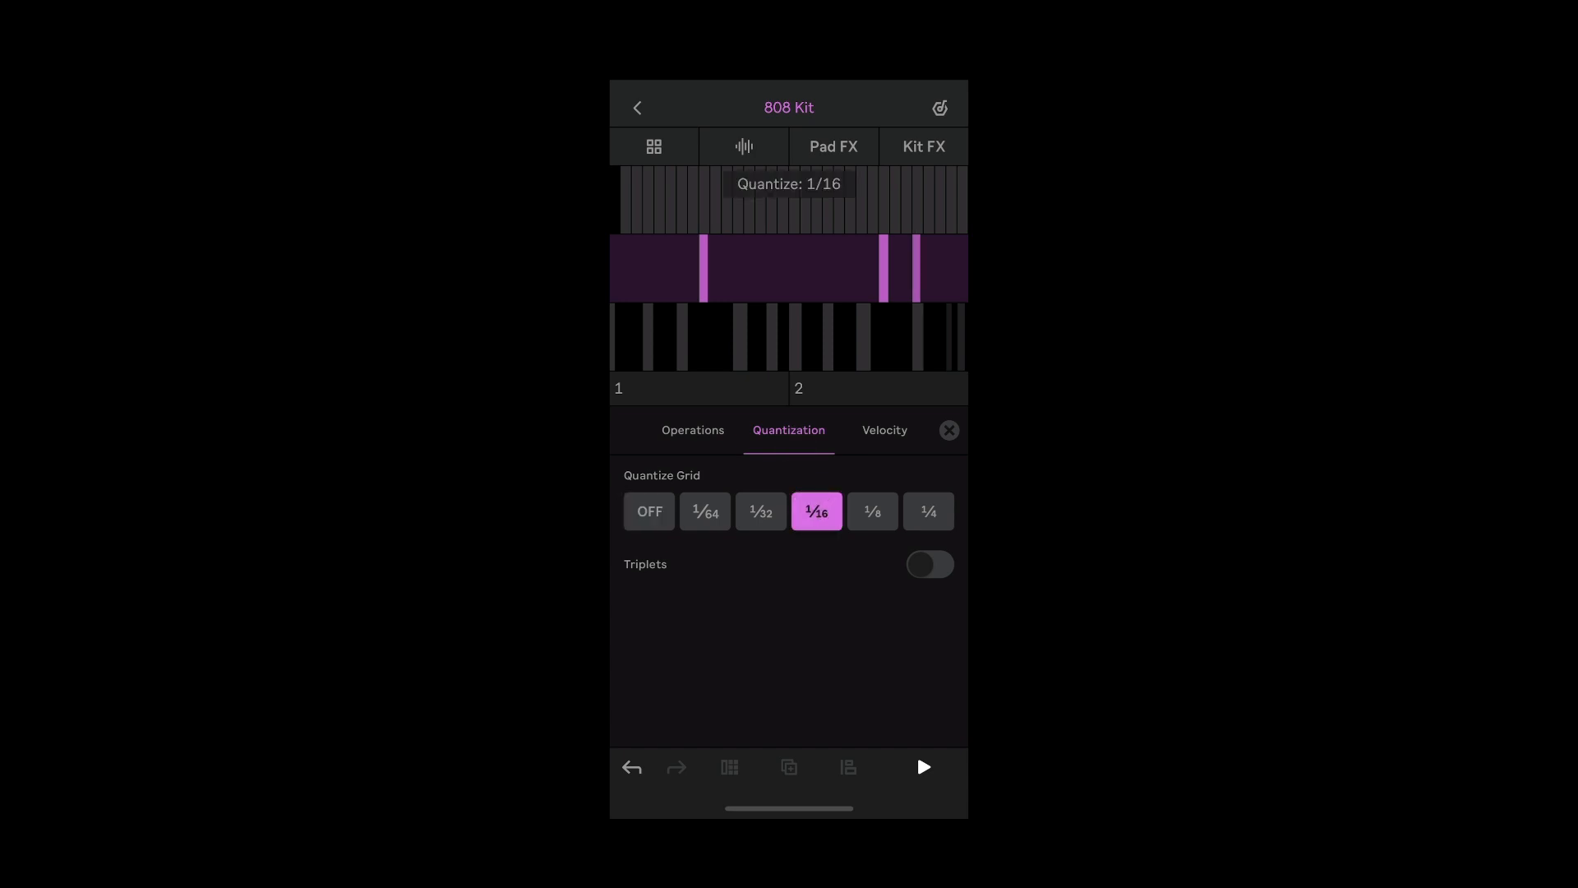
click(649, 512)
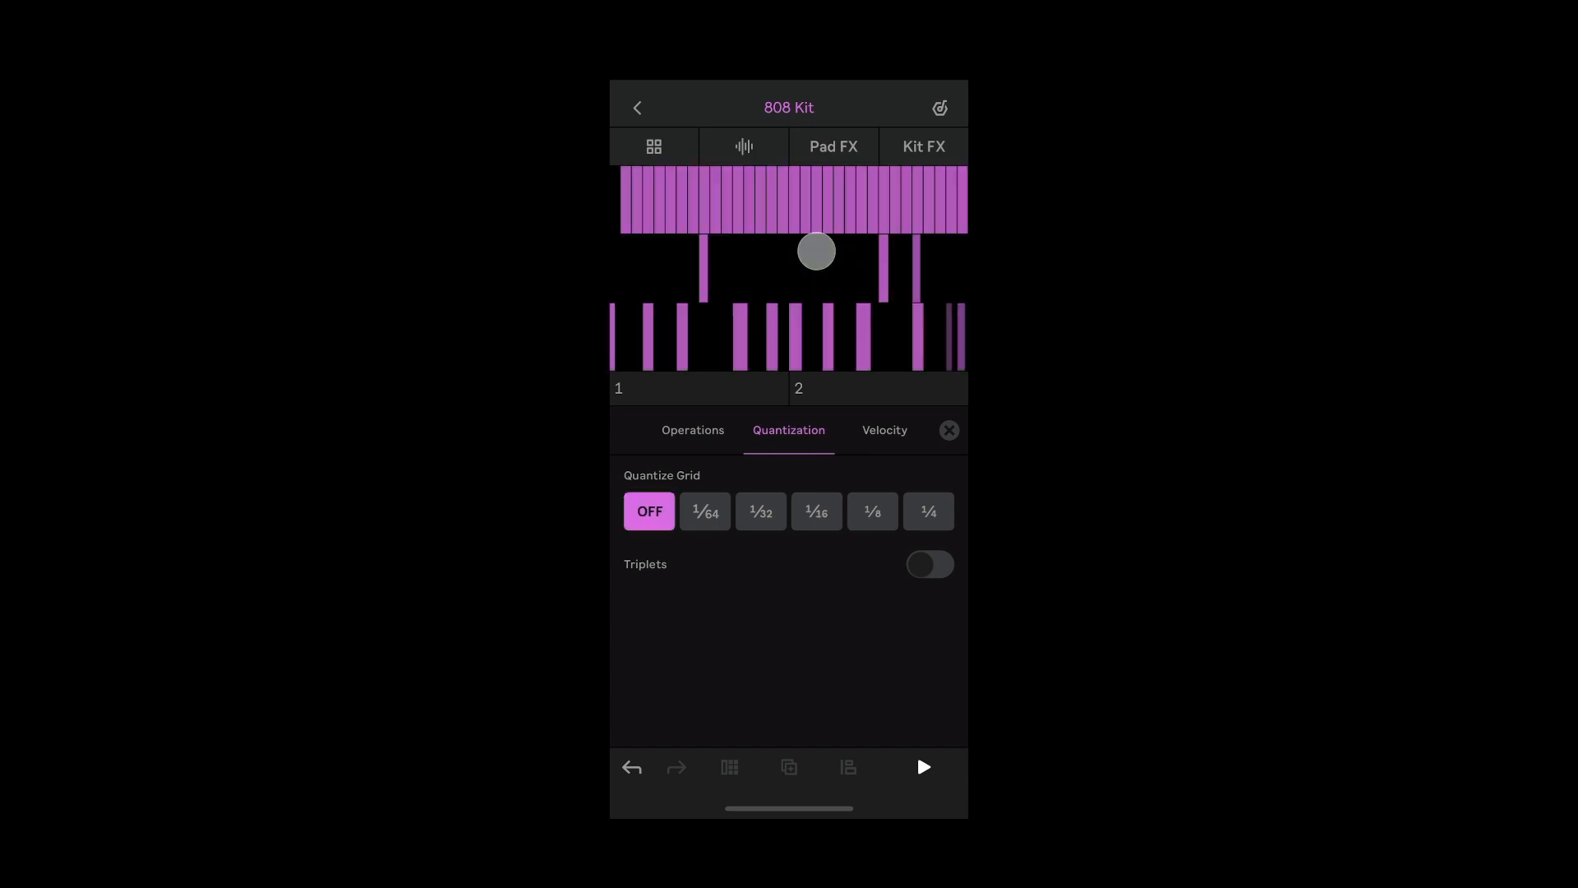
click(652, 146)
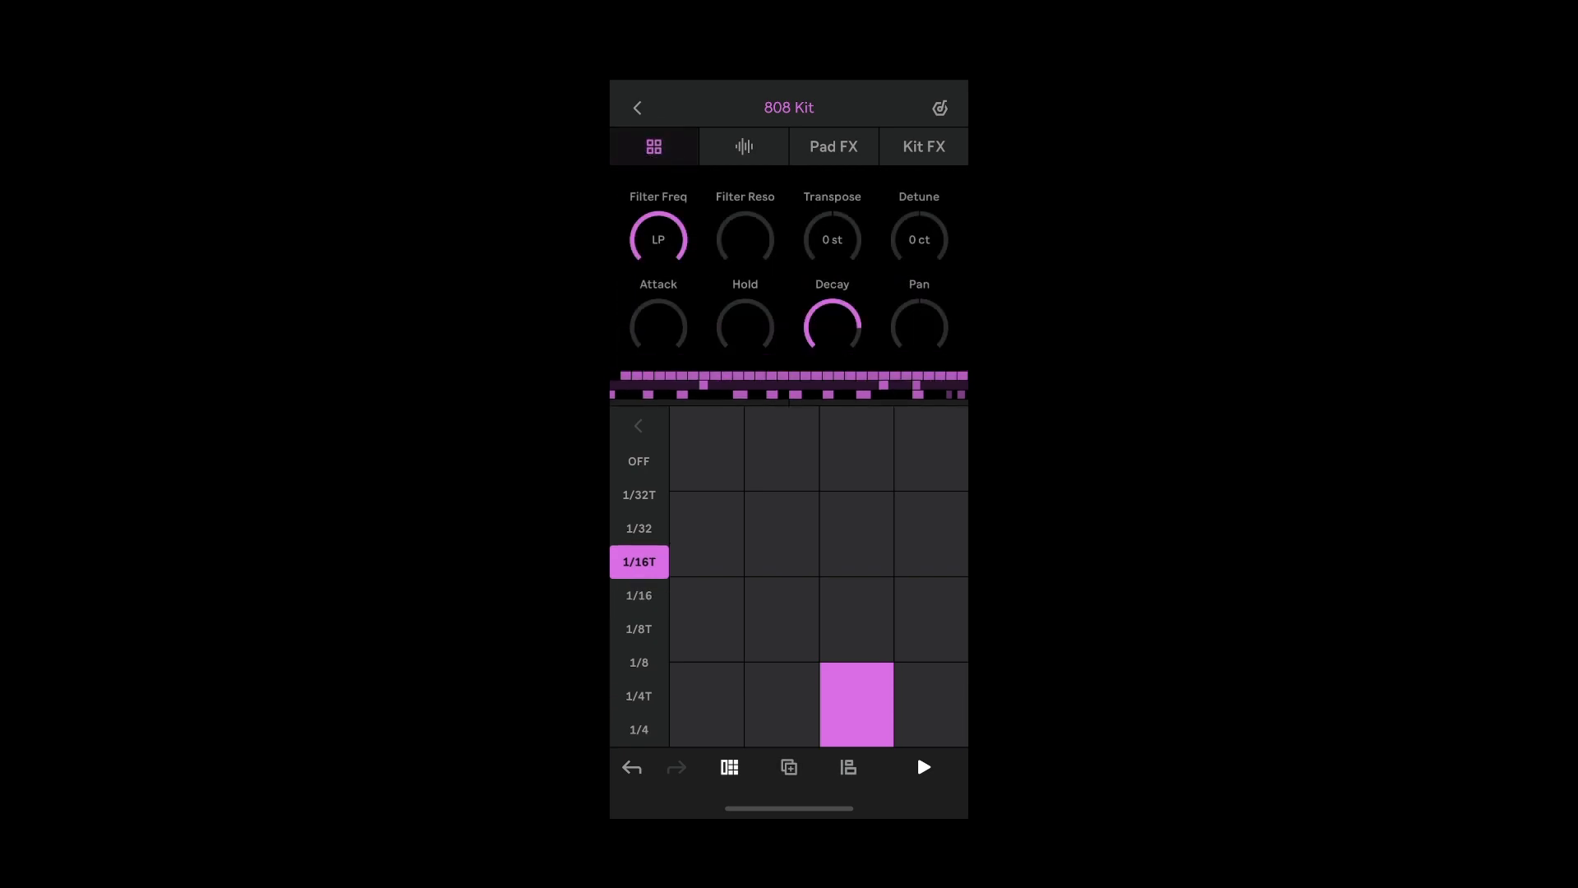
click(920, 767)
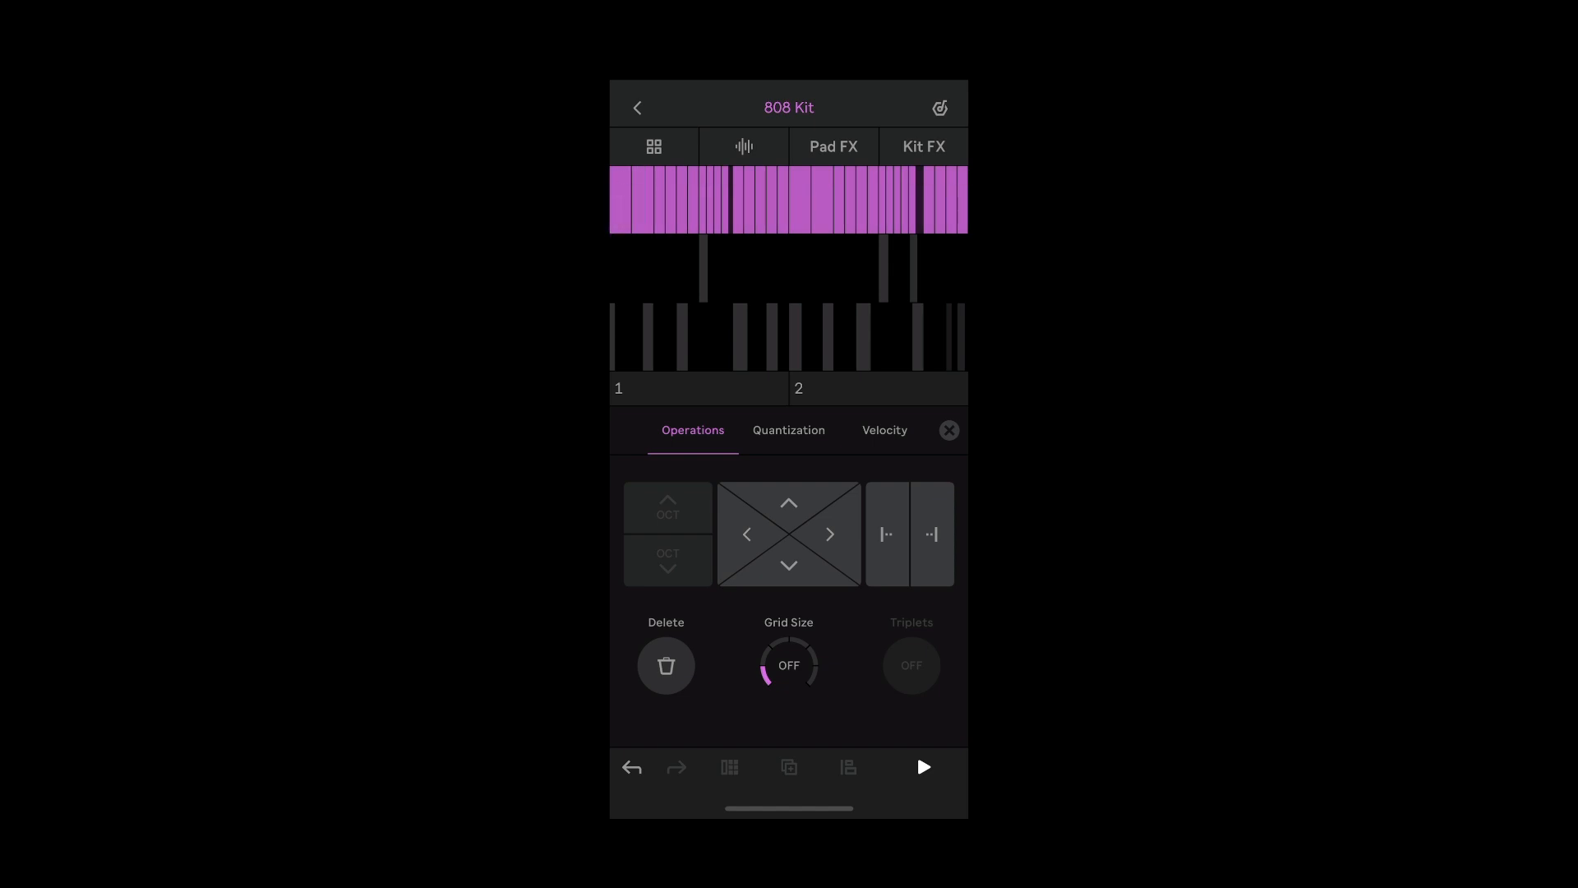
- Shape the hi-hat roll's velocities to swell and dip, checking them during playback
click(883, 430)
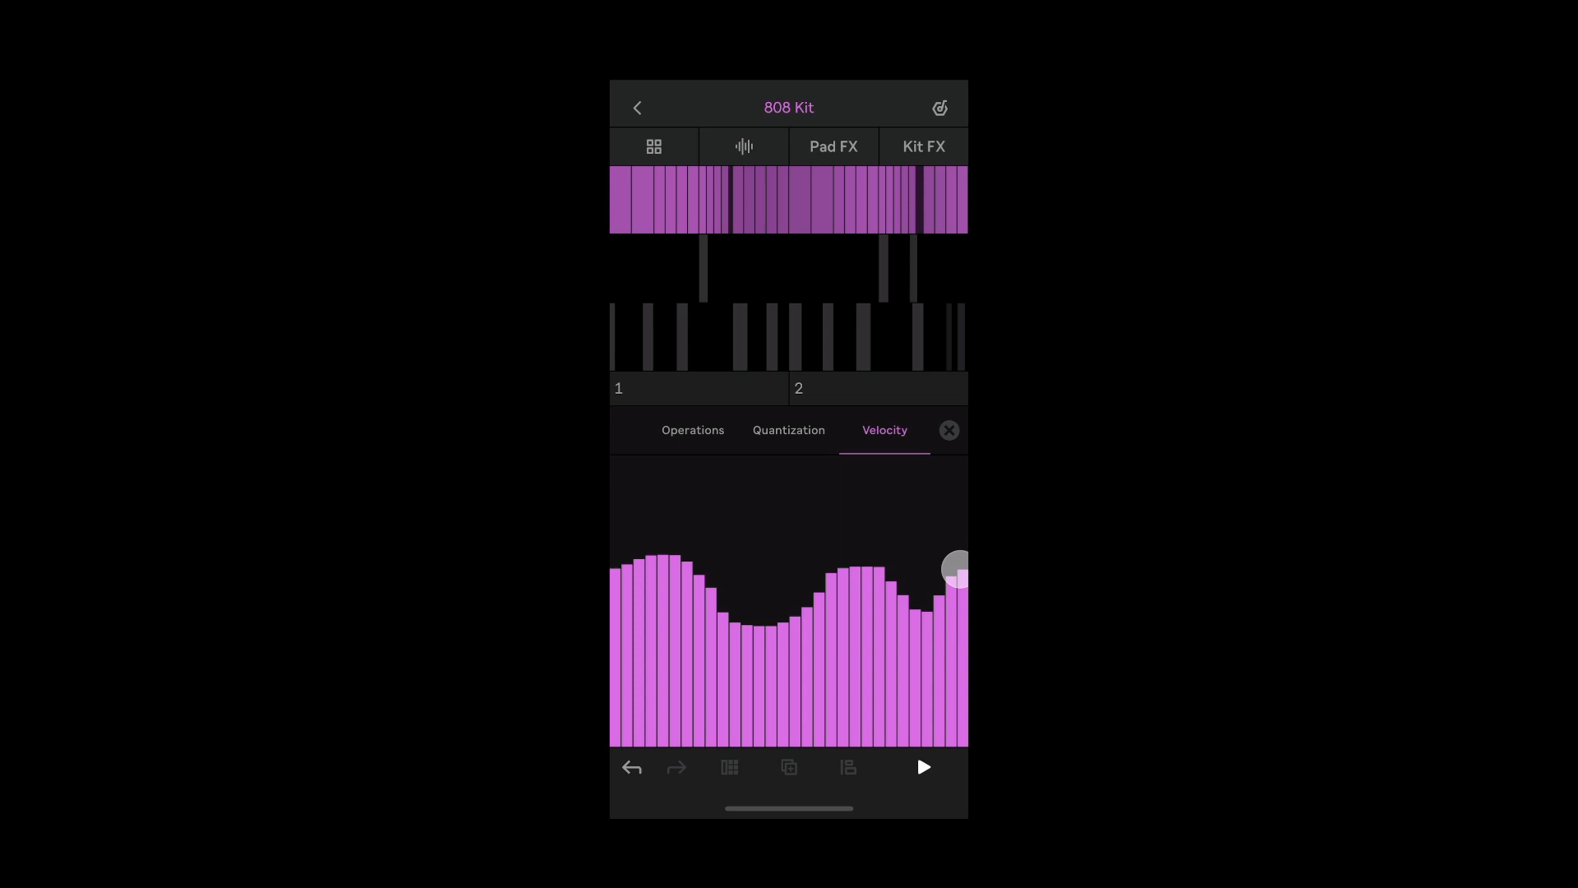
click(923, 766)
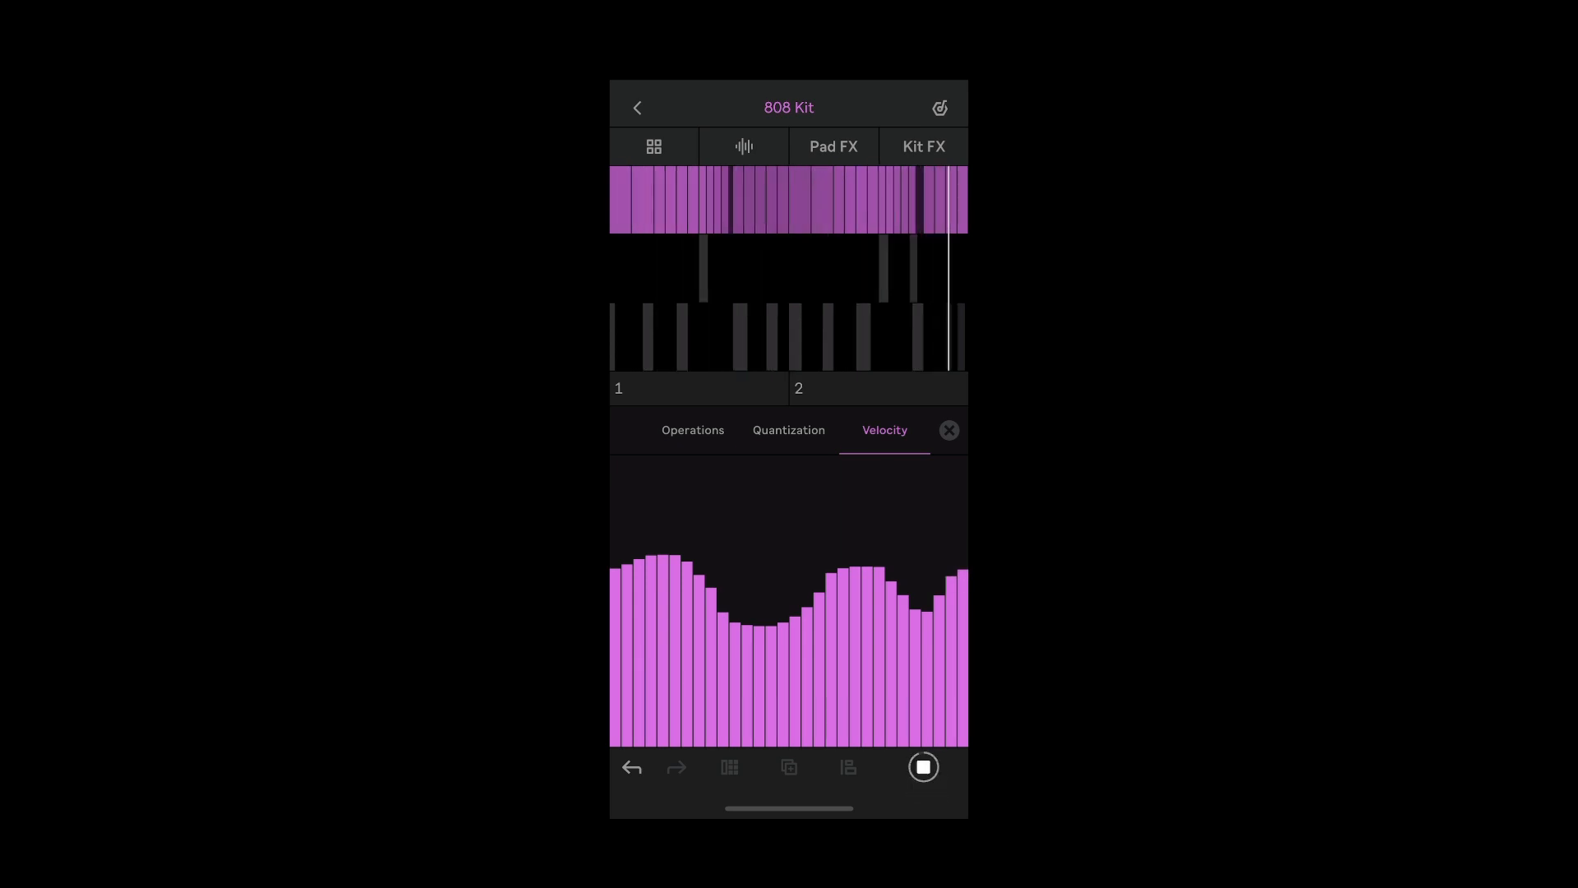
click(652, 146)
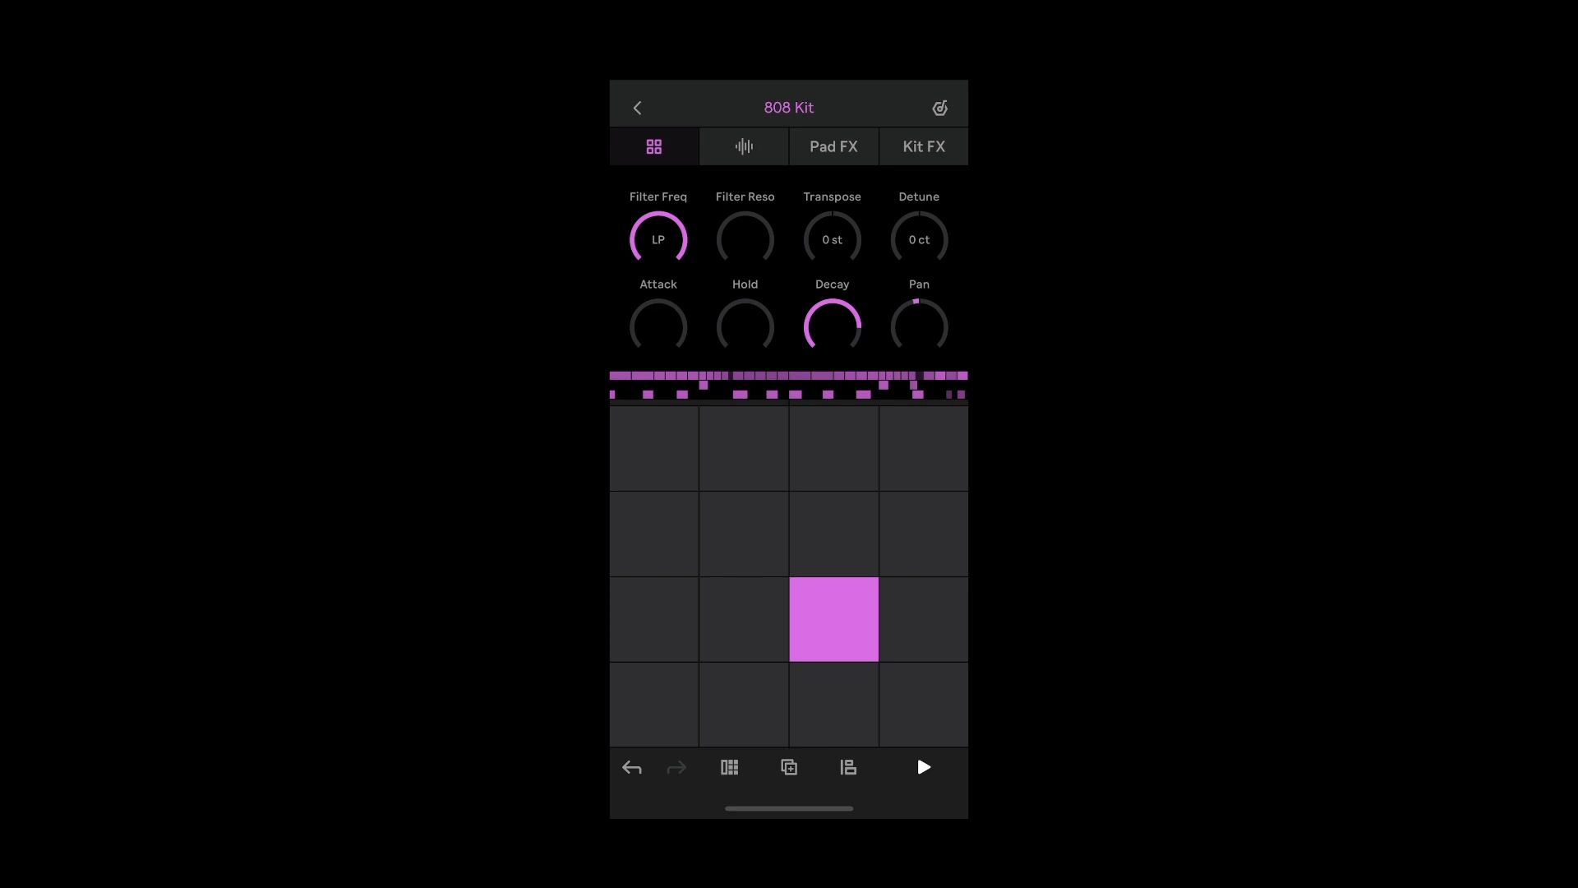
- Lower the Hihat Closed 808 sample's gain to -4.3 dB and stop playback
click(744, 147)
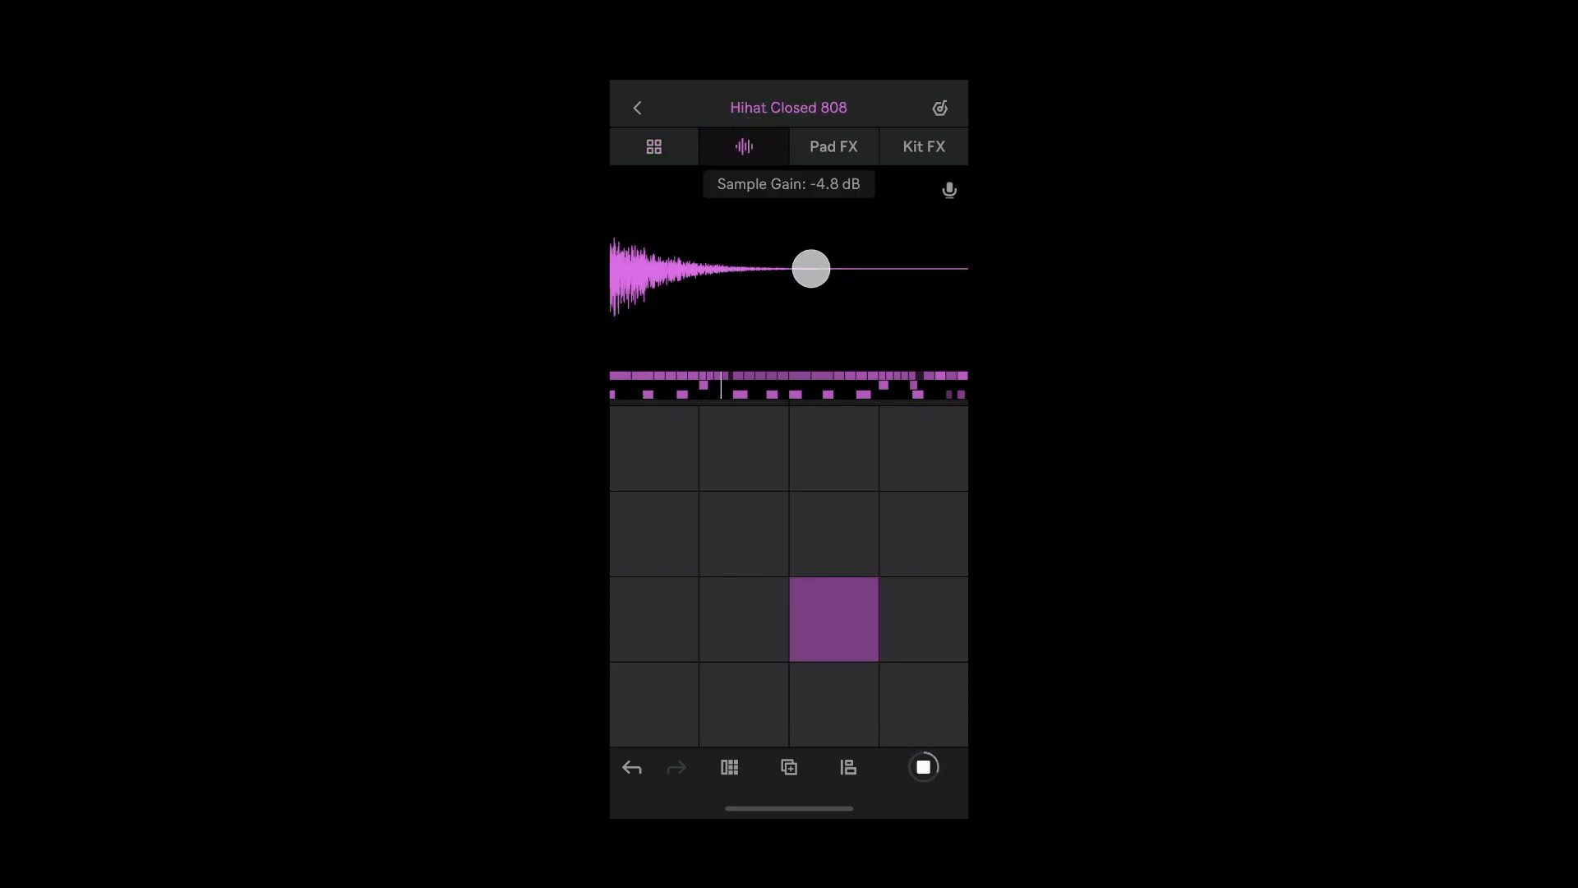
drag(812, 266, 812, 265)
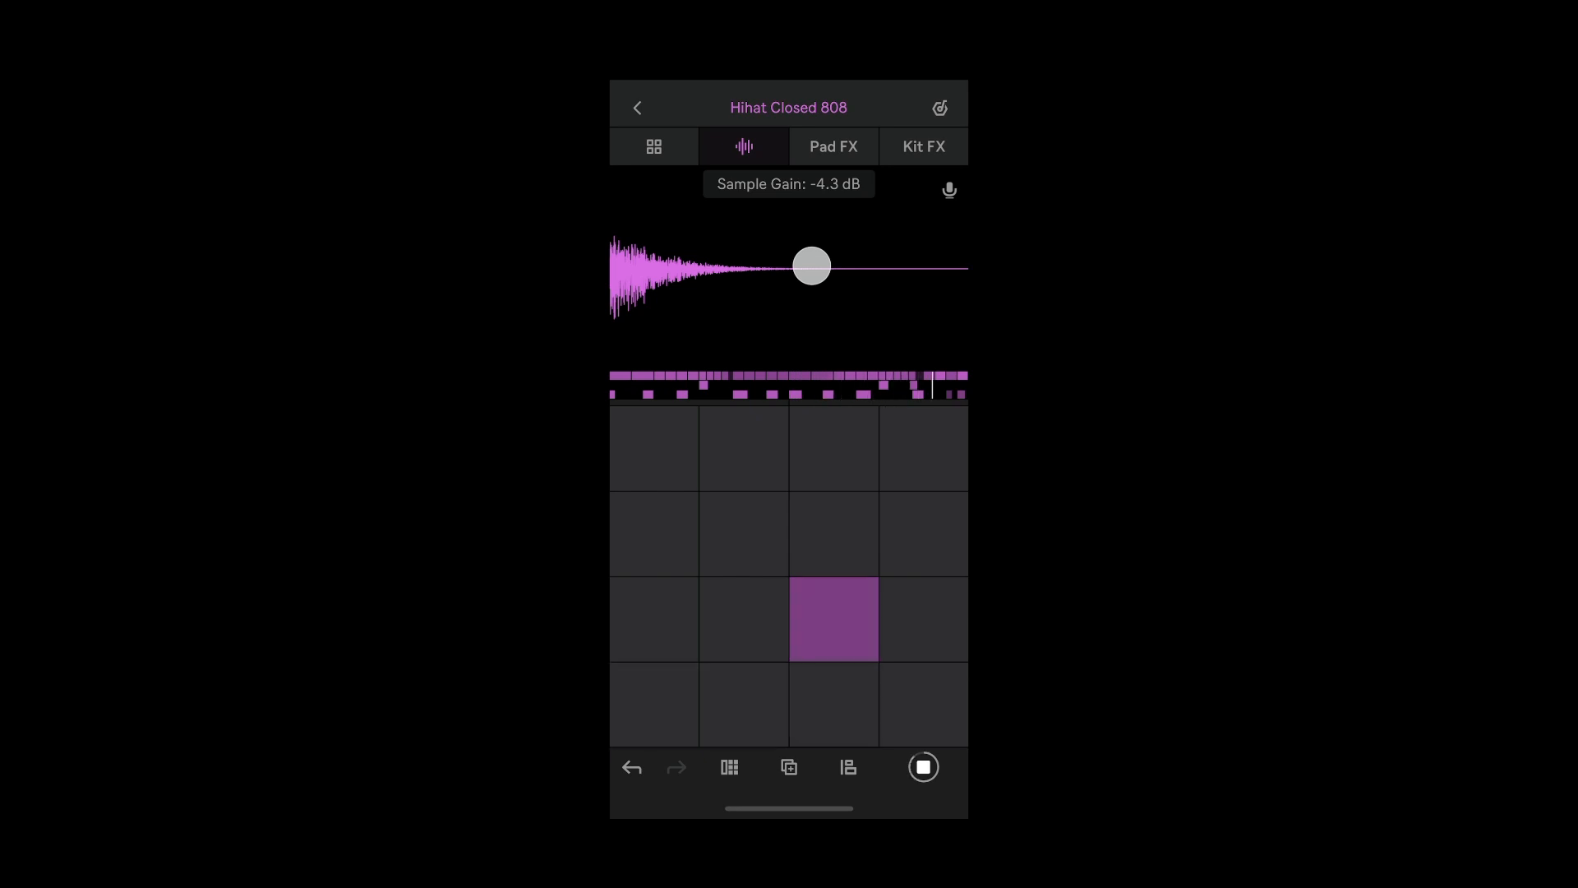
drag(812, 266, 765, 265)
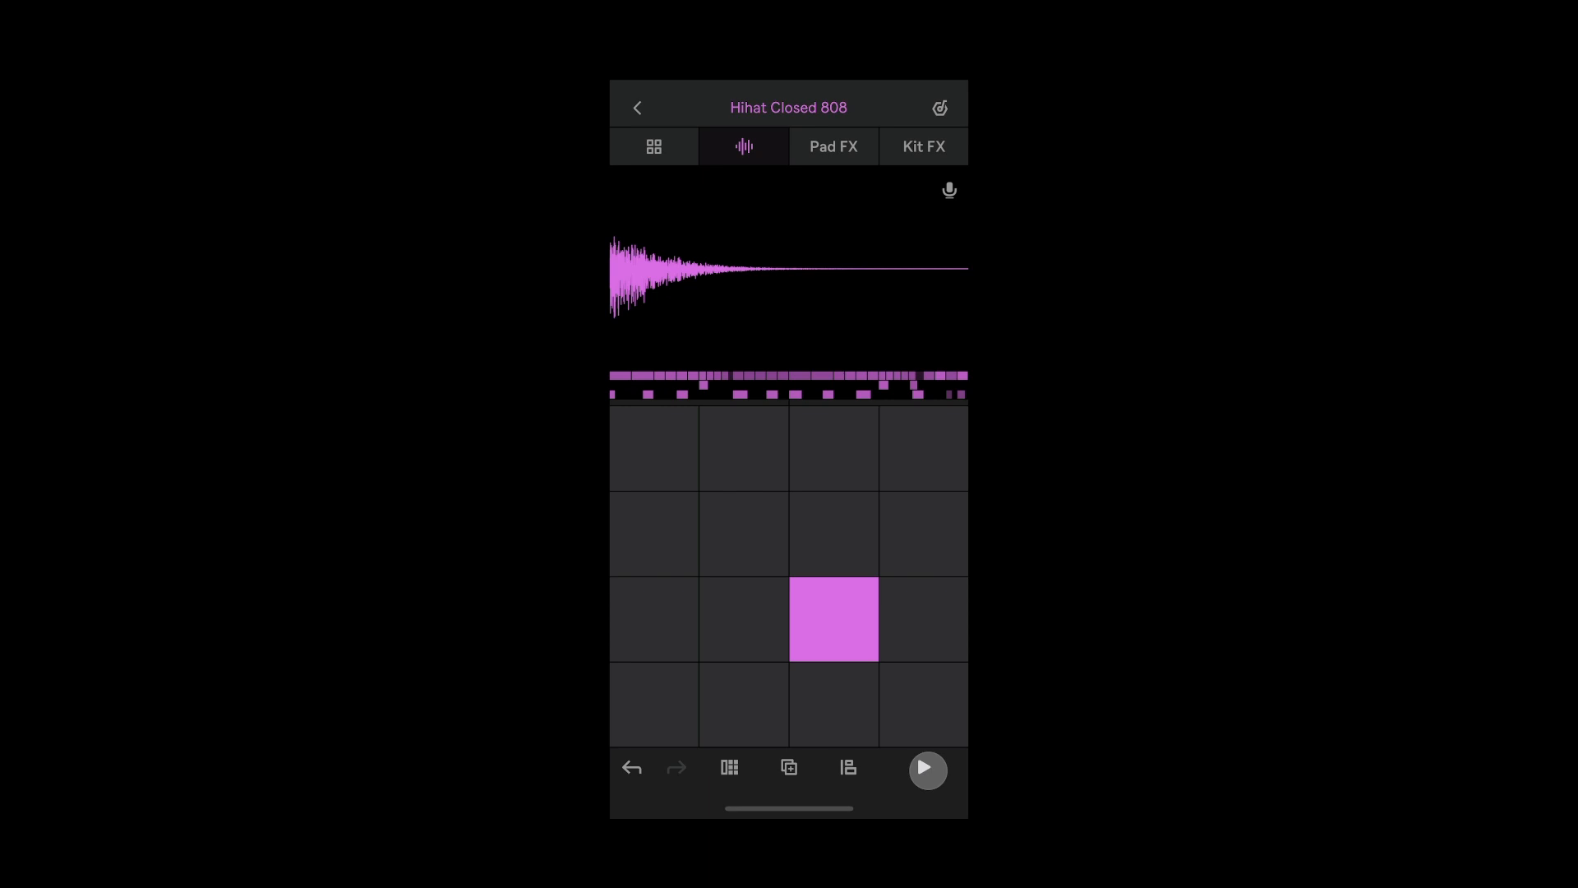
click(636, 107)
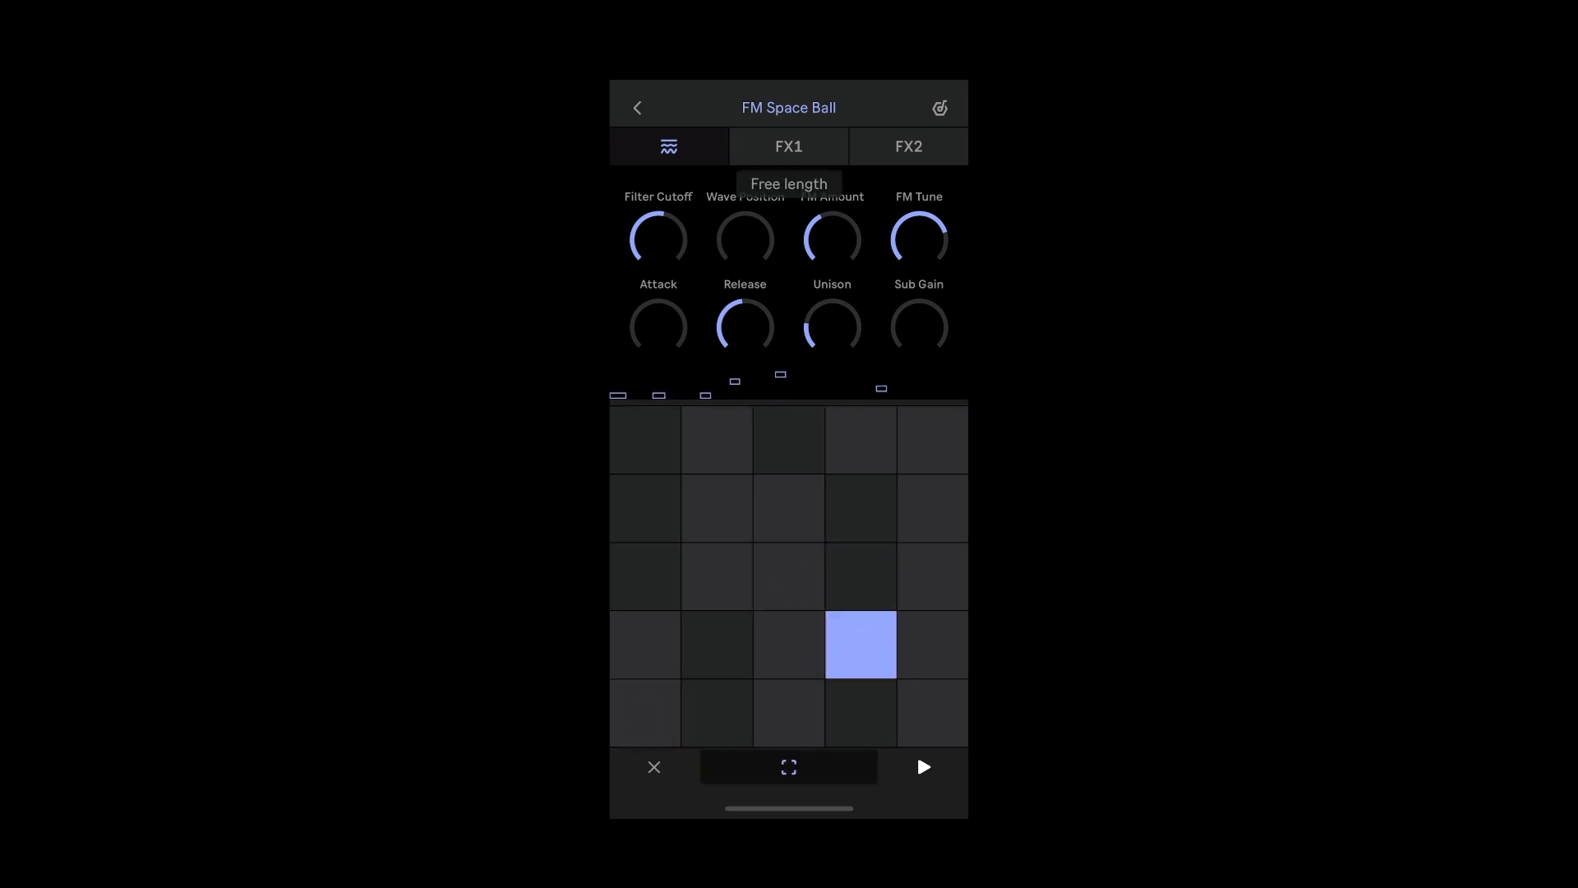
- Play FM Space Ball pads to record a two-bar rising-and-falling melody
click(788, 577)
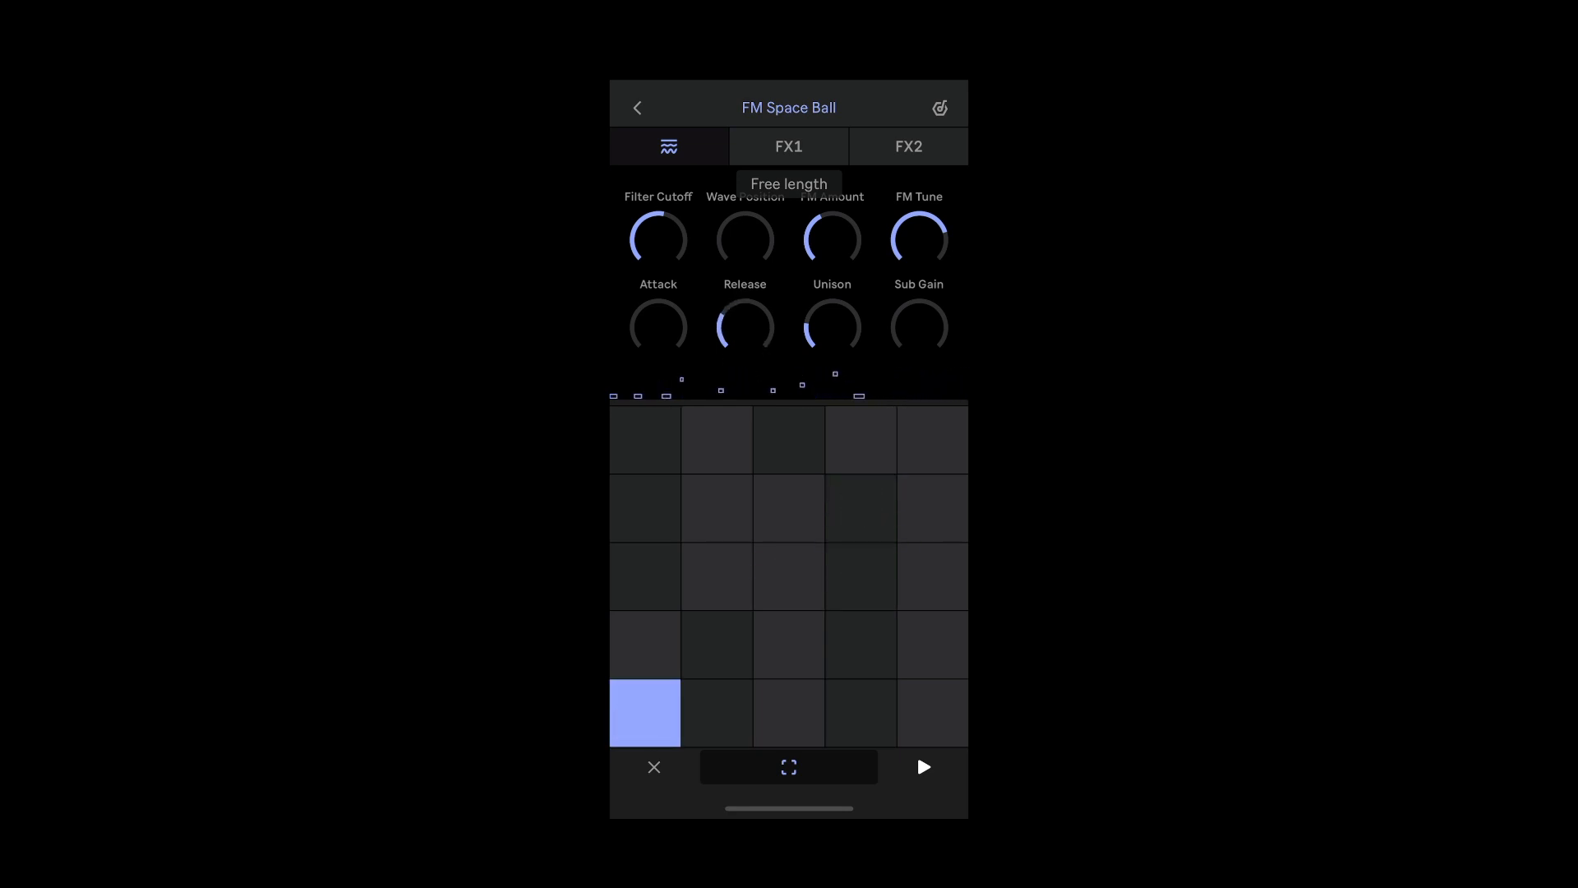
click(645, 713)
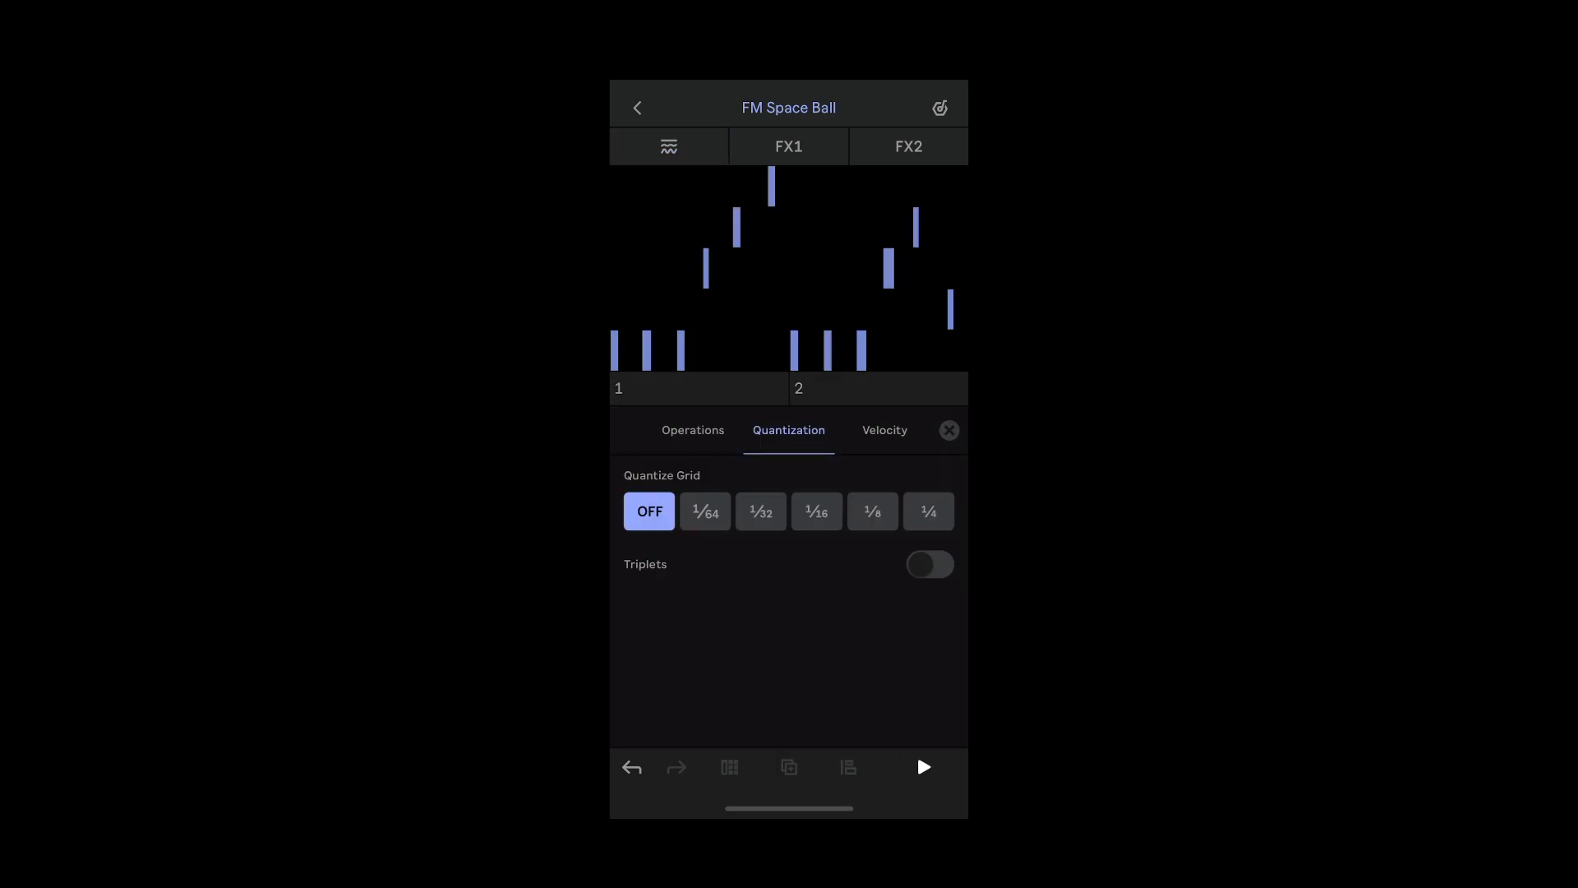
- Record Black Rose automation switching its clip mode to Digital Clip
click(815, 511)
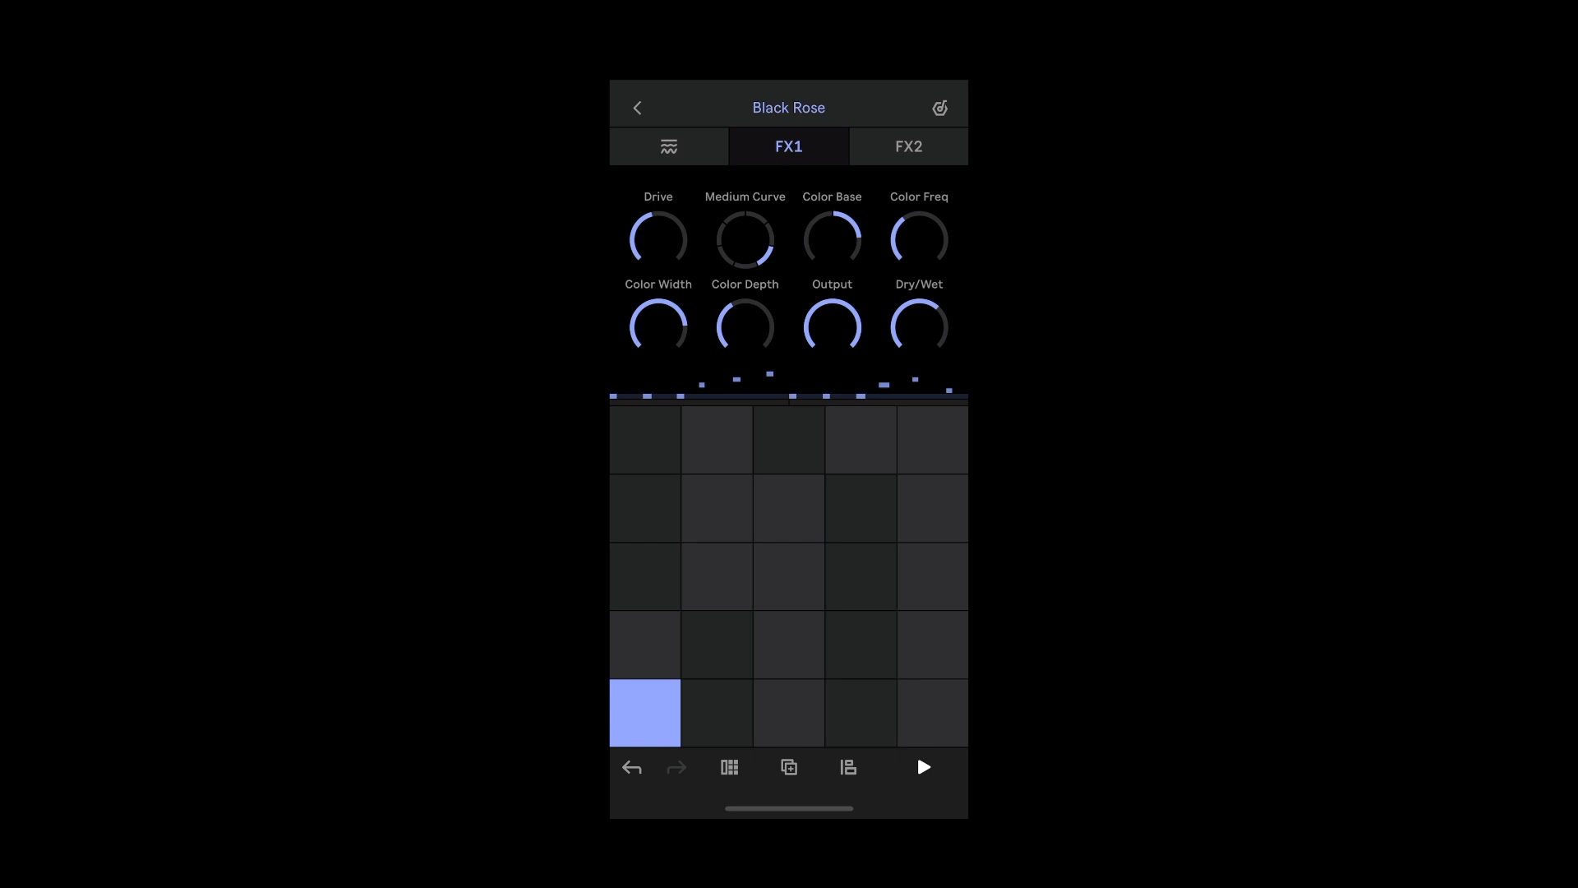
click(922, 767)
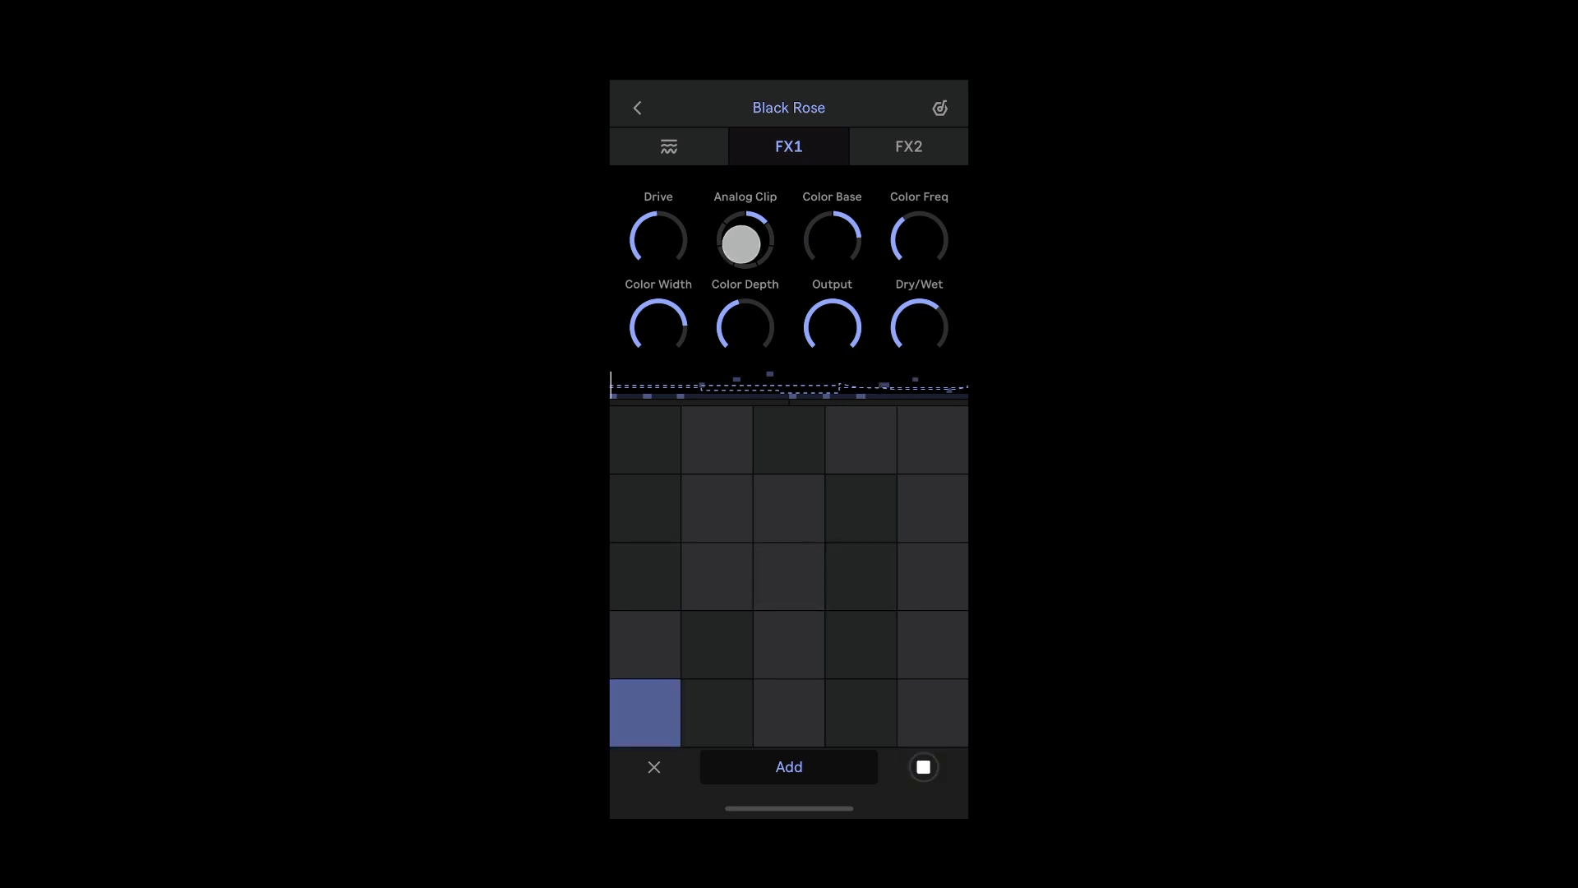
click(744, 241)
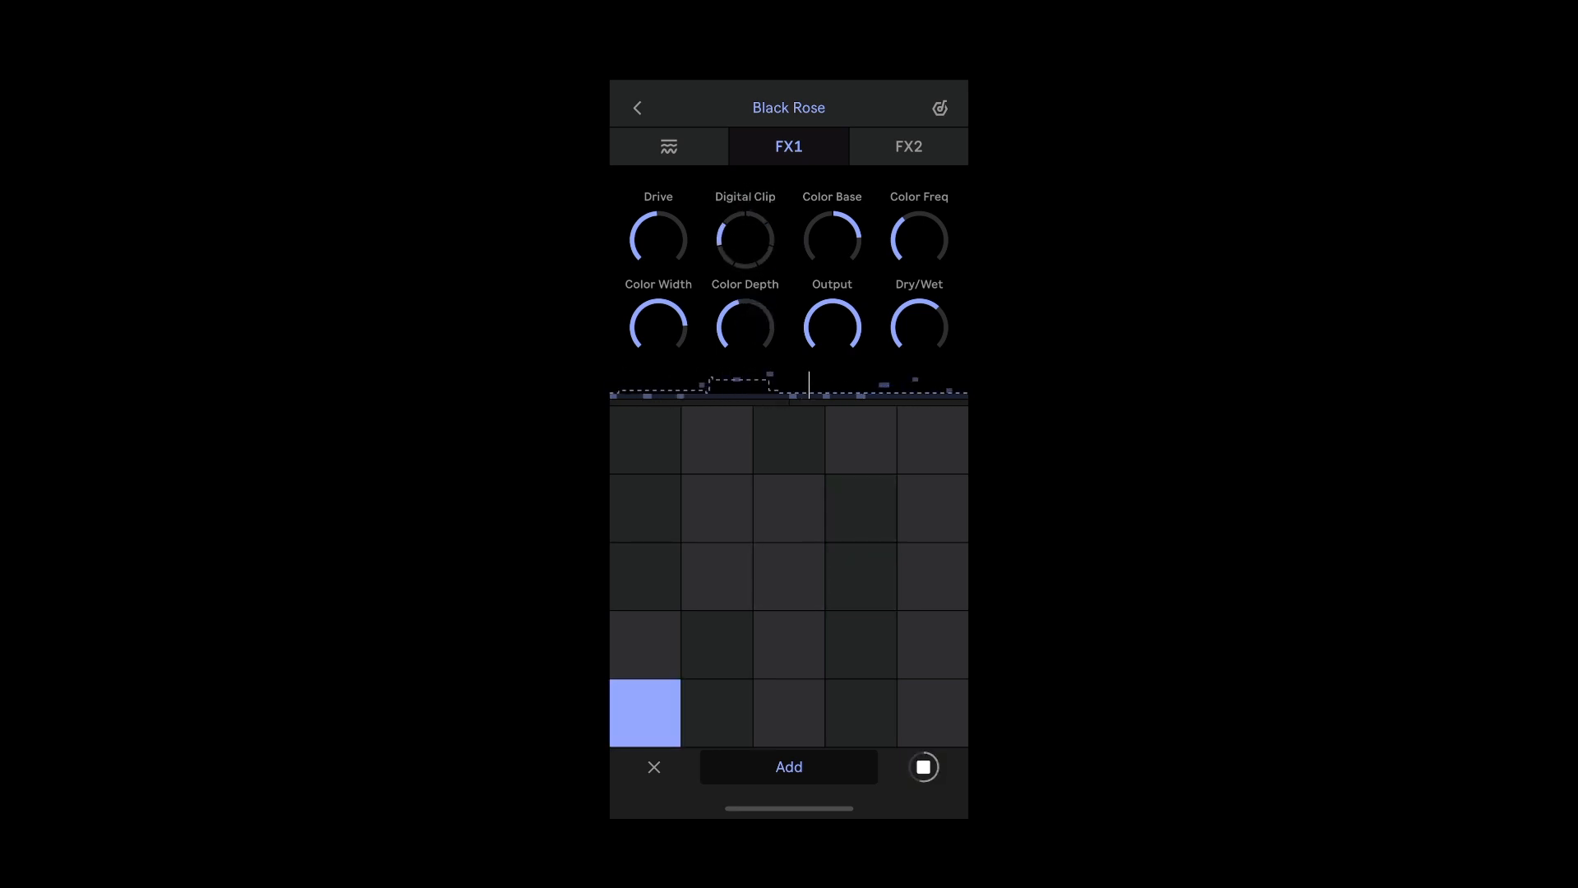
click(636, 107)
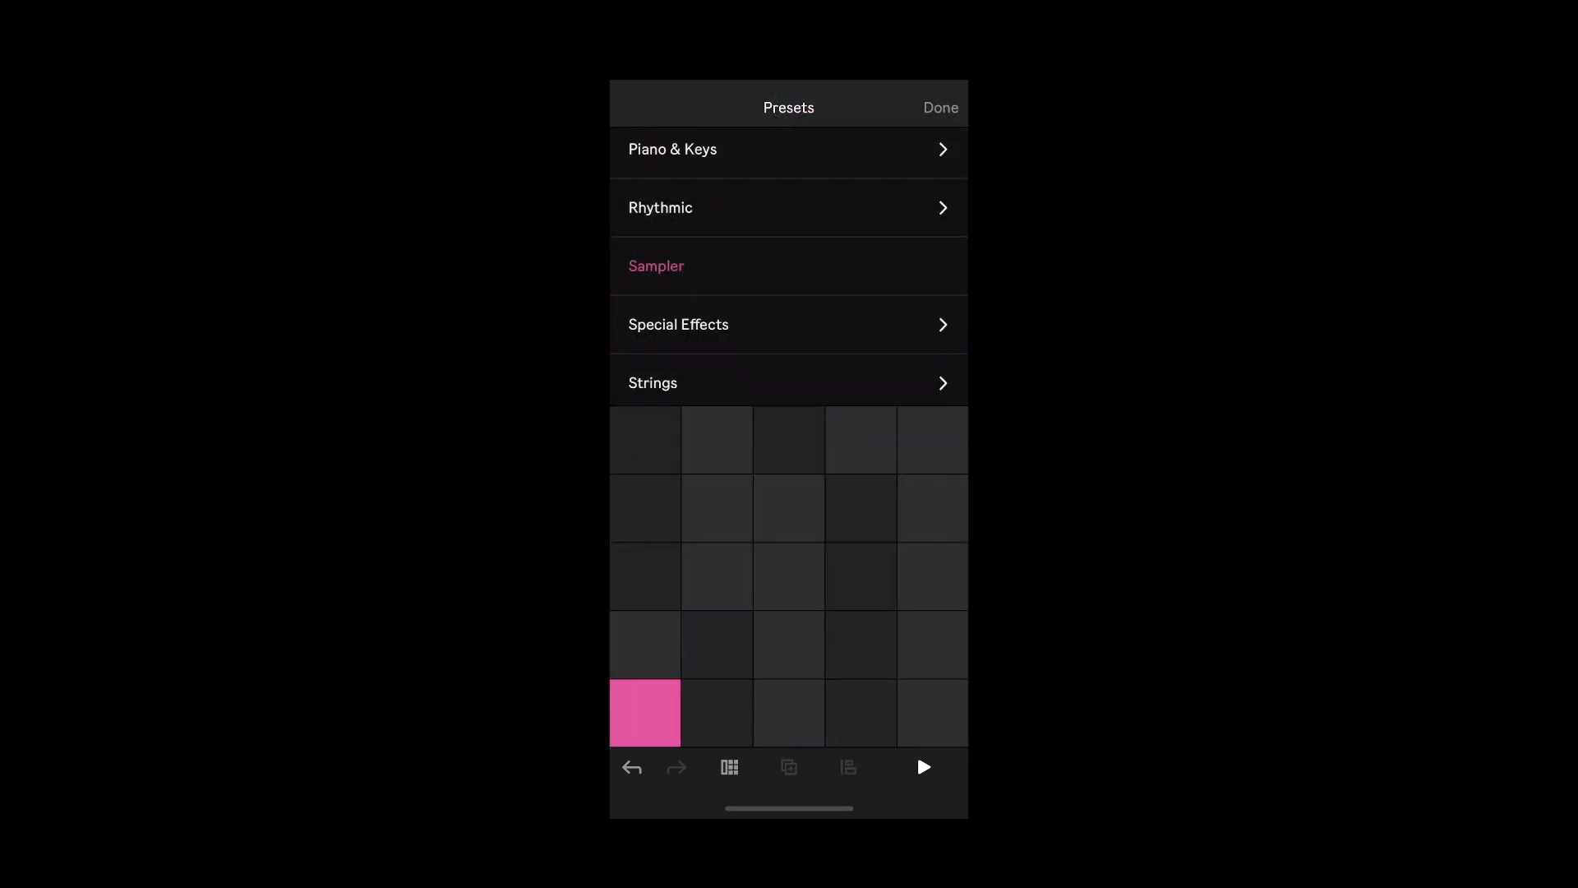
- Pick and confirm Marimba Concert from the Mallets preset category
scroll(down, 3)
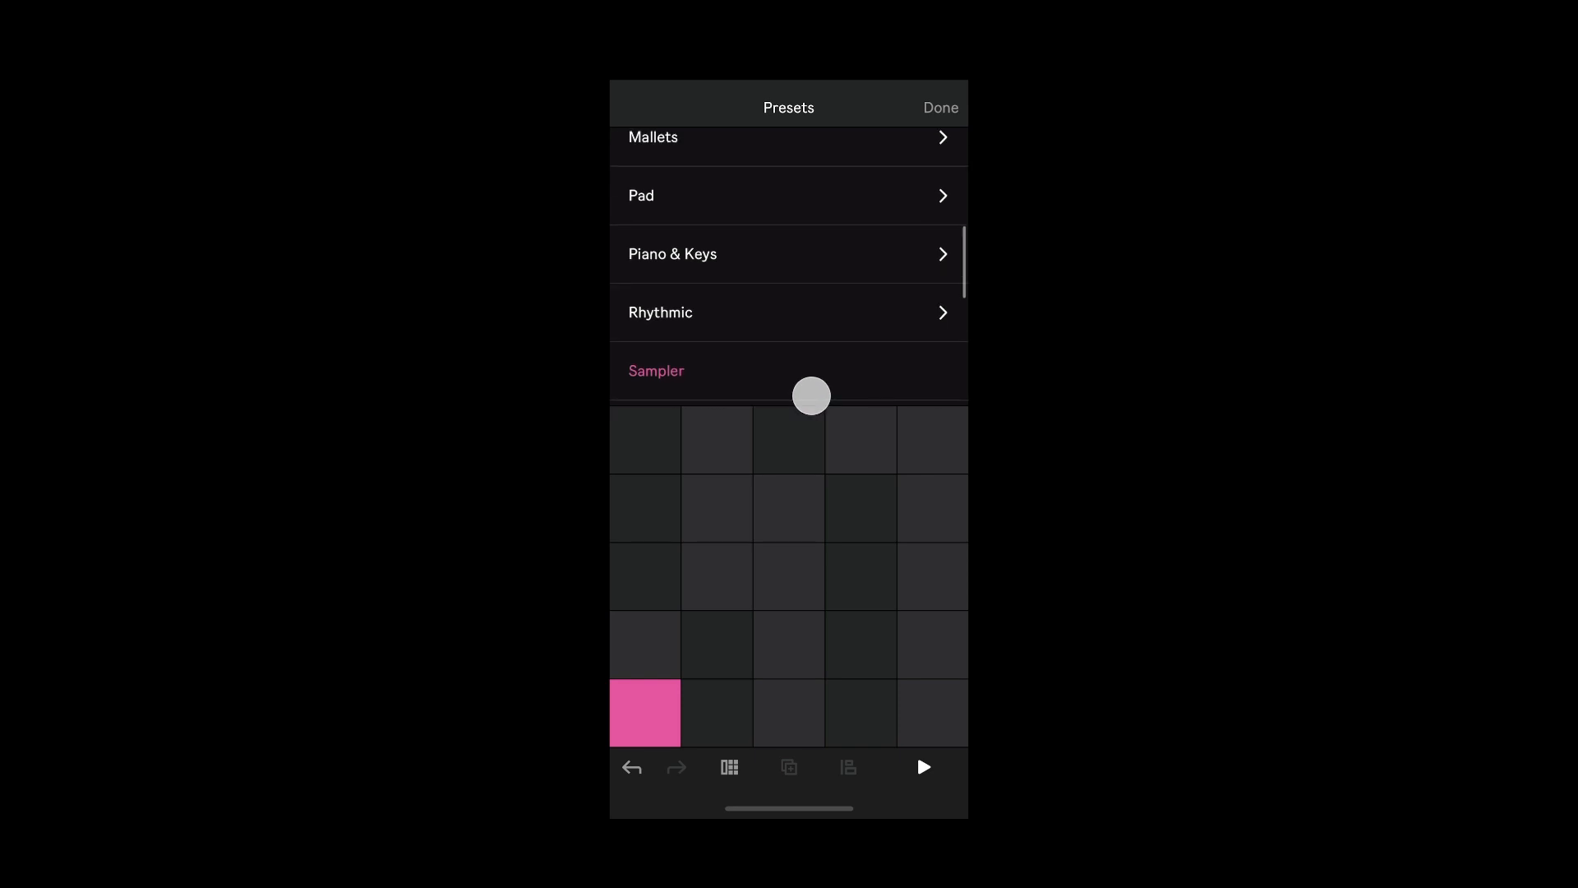
click(652, 137)
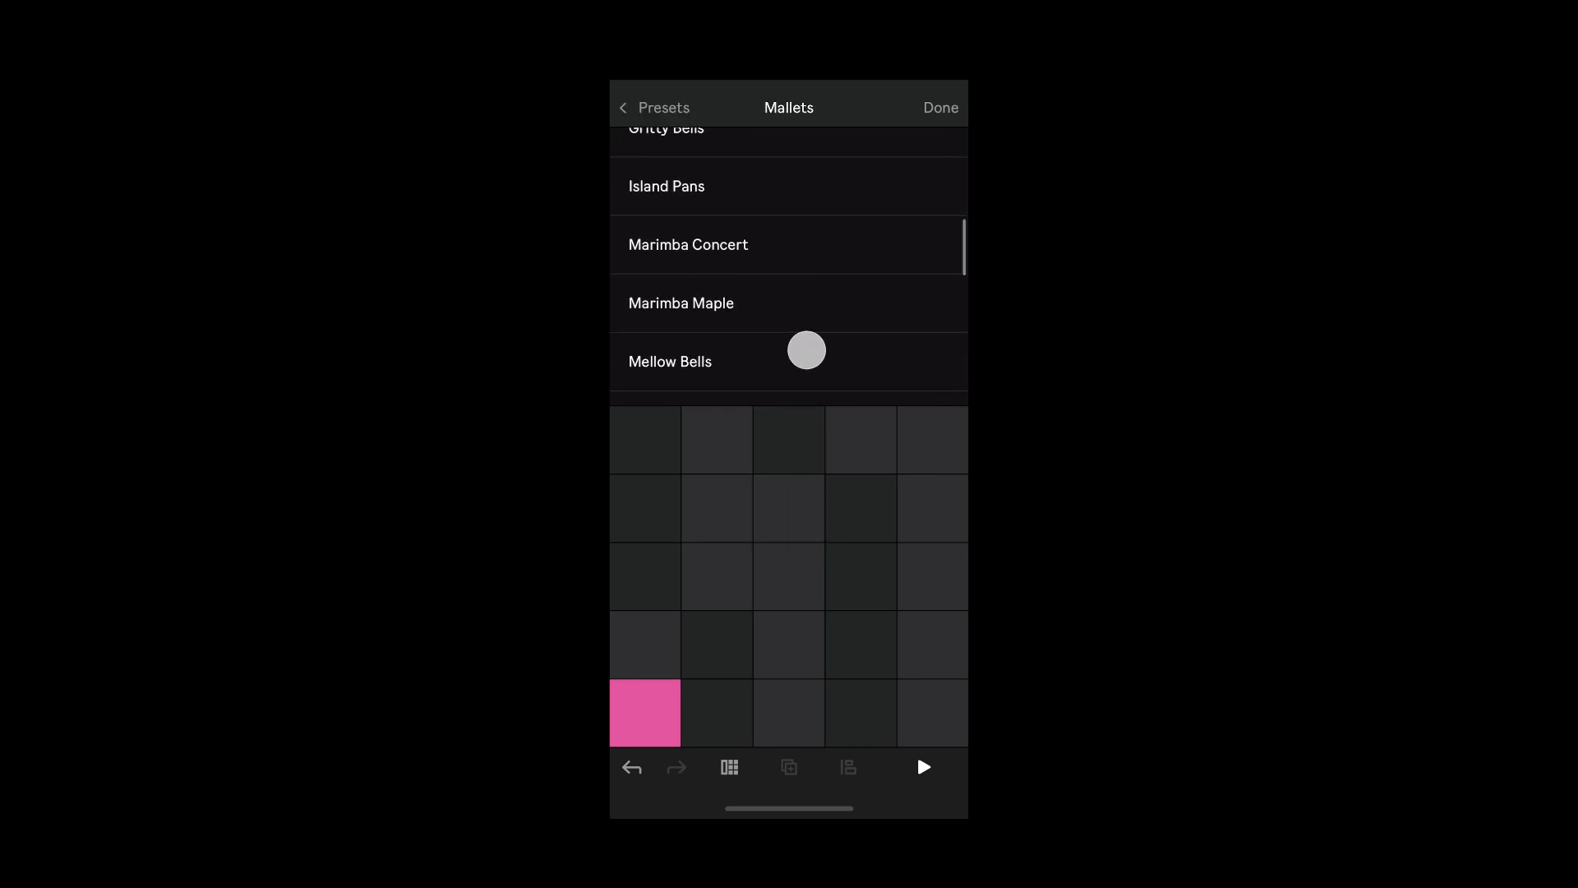
click(689, 245)
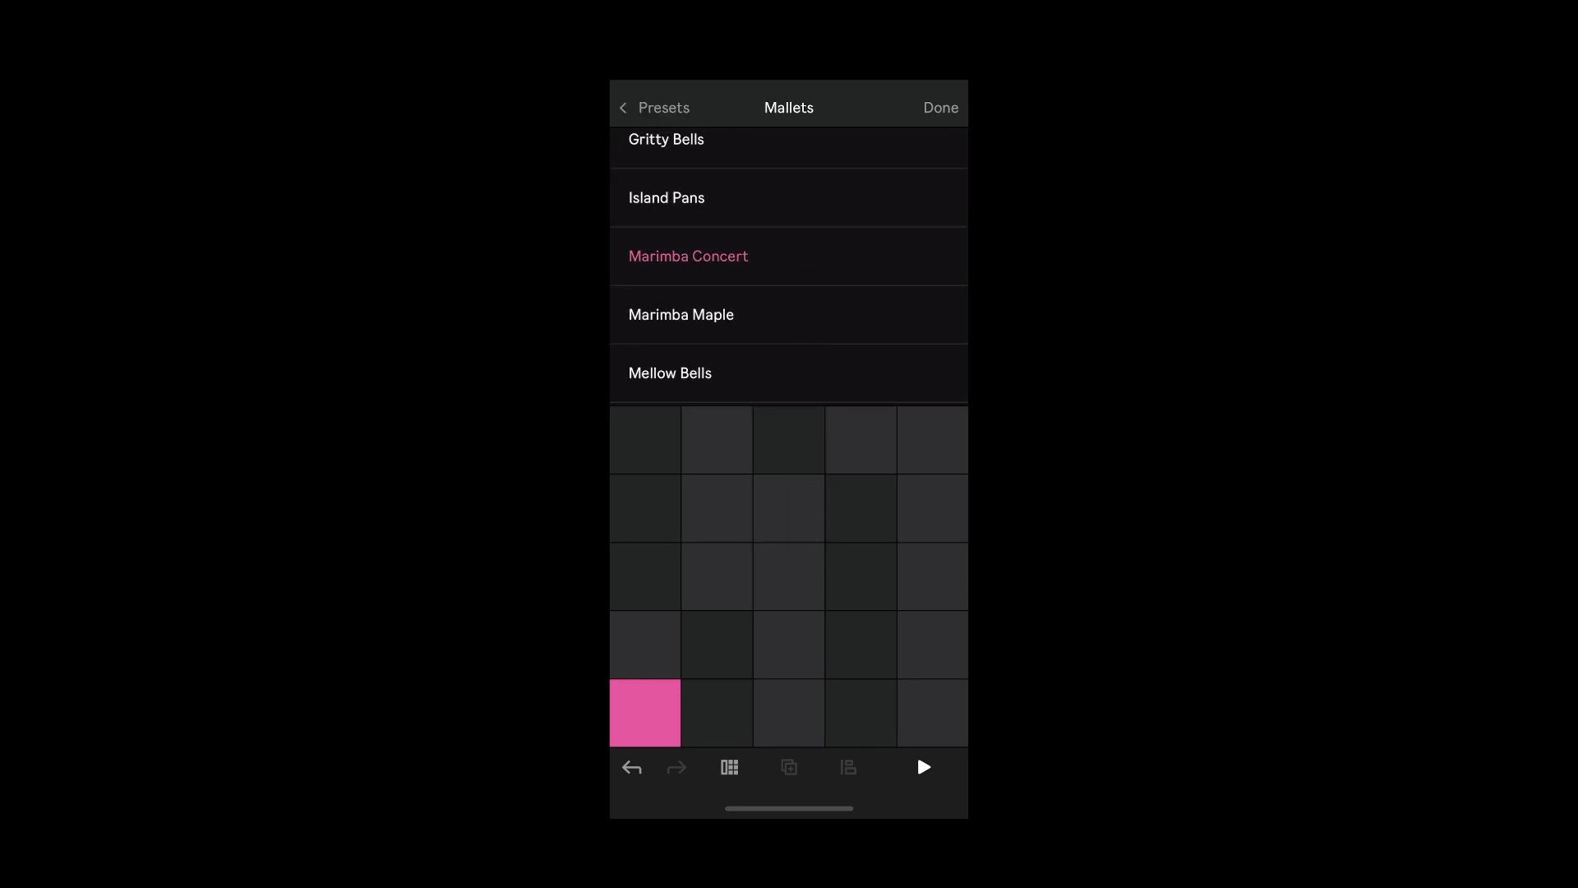
click(688, 256)
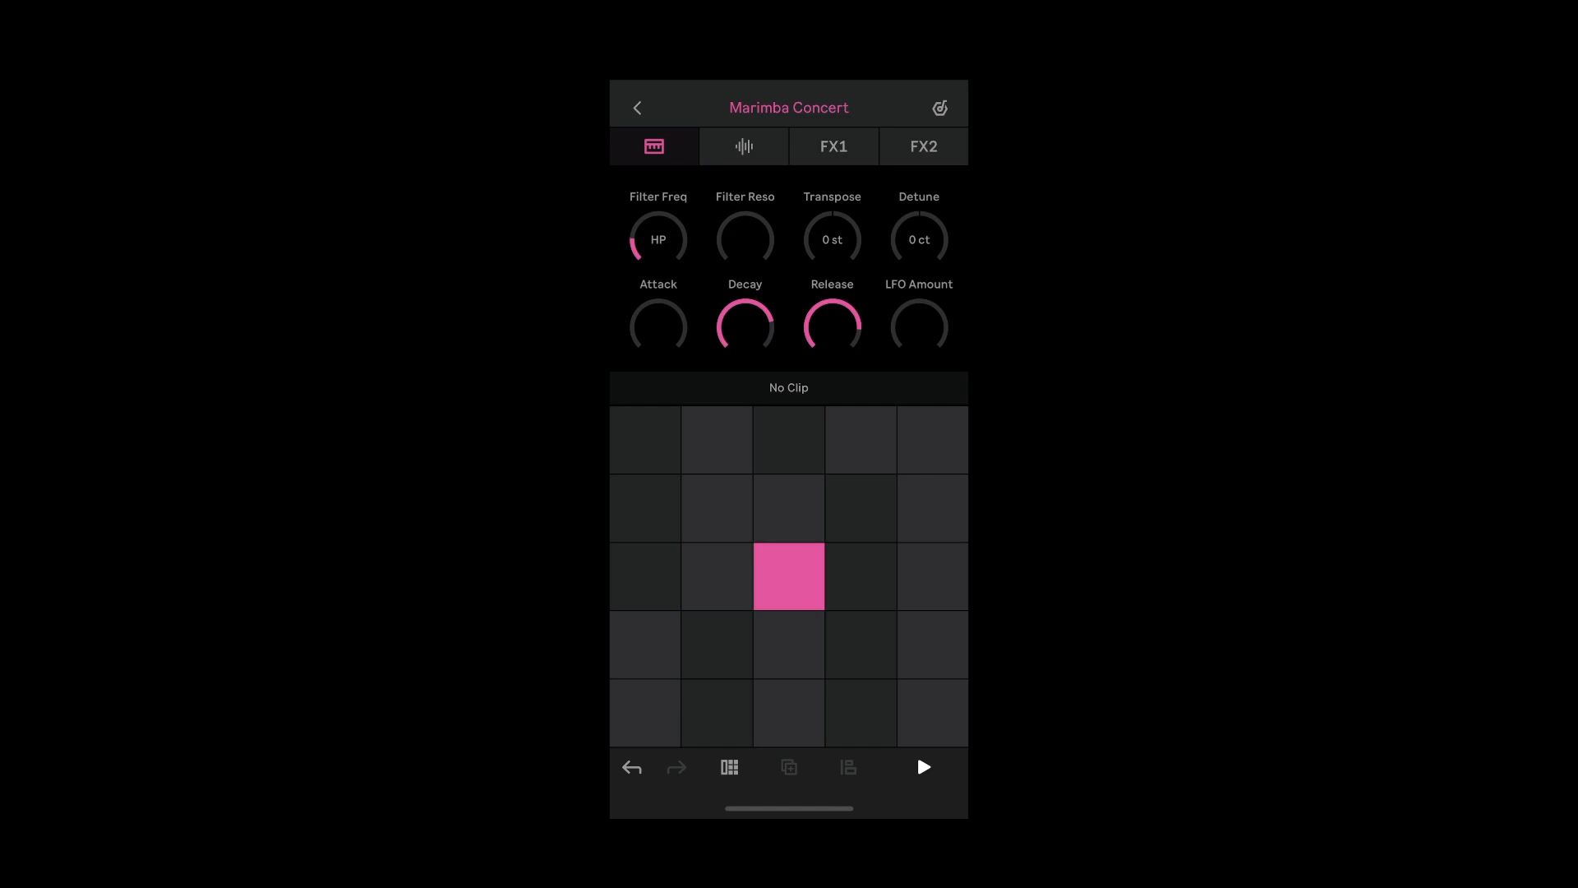
- Record a clip of Marimba Concert notes, then stop recording
click(922, 766)
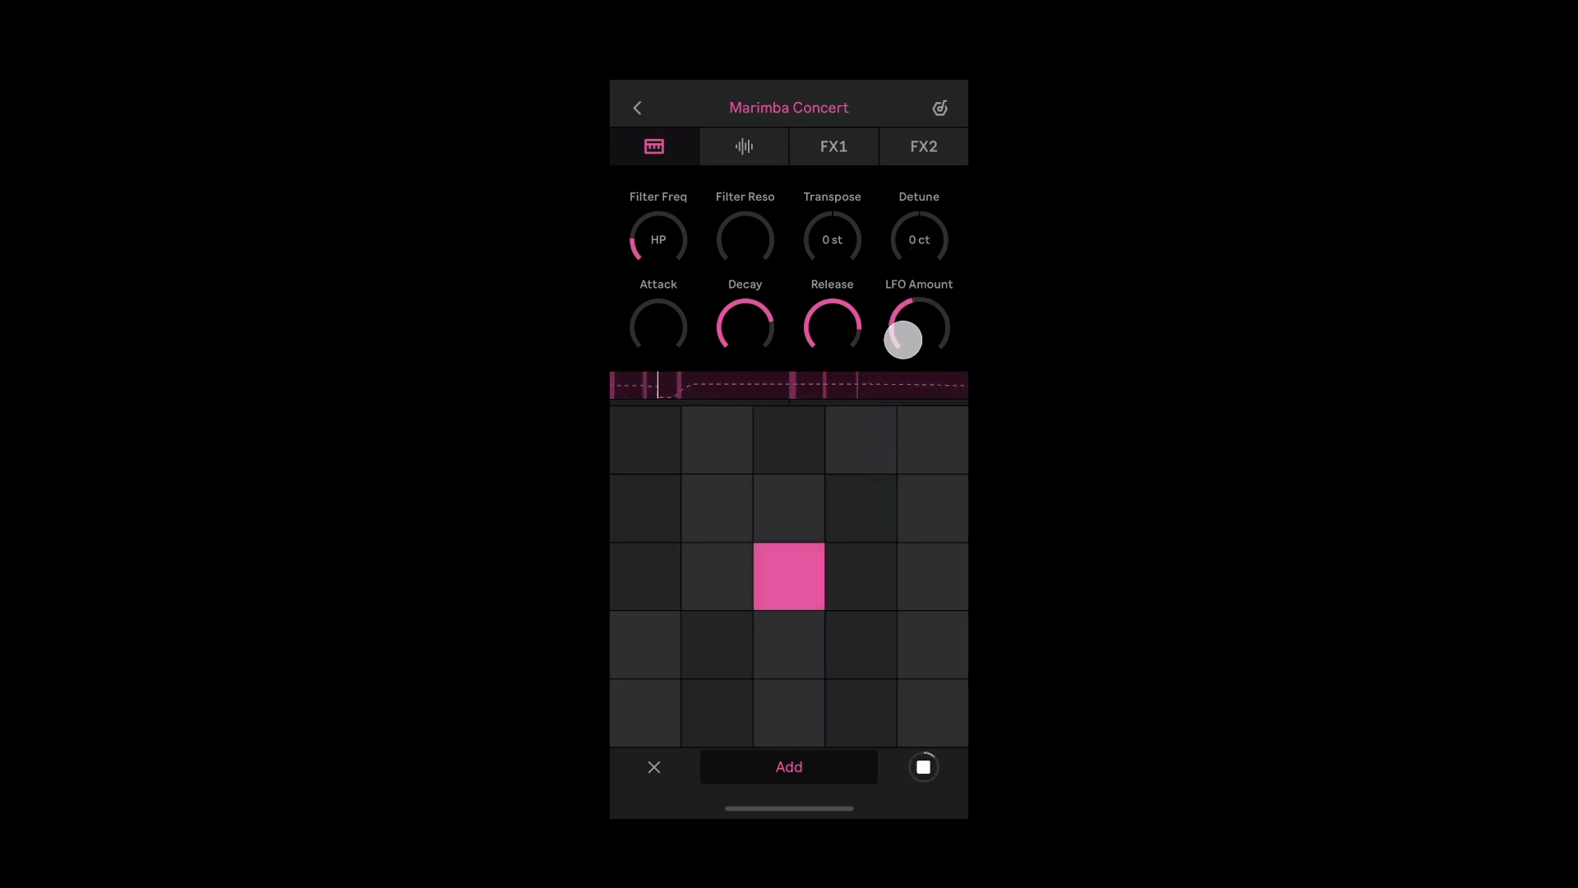
click(637, 108)
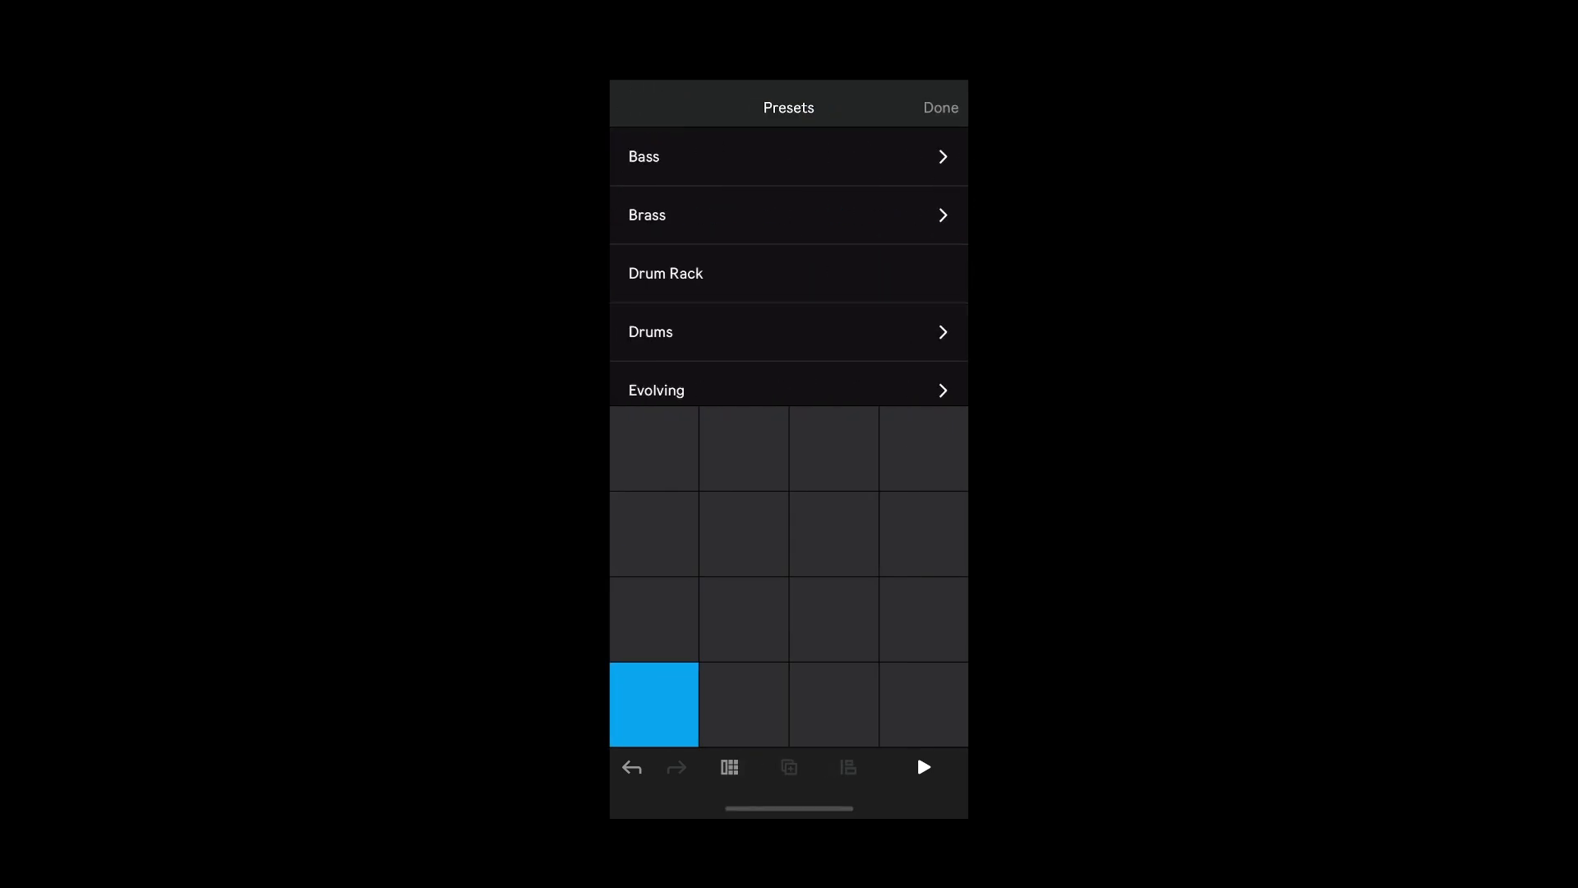
- Load Ecstatic Pluck, record a two-bar clip, and show its Phaser-Flanger FX1 controls
scroll(down, 3)
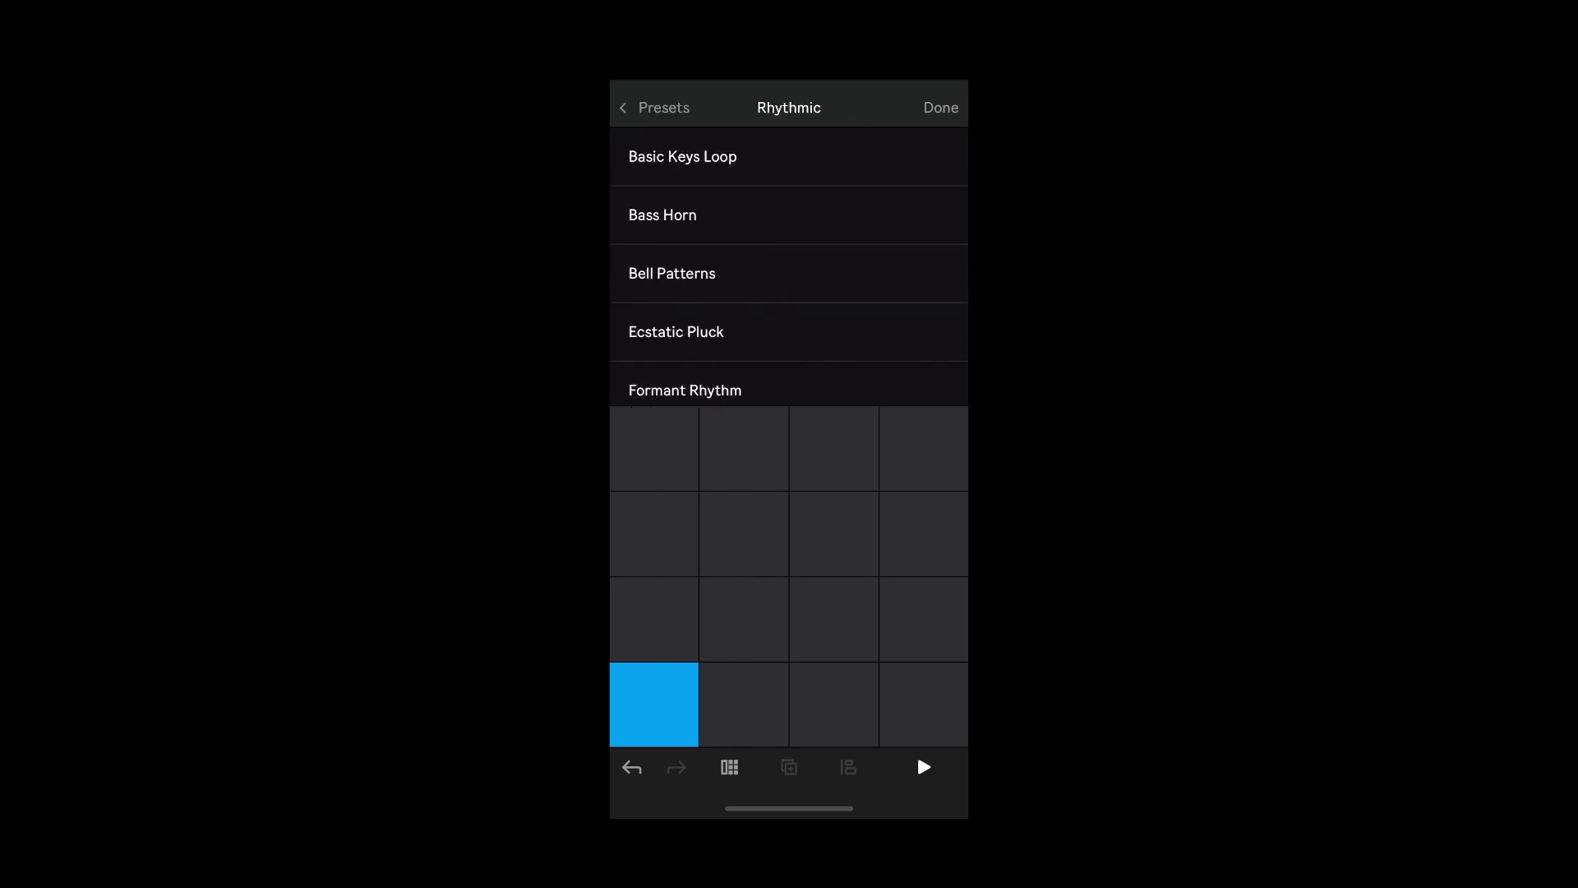
click(677, 332)
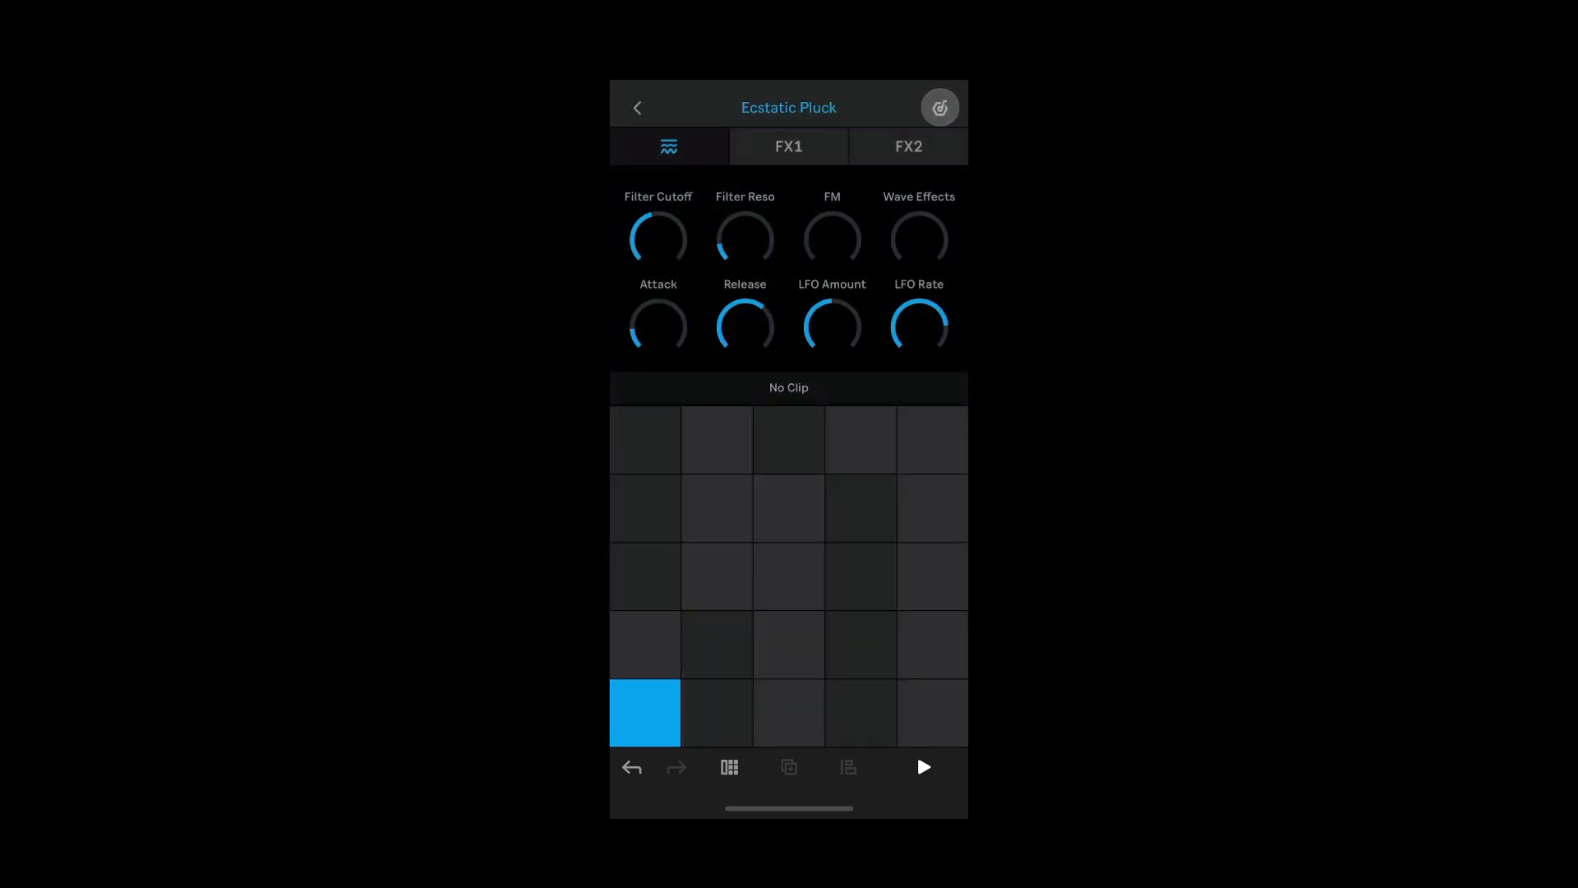
click(789, 577)
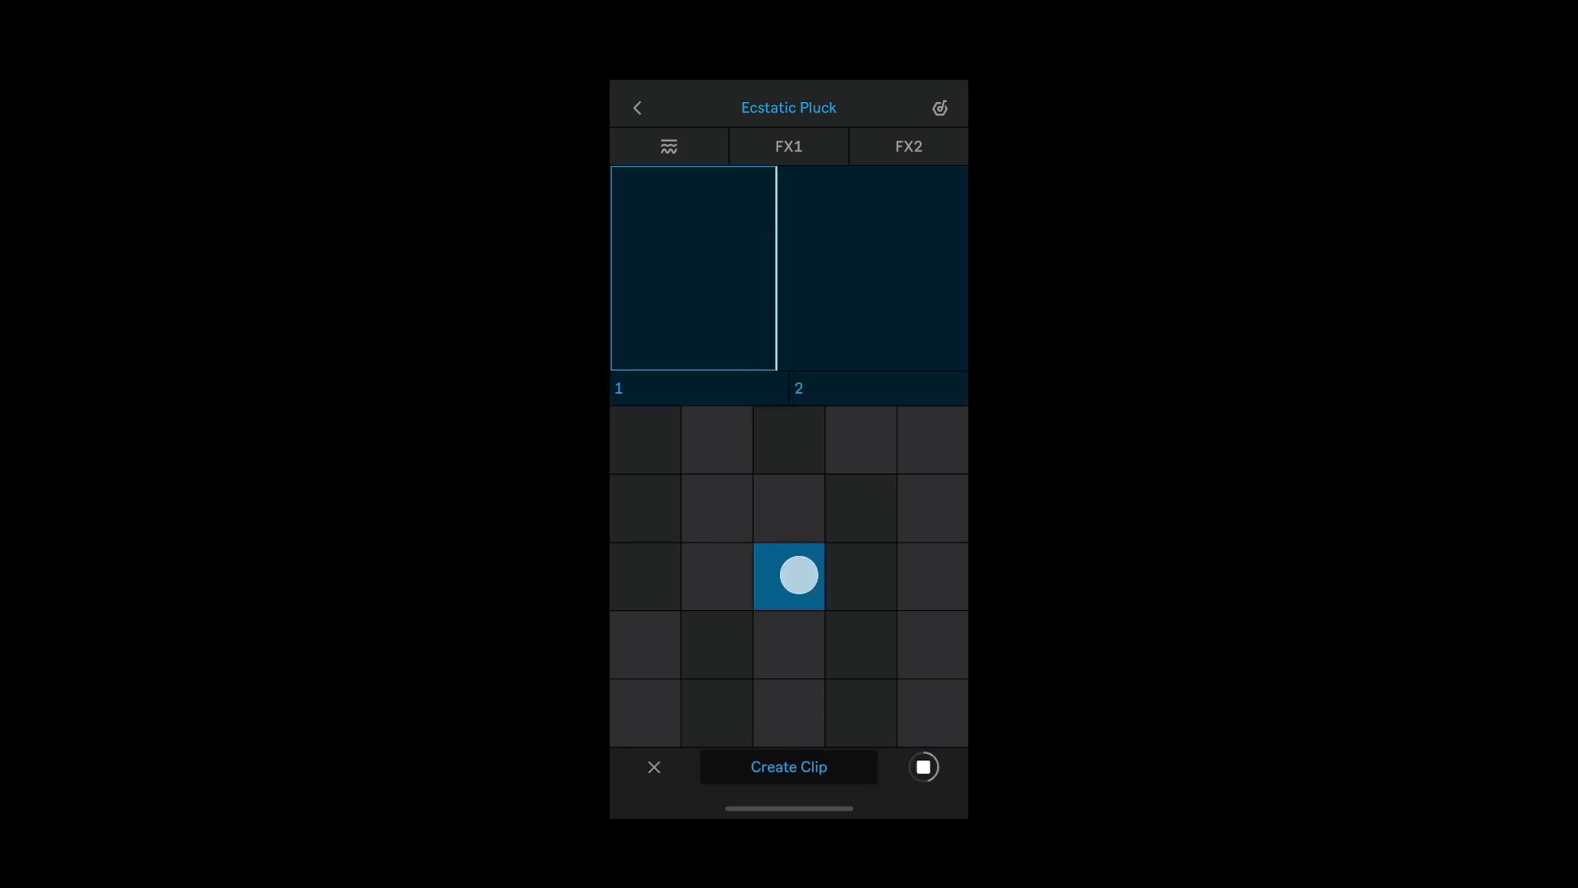
click(788, 766)
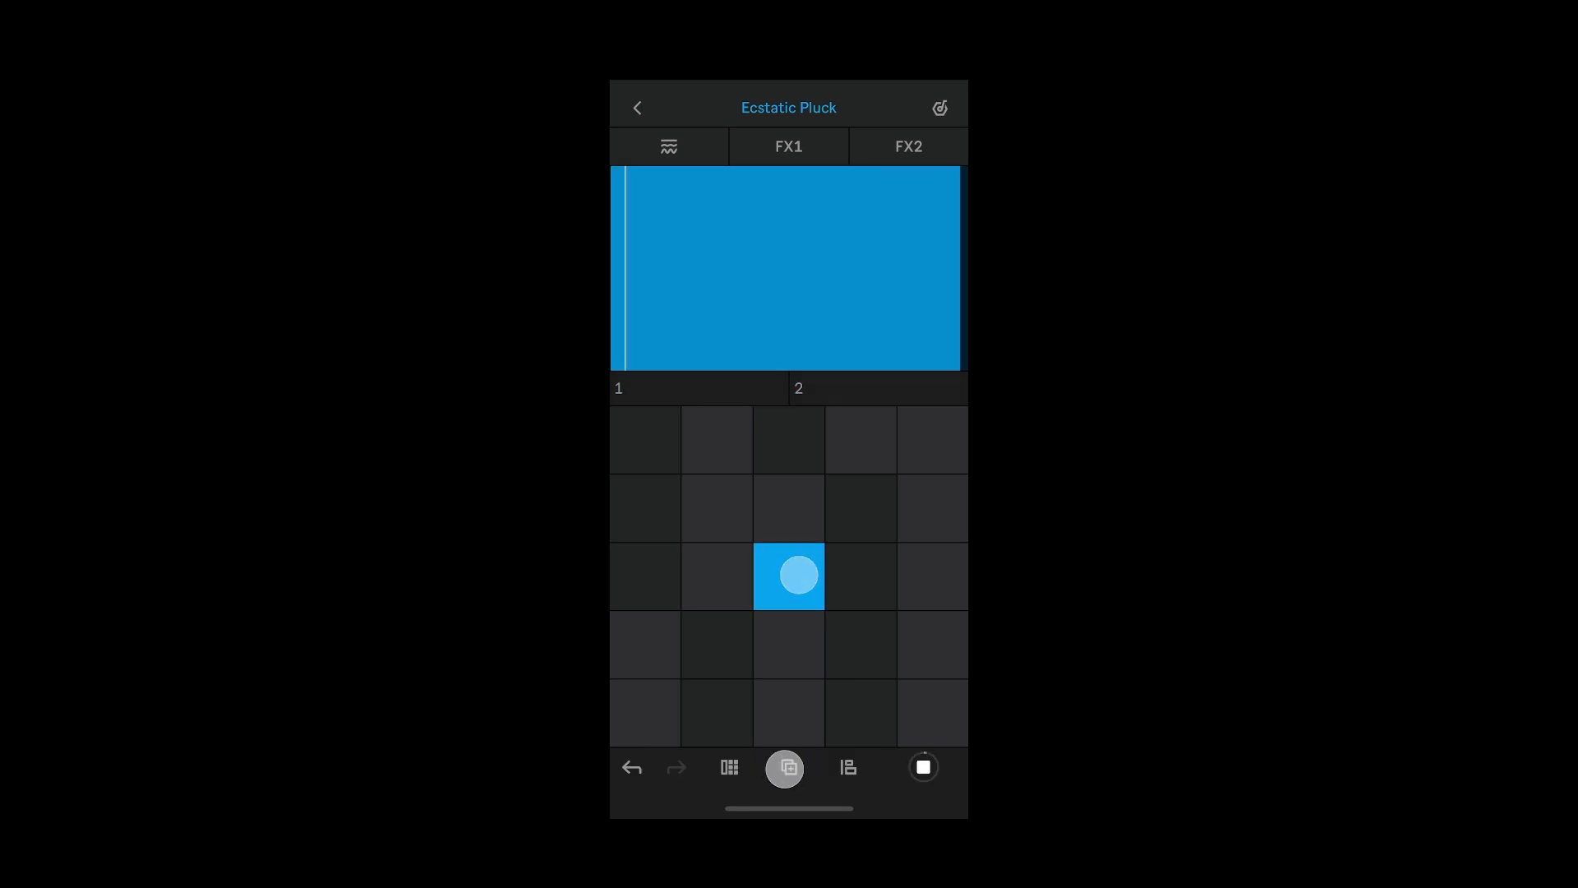
click(923, 767)
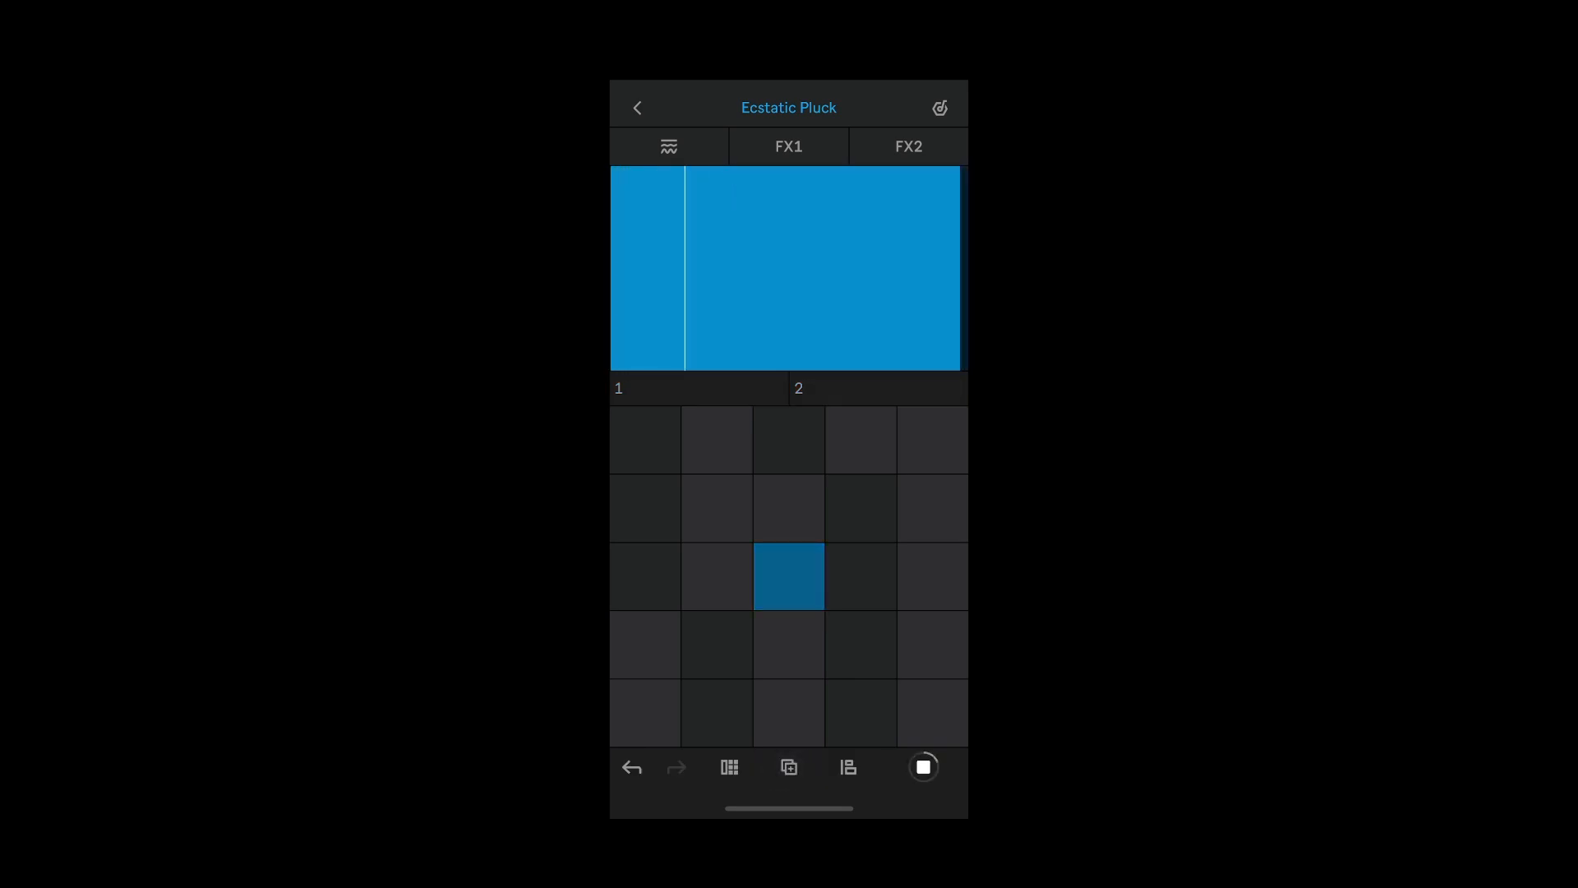
click(847, 767)
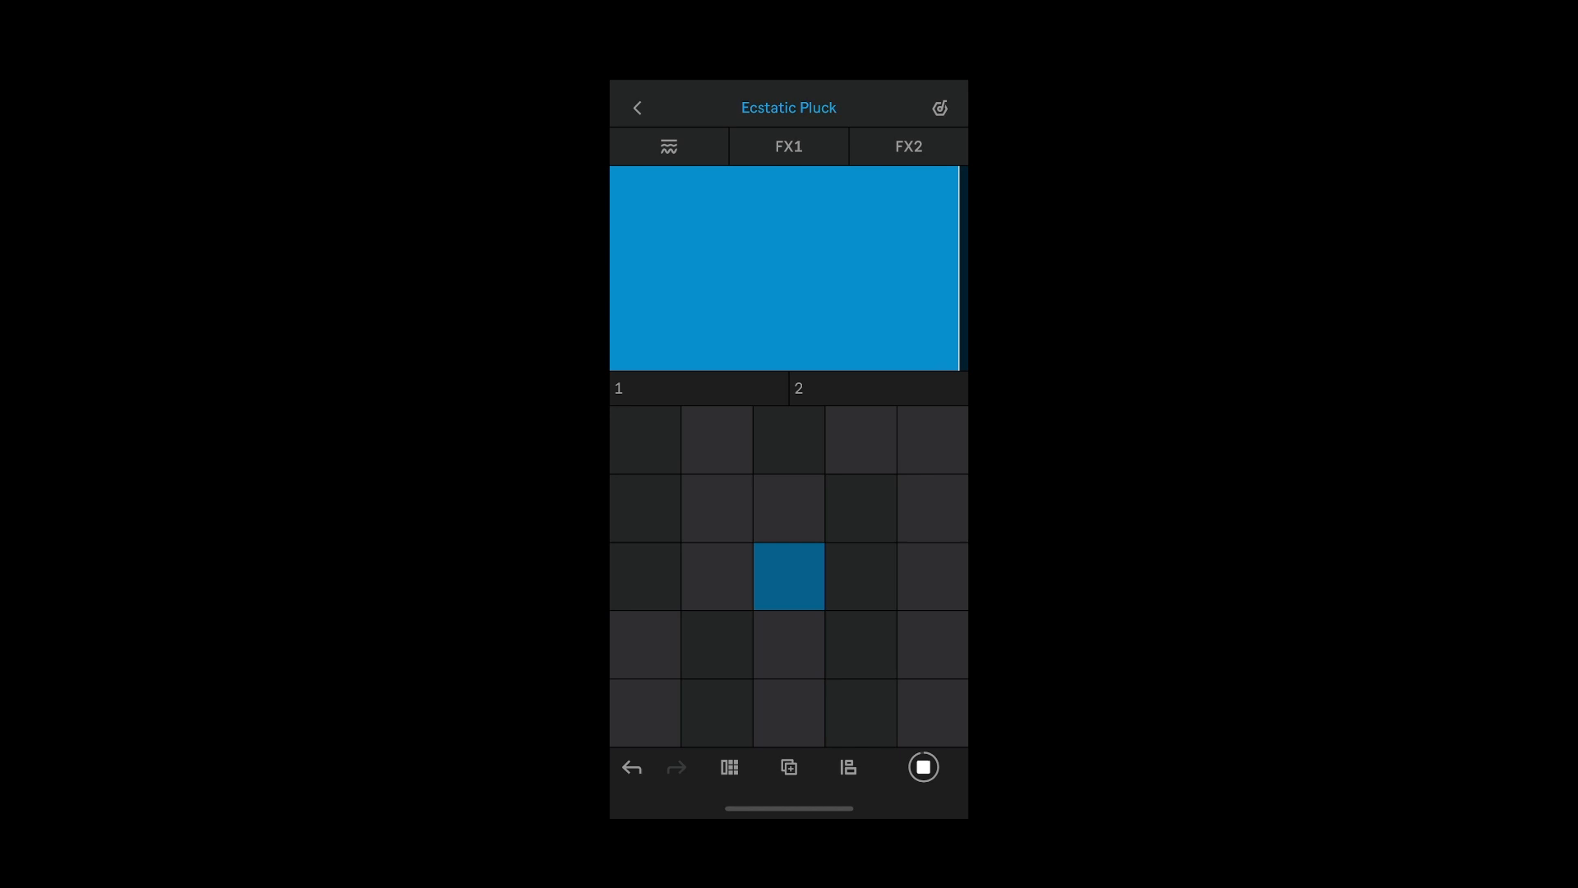
click(789, 146)
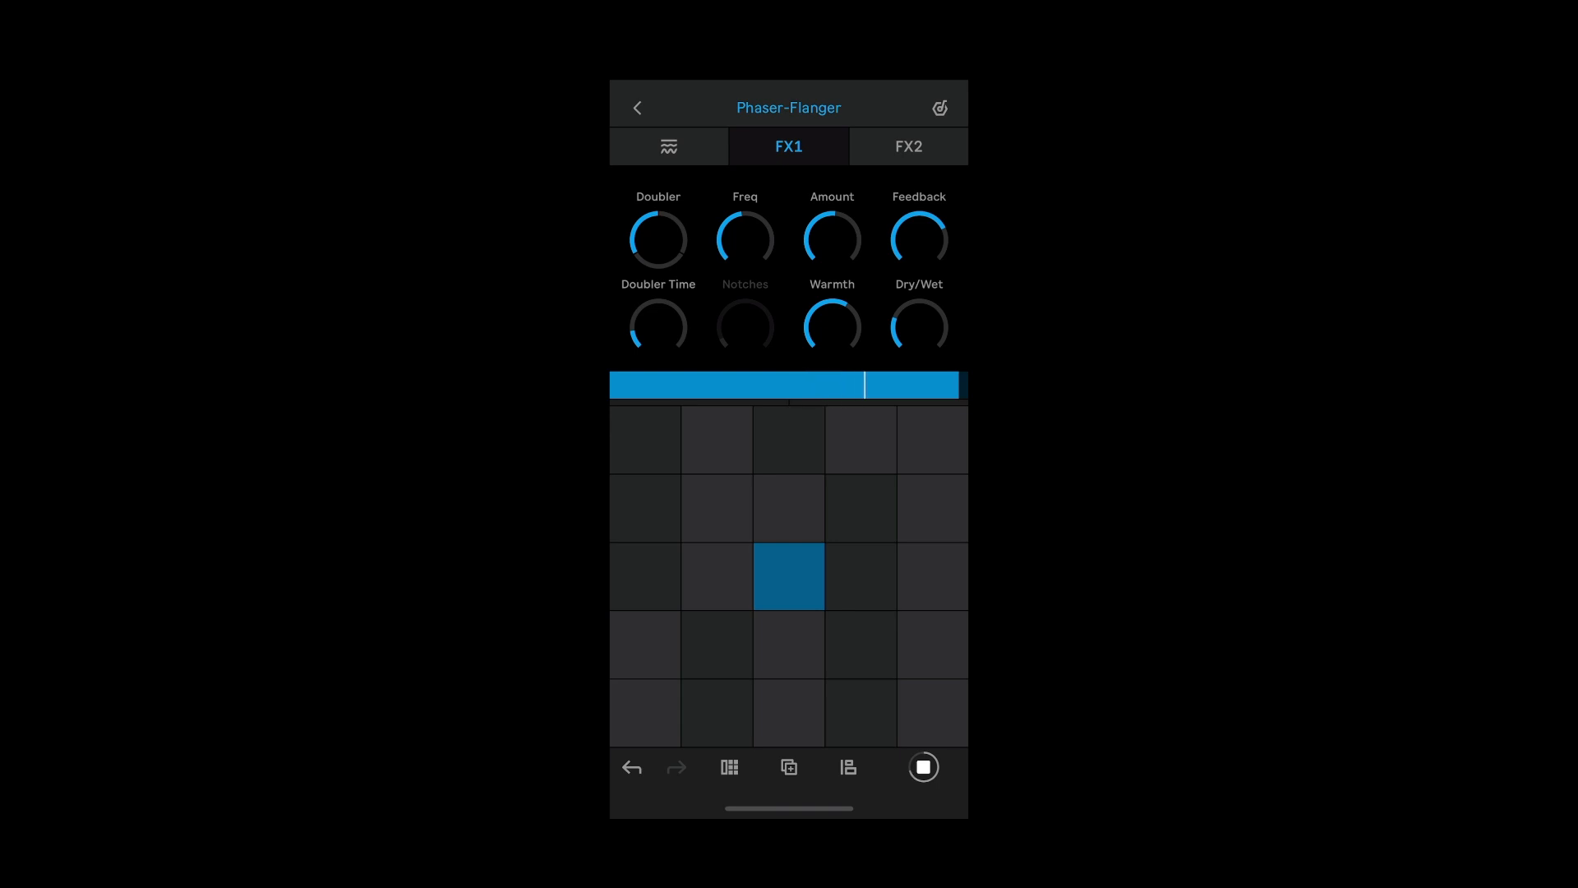
- Swap Ecstatic Pluck's effect to Chorus-Ensemble and record Warmth and Feedback sweeps over the loop
click(923, 766)
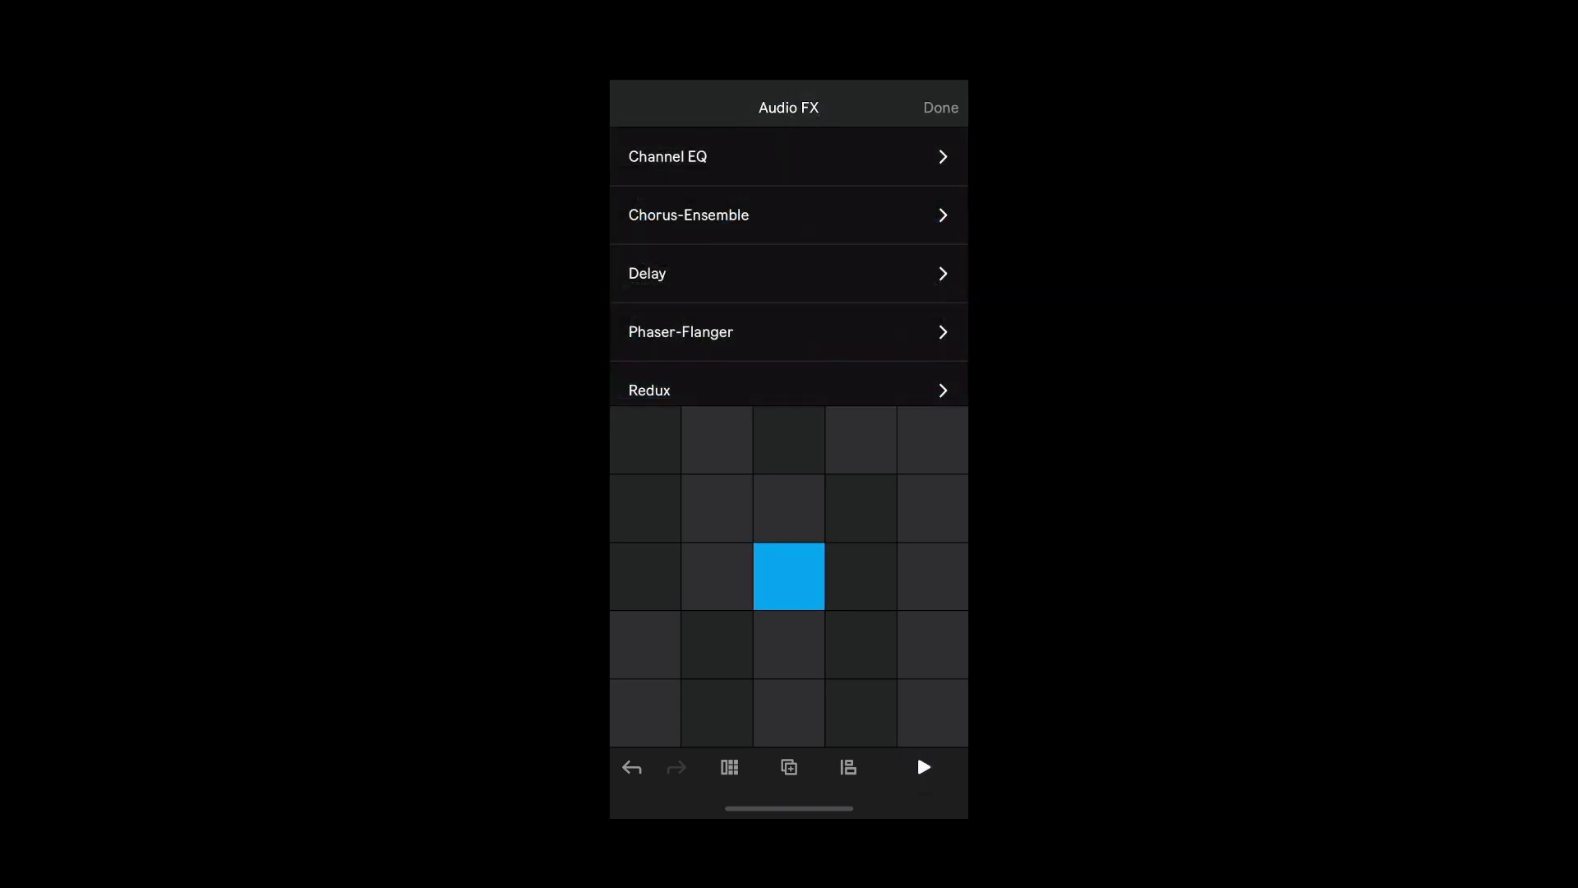
click(687, 215)
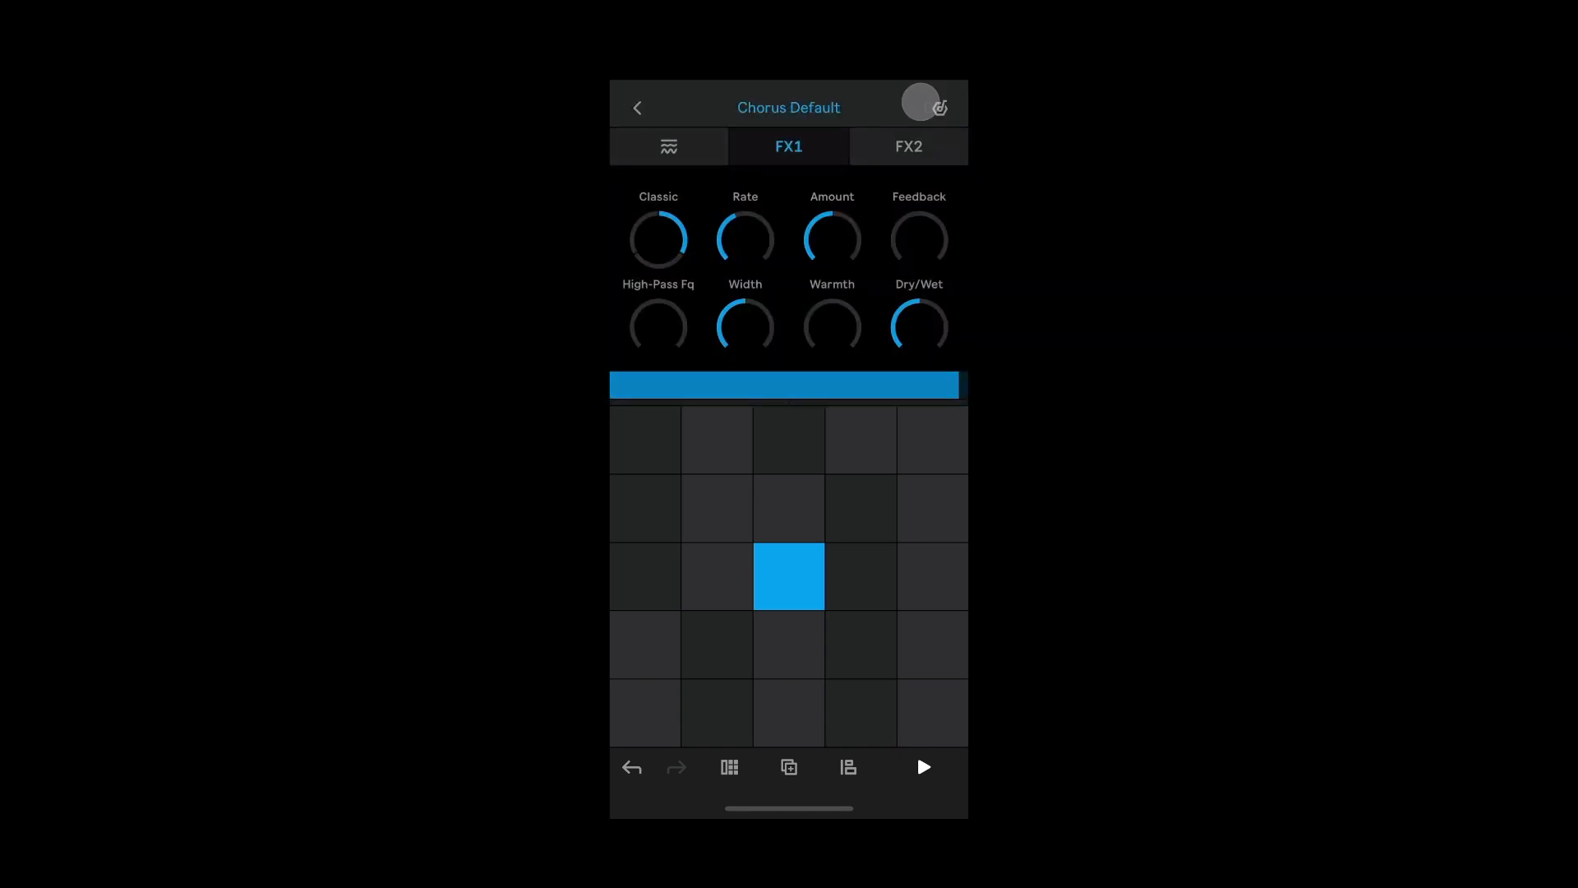
click(921, 766)
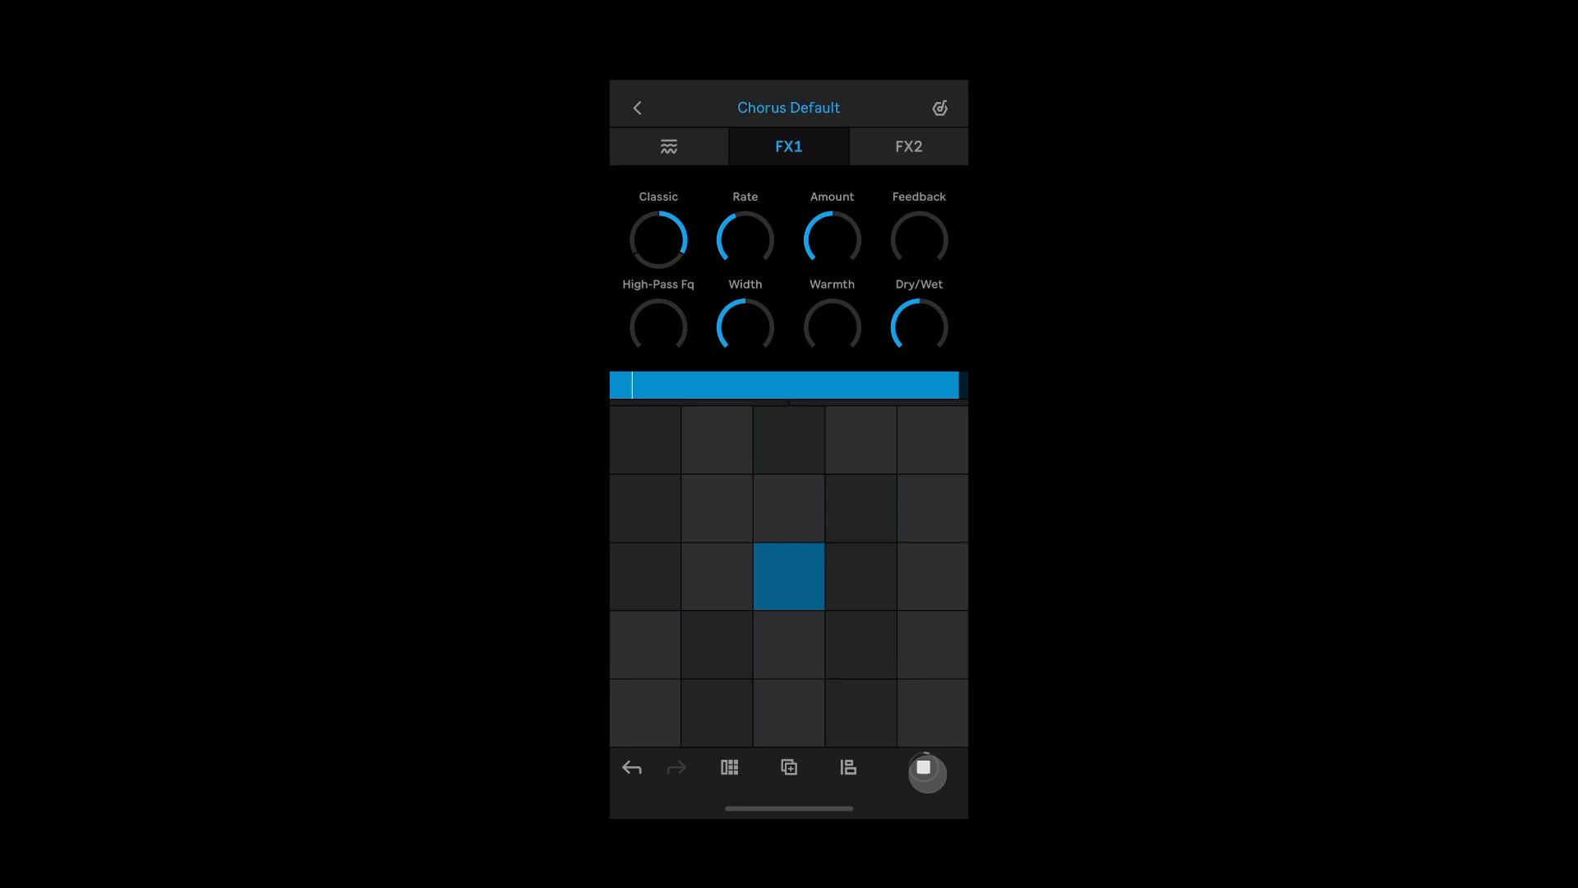
drag(831, 326, 844, 310)
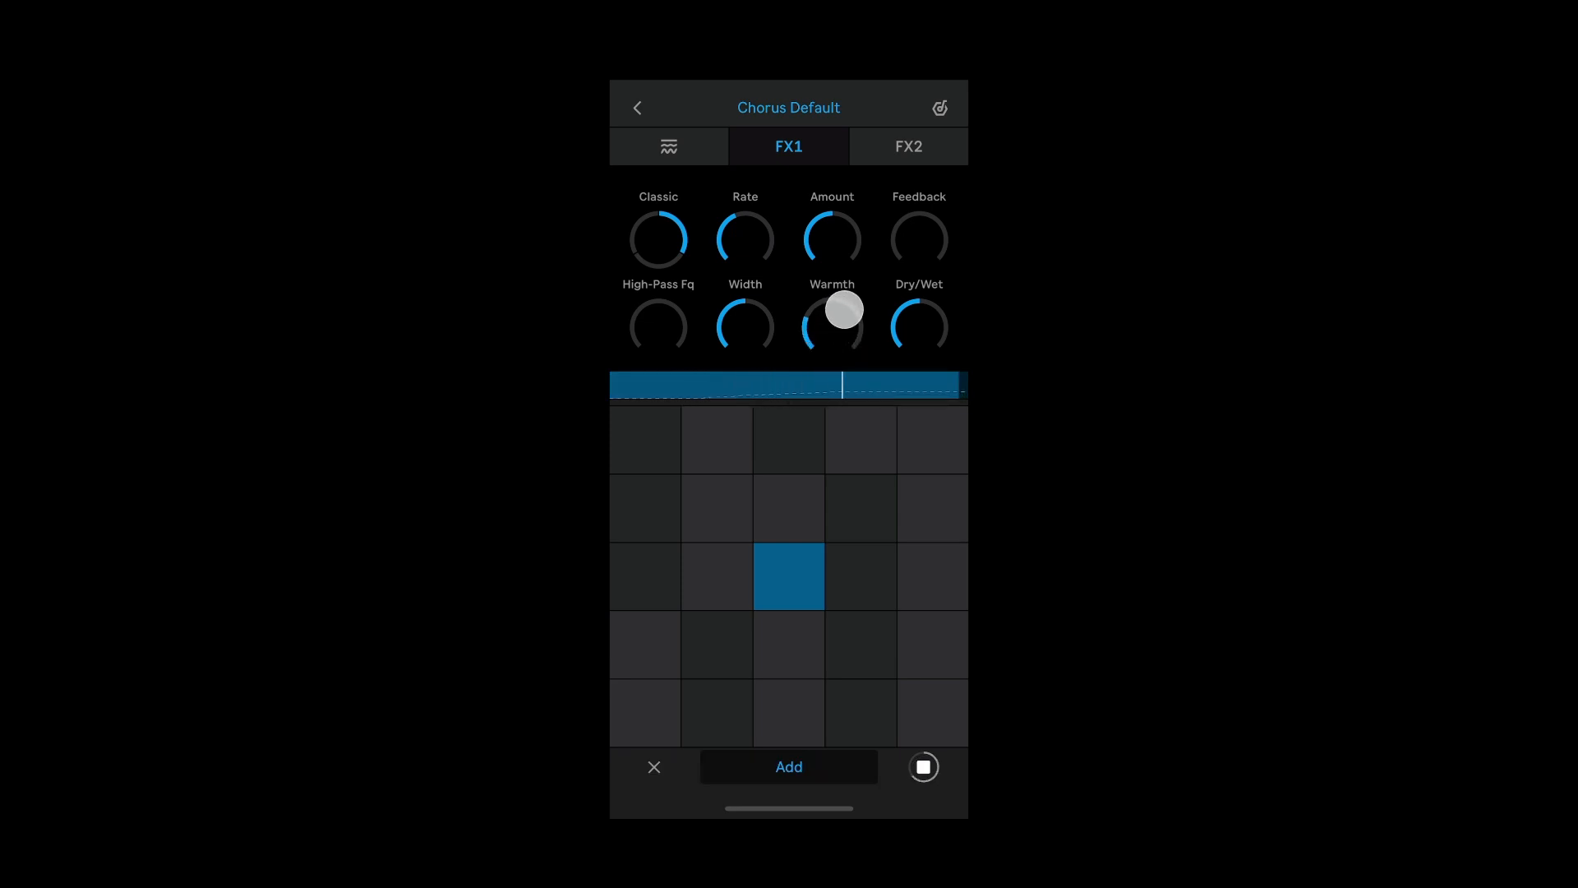
drag(840, 309, 833, 324)
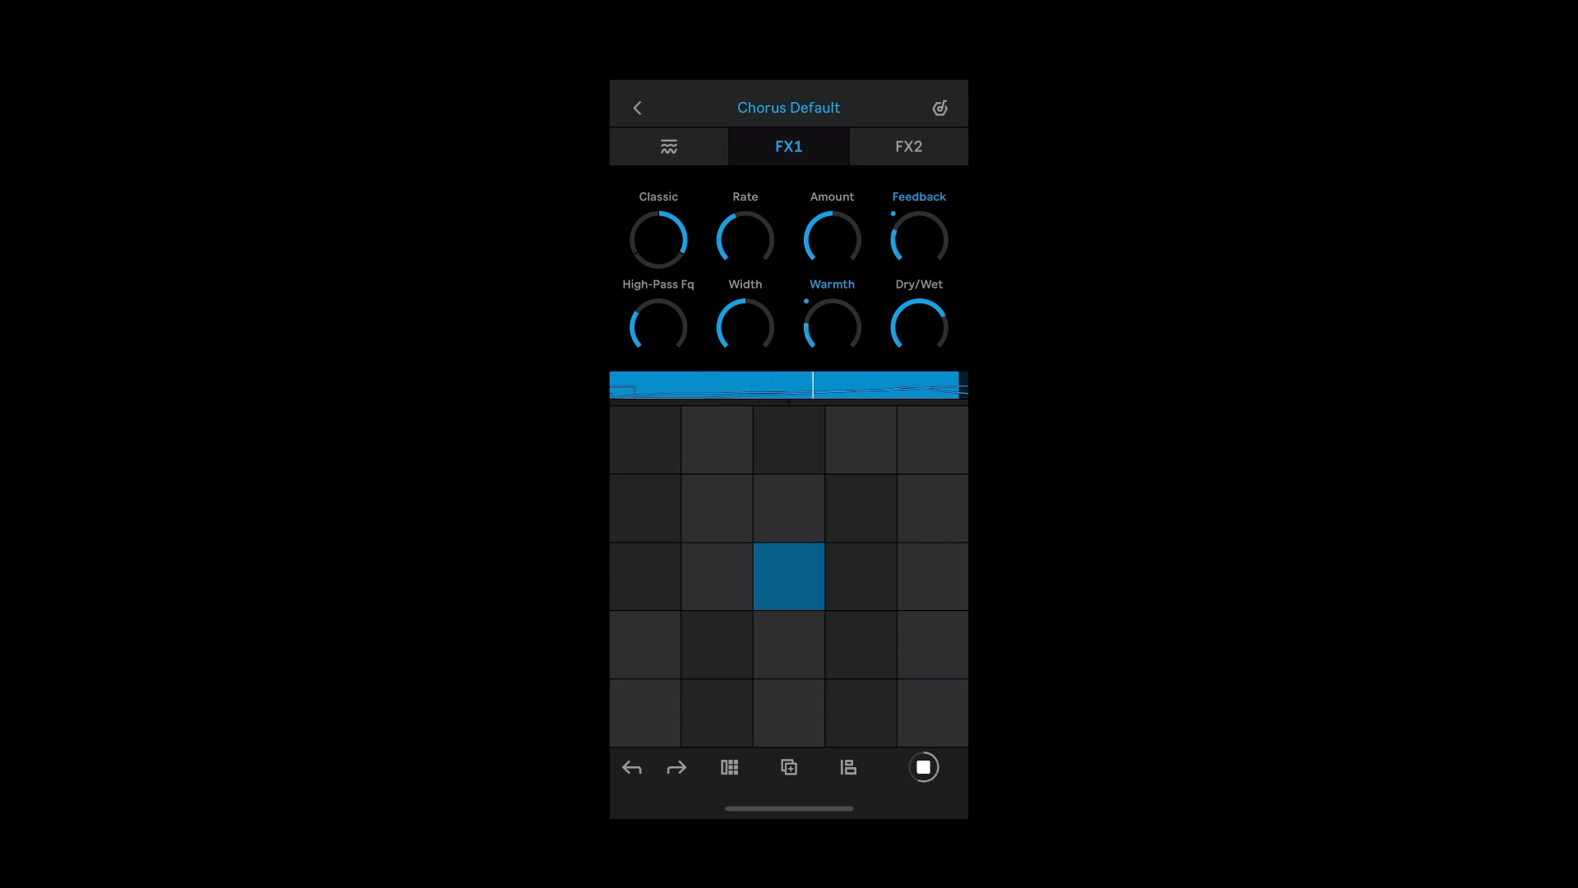
click(922, 767)
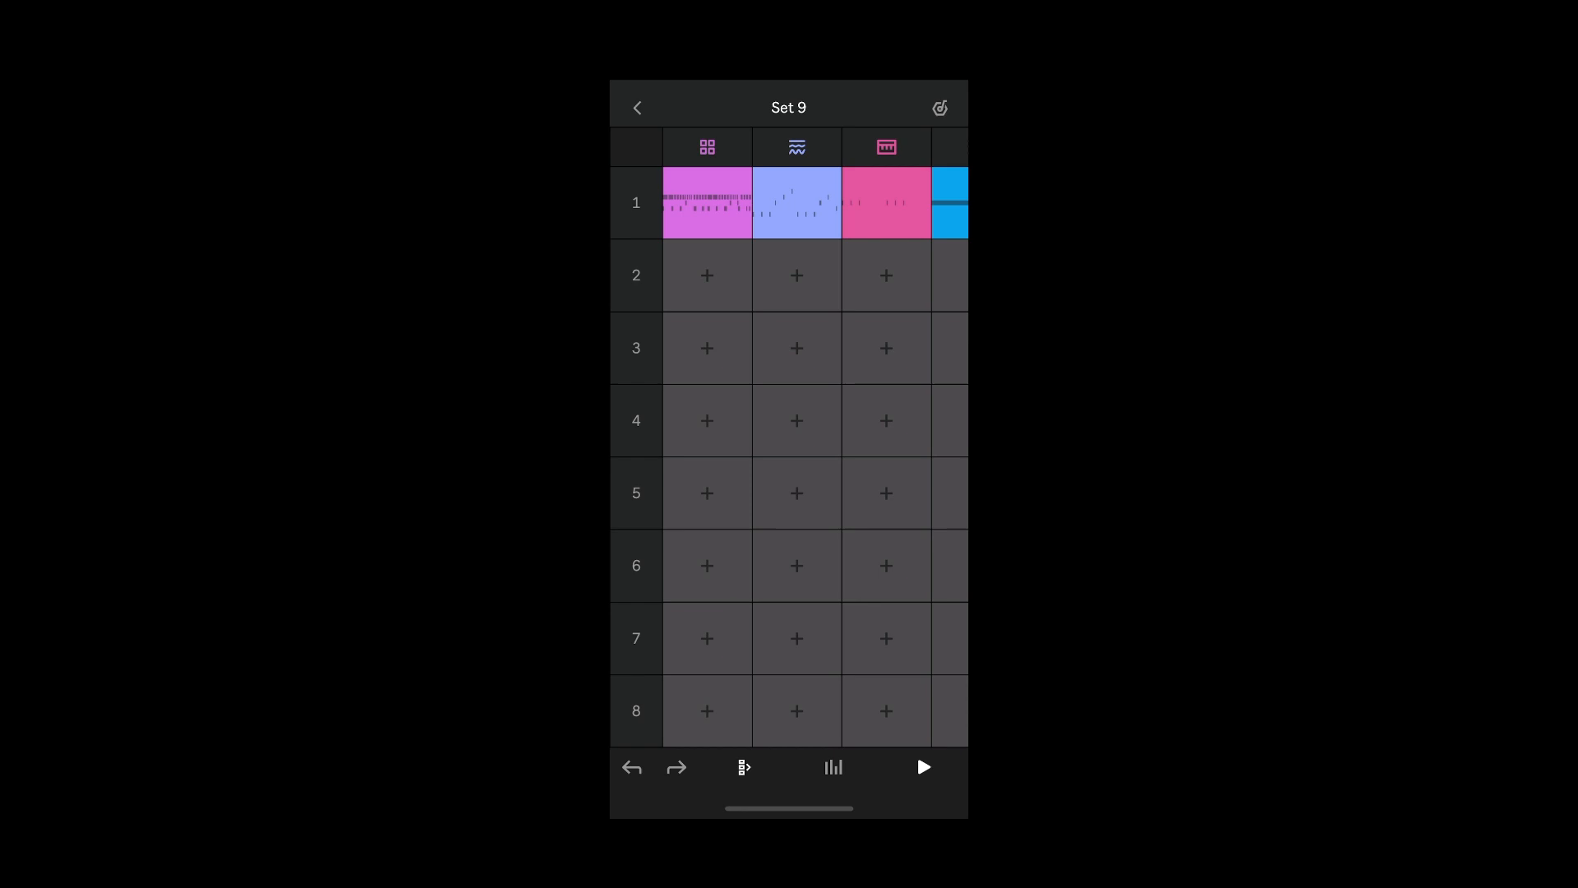
- Put the Chopped Robot preset on a new track, then start another new track
scroll(left, 3)
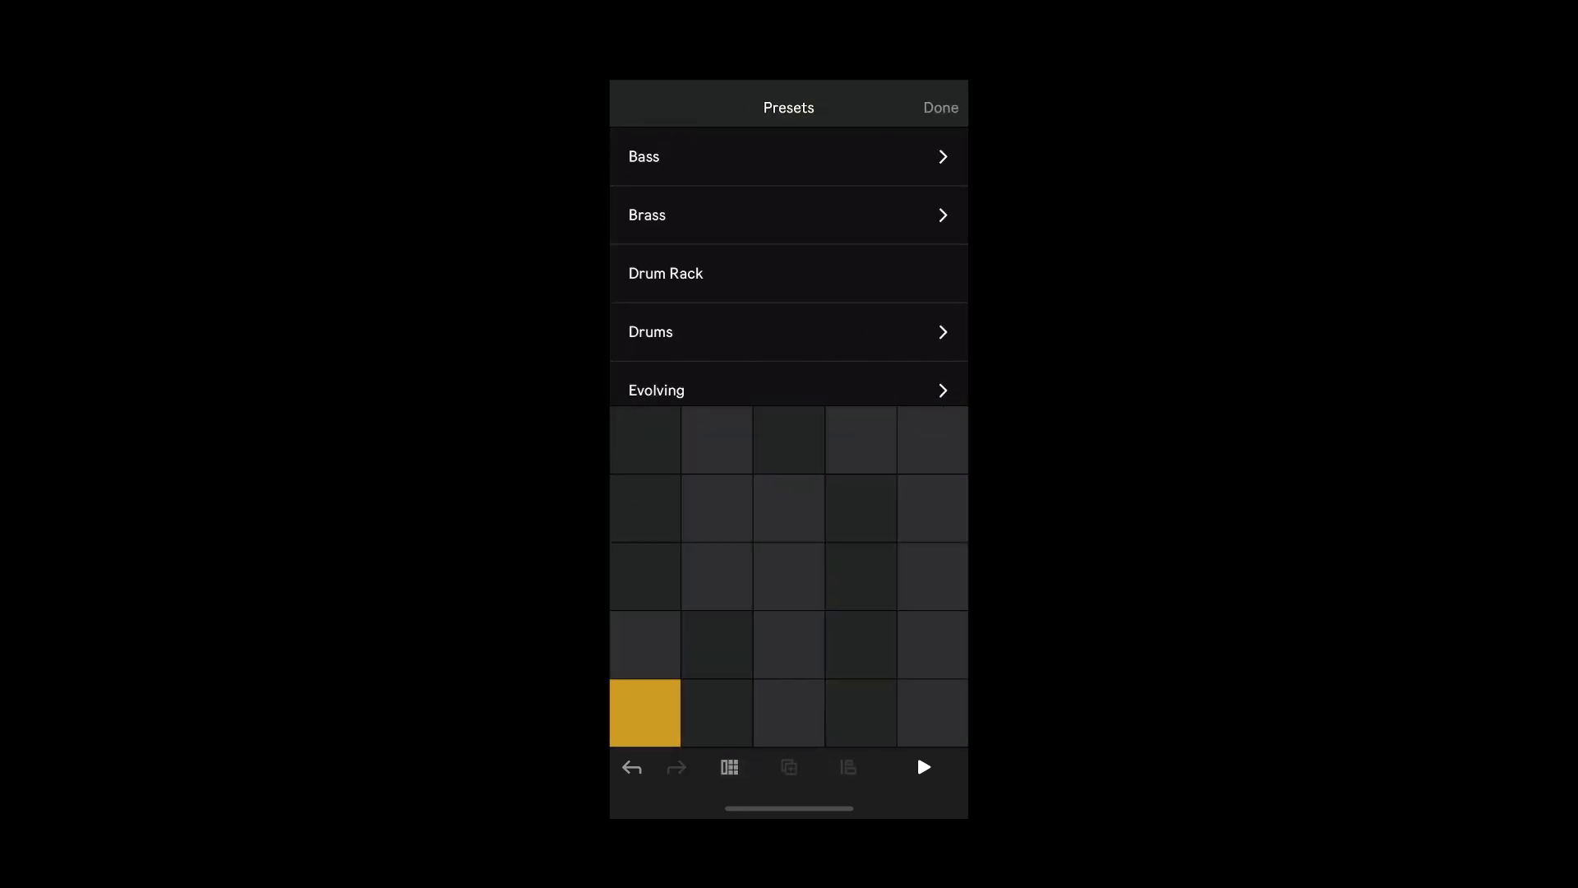
scroll(down, 3)
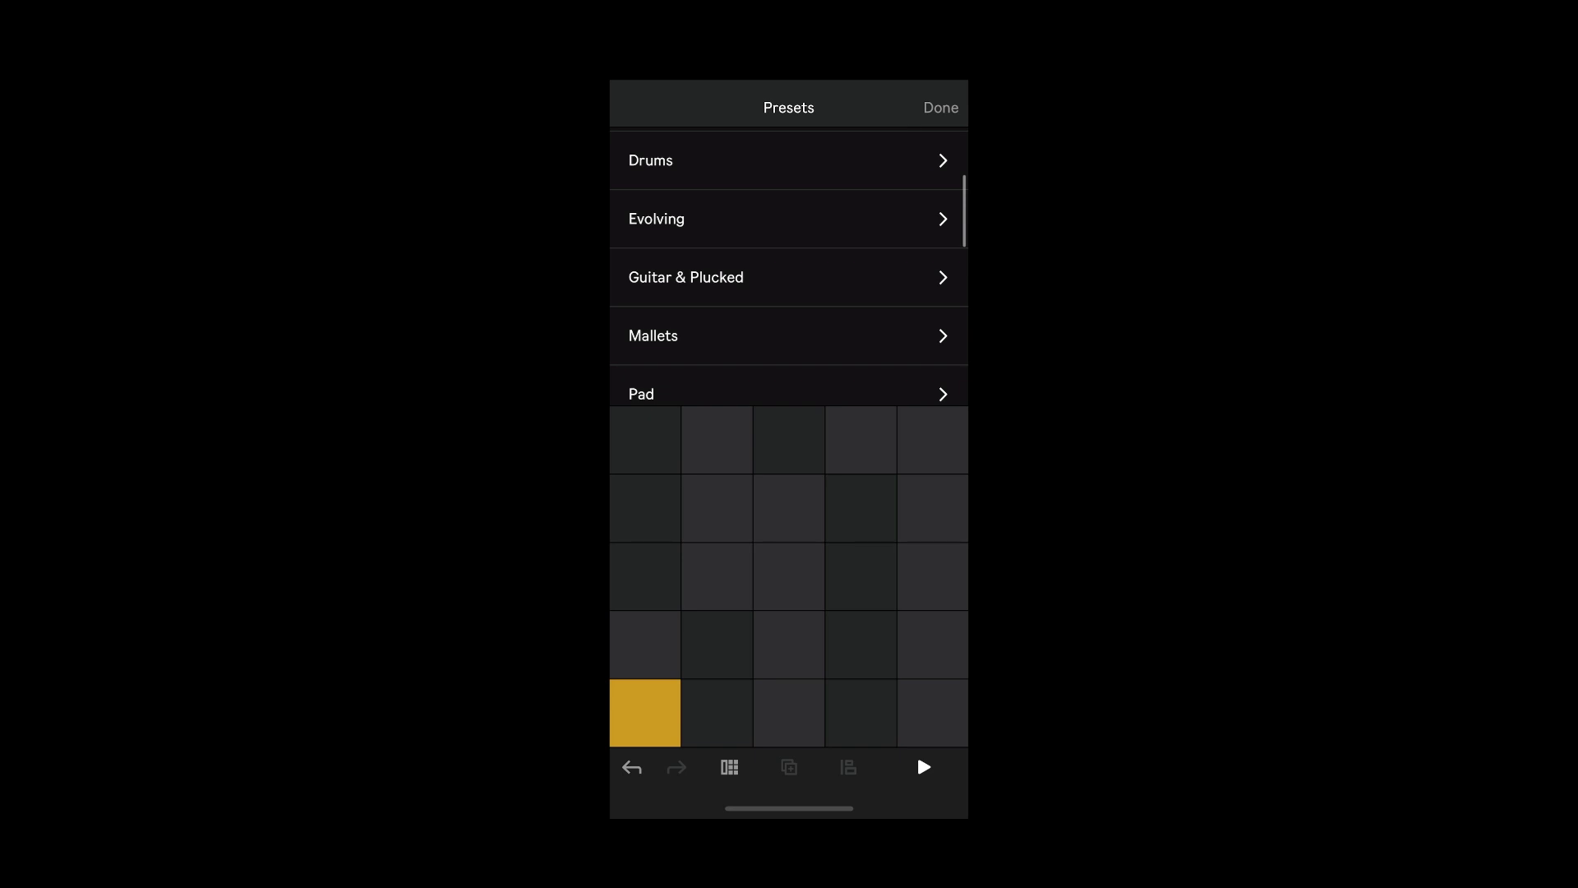
scroll(down, 3)
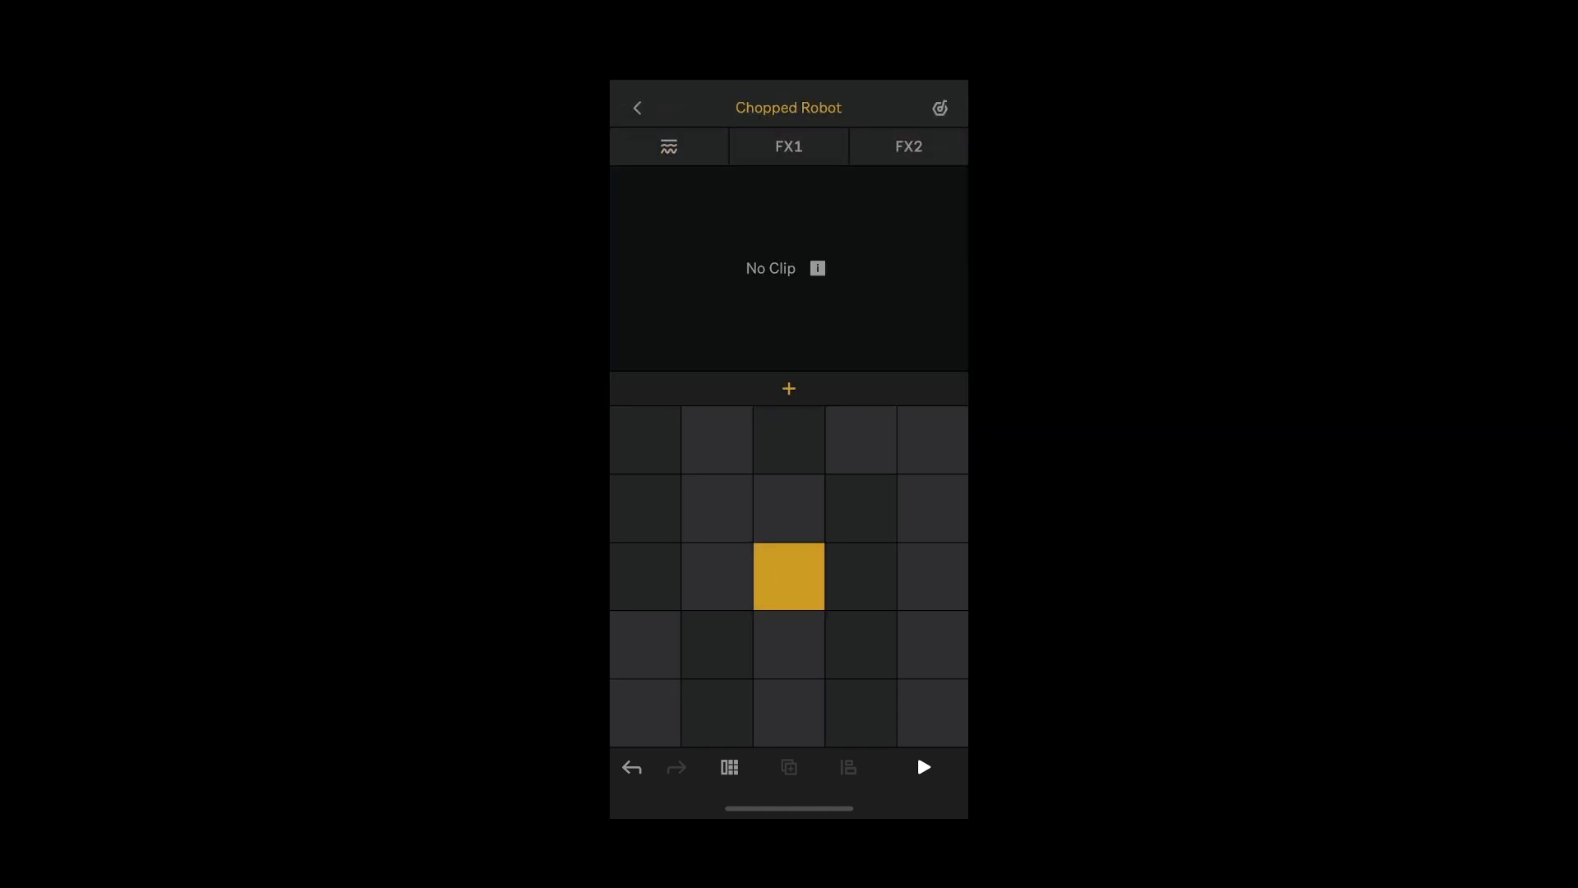
click(788, 389)
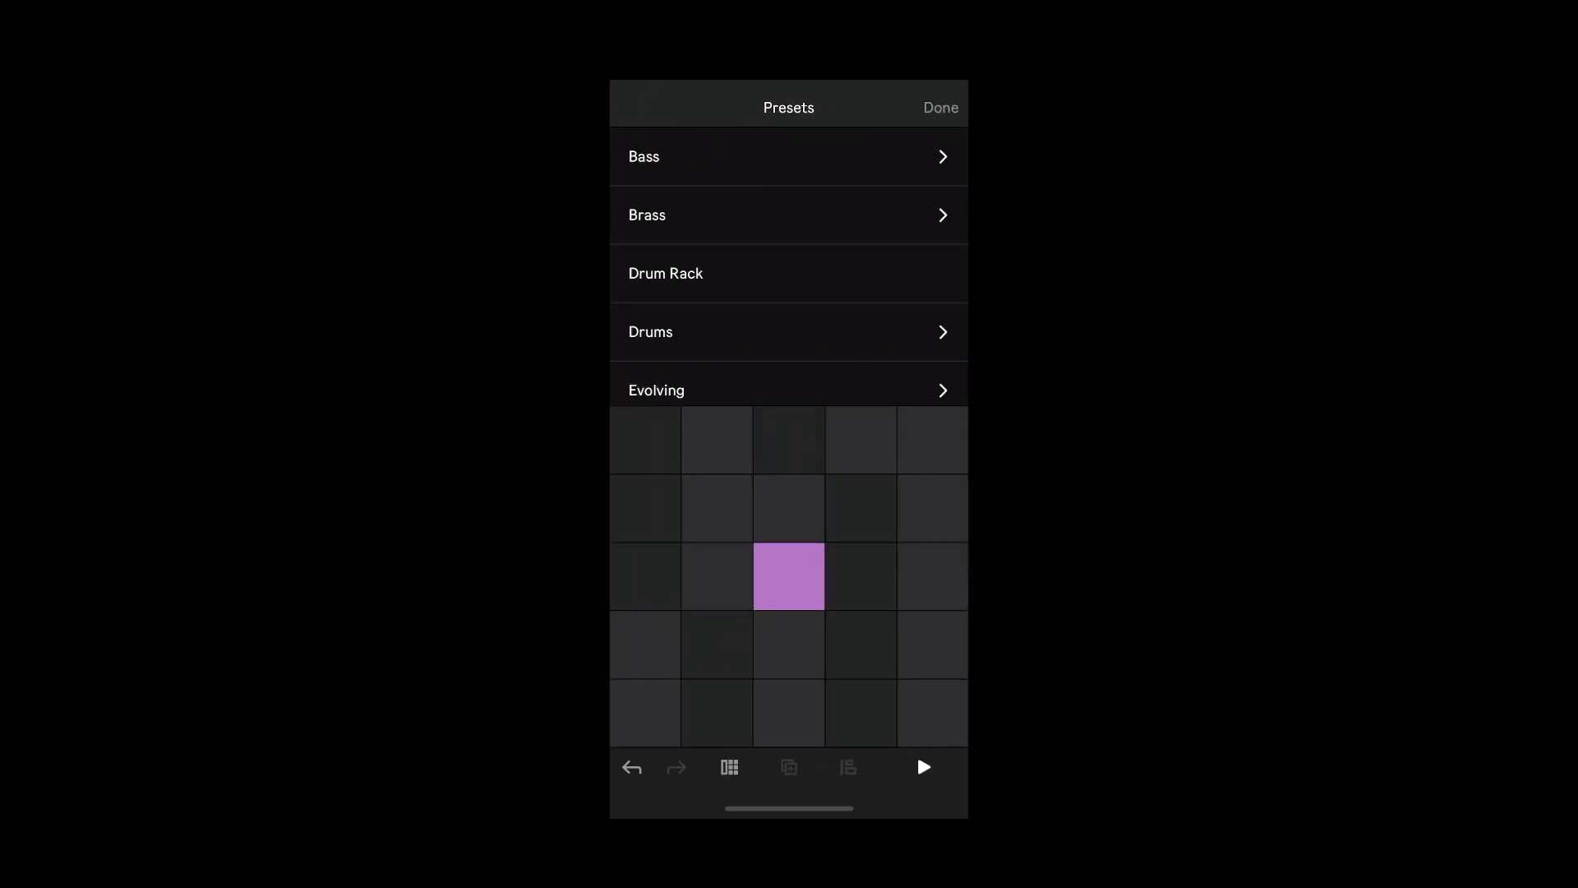
- Load the Berimbau preset from Guitar & Plucked onto the new track
scroll(down, 3)
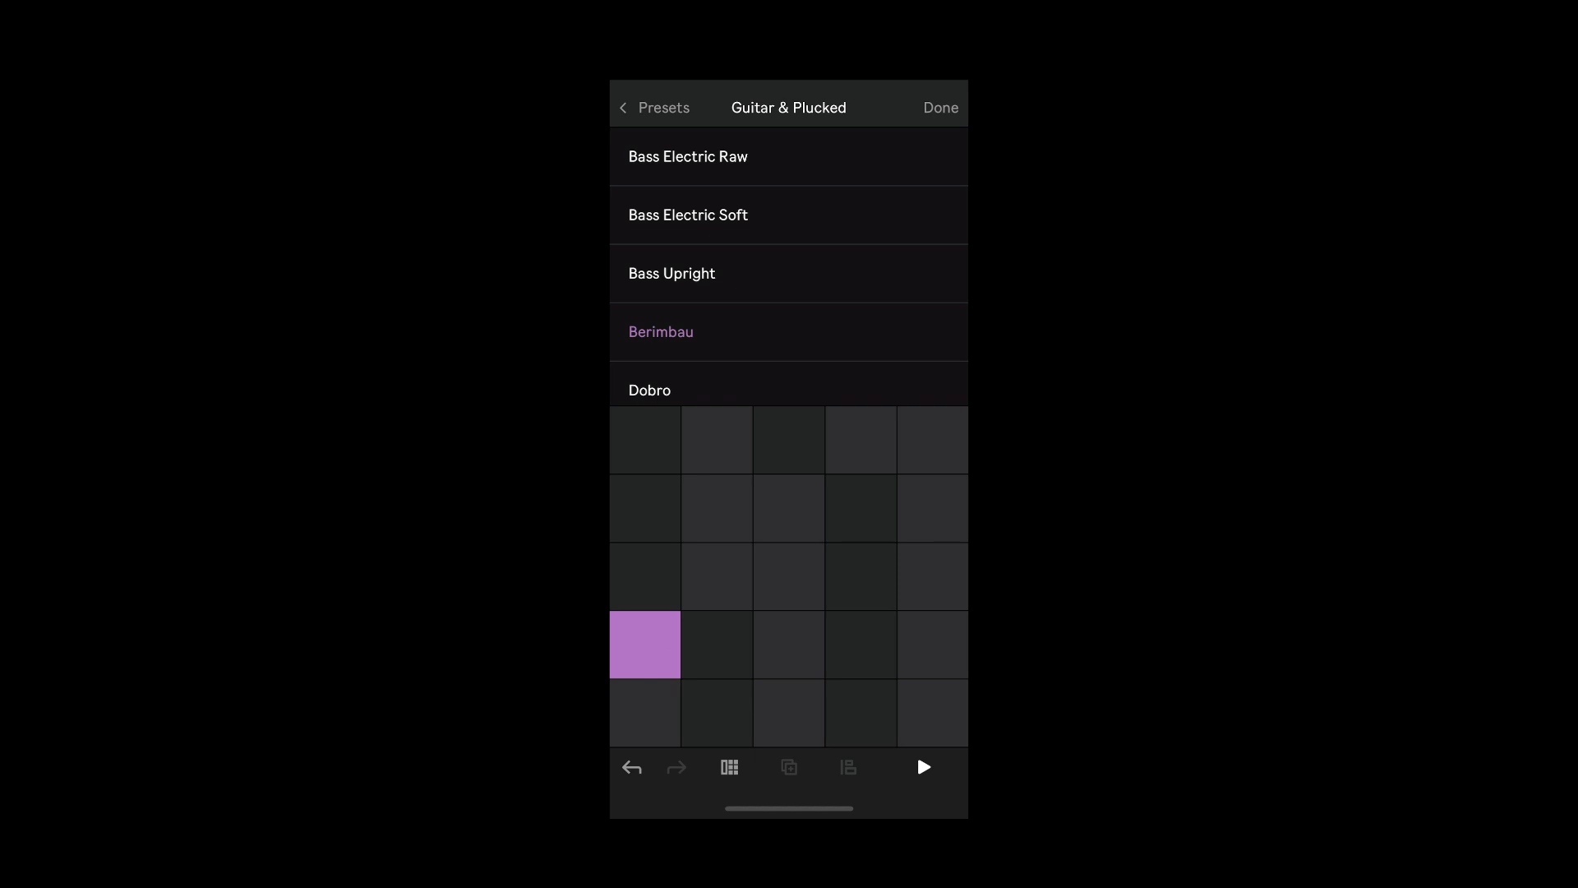
click(930, 507)
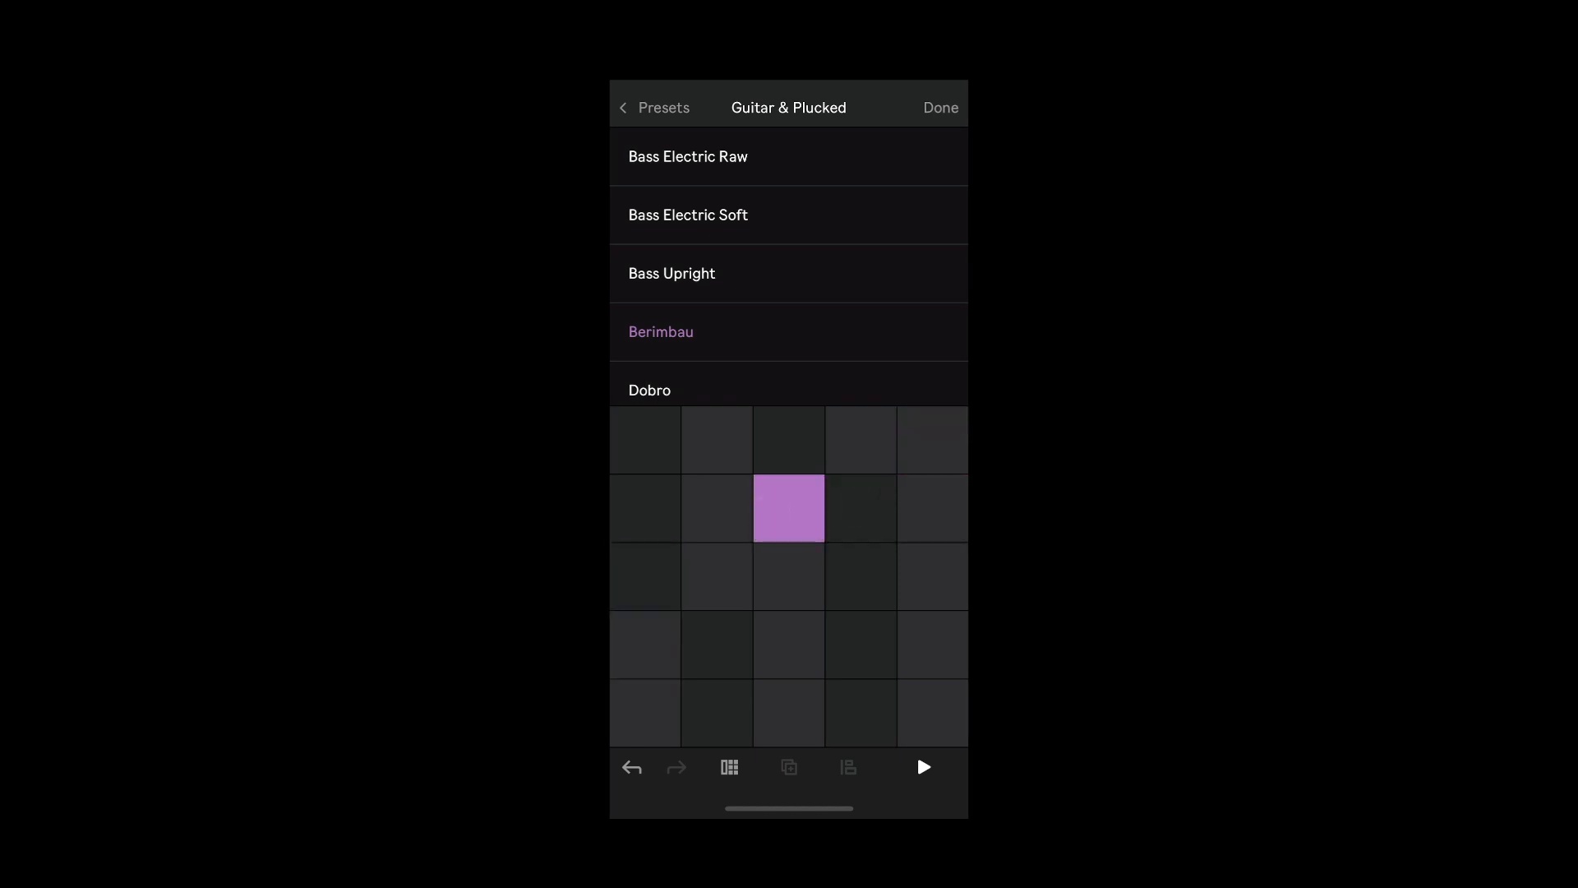
click(938, 108)
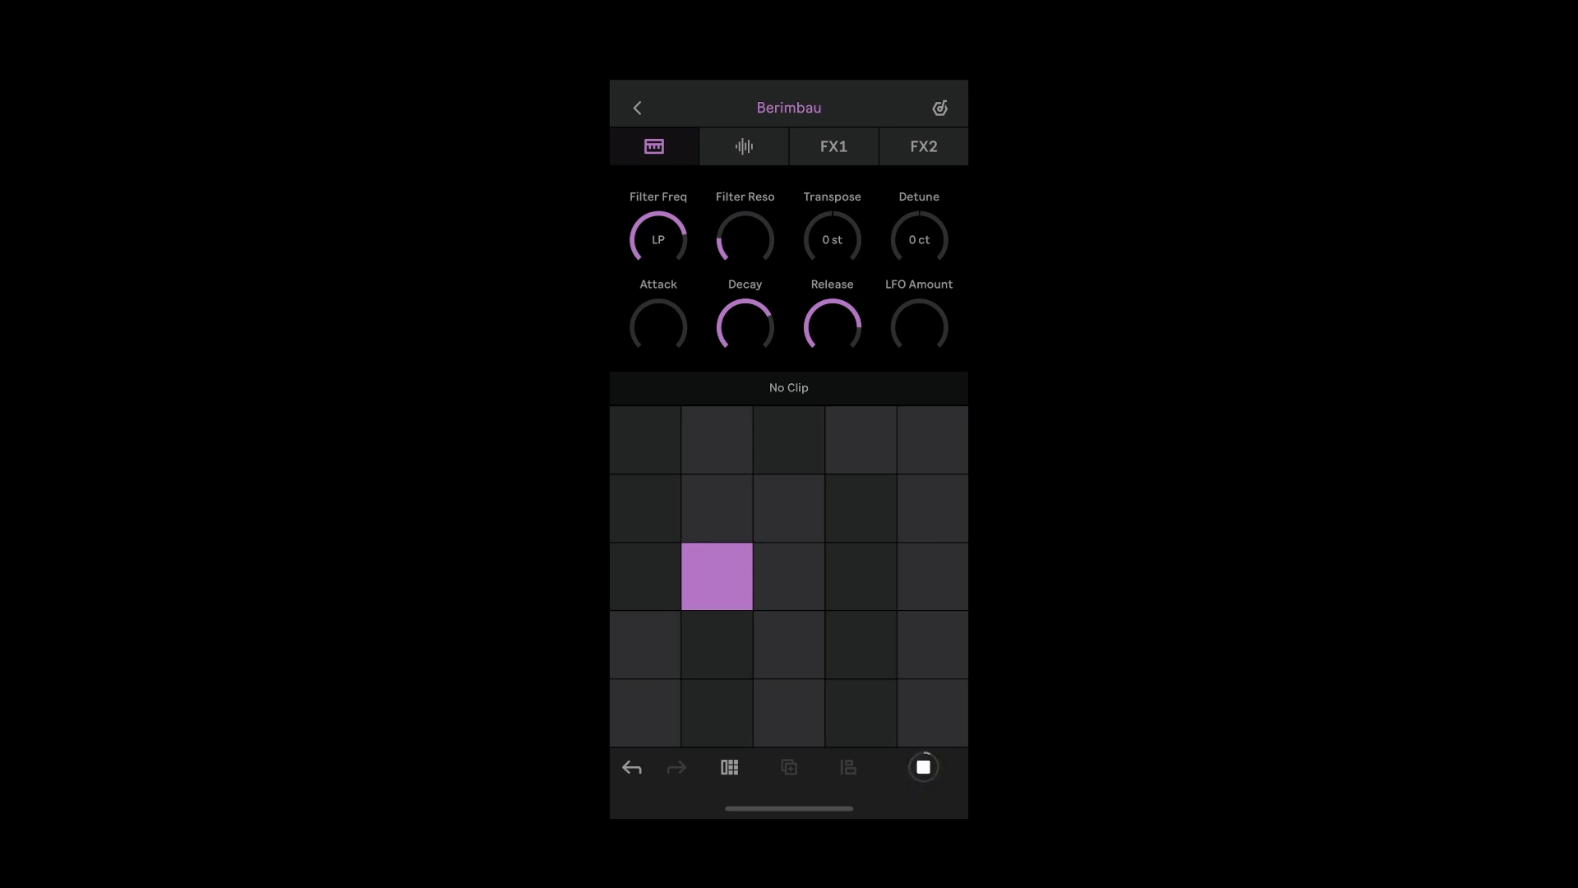
- Record a short Berimbau clip from the pads and expand it to show its bars
click(716, 577)
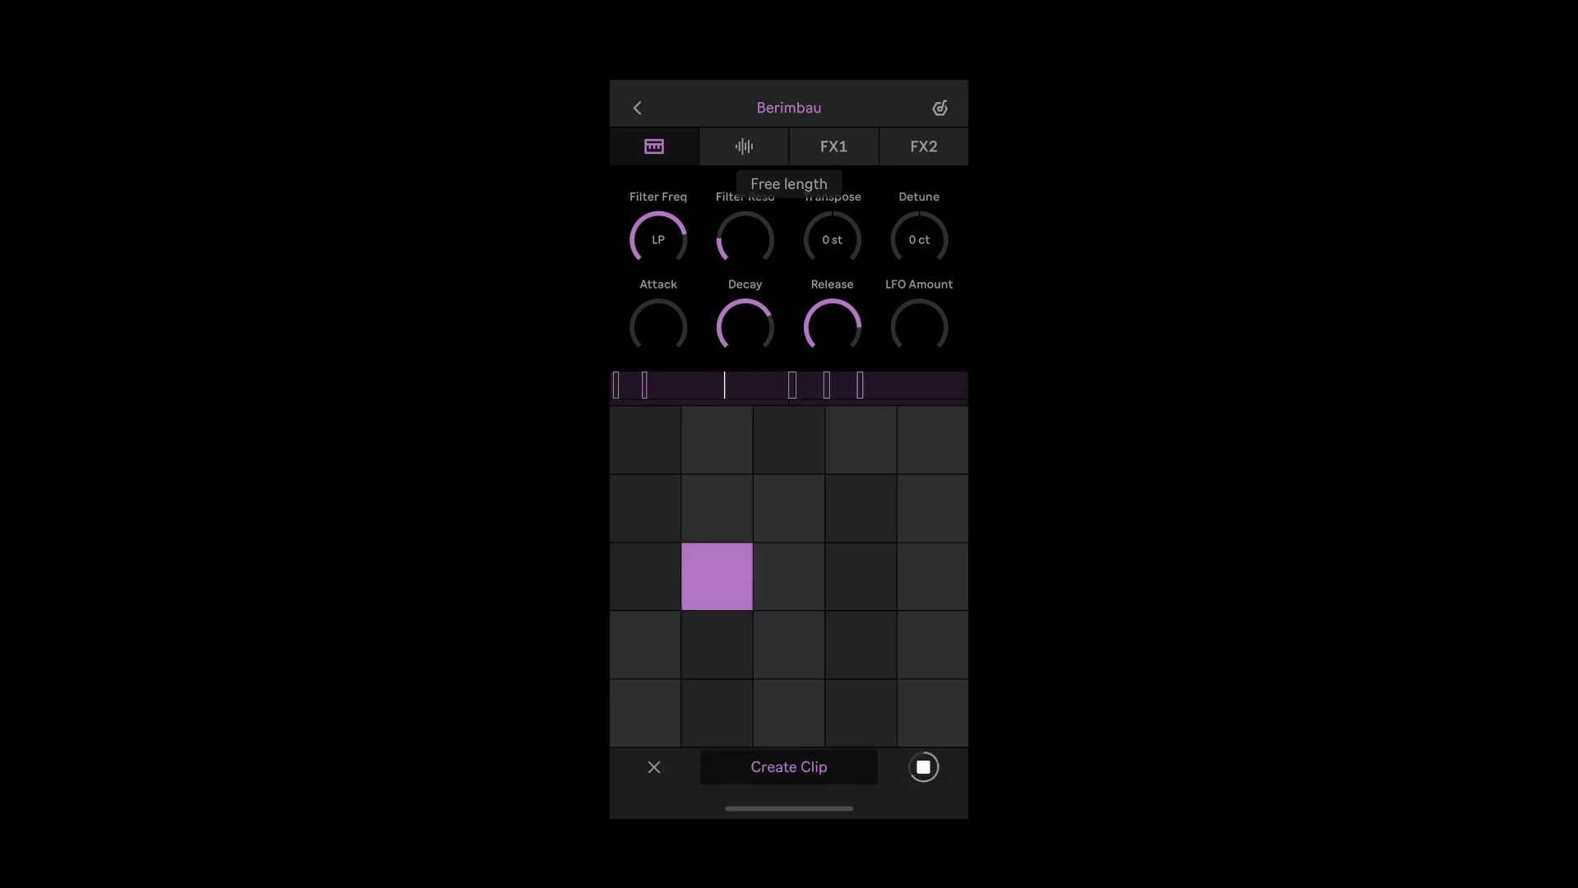
click(789, 767)
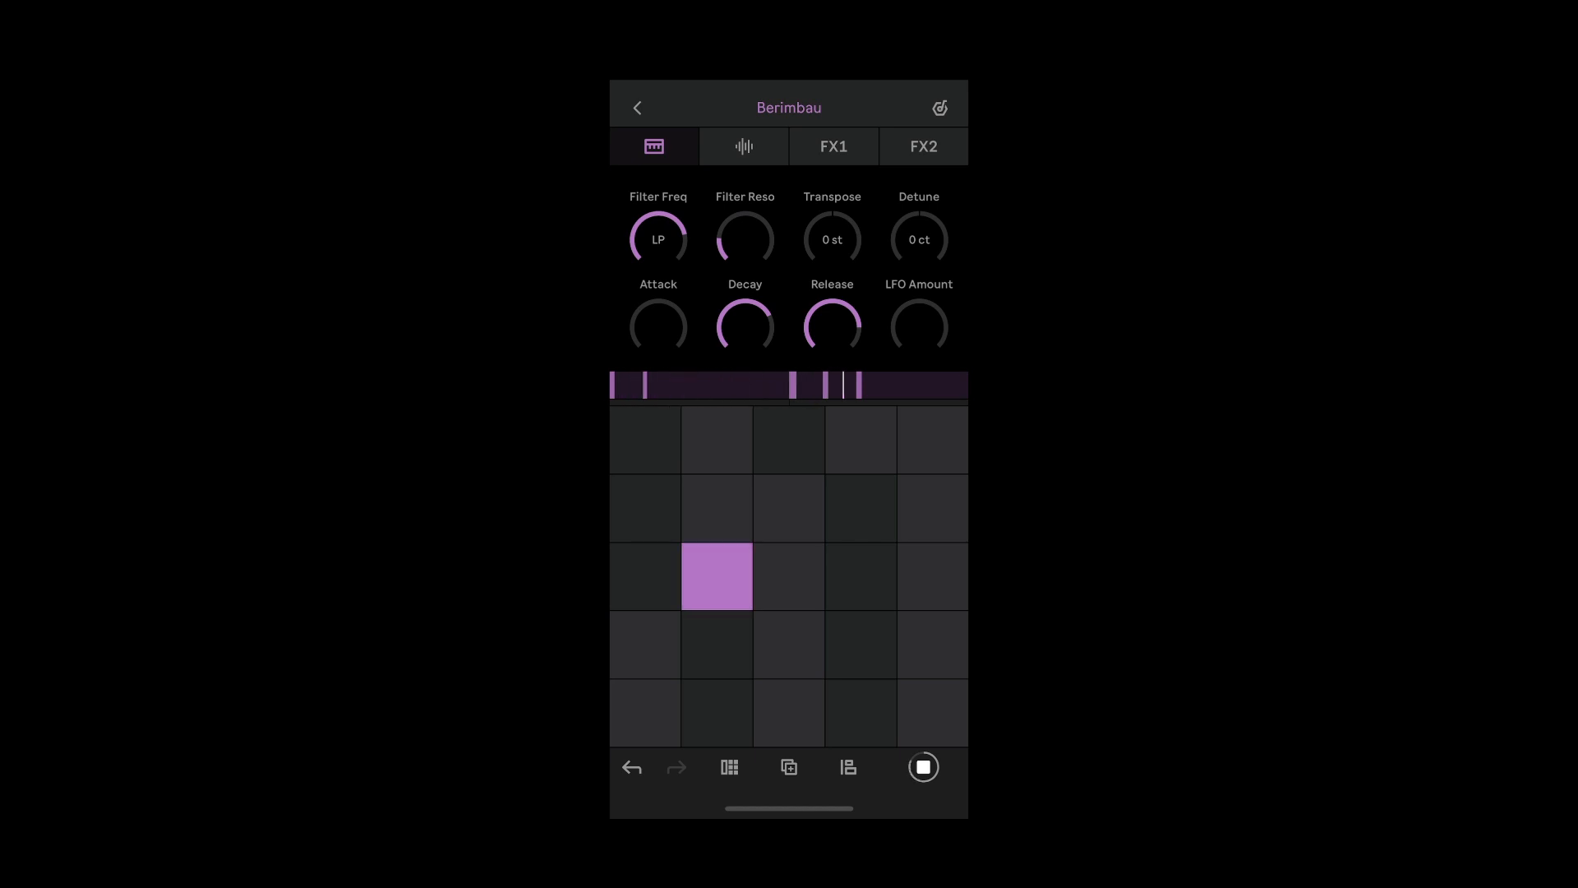
click(717, 578)
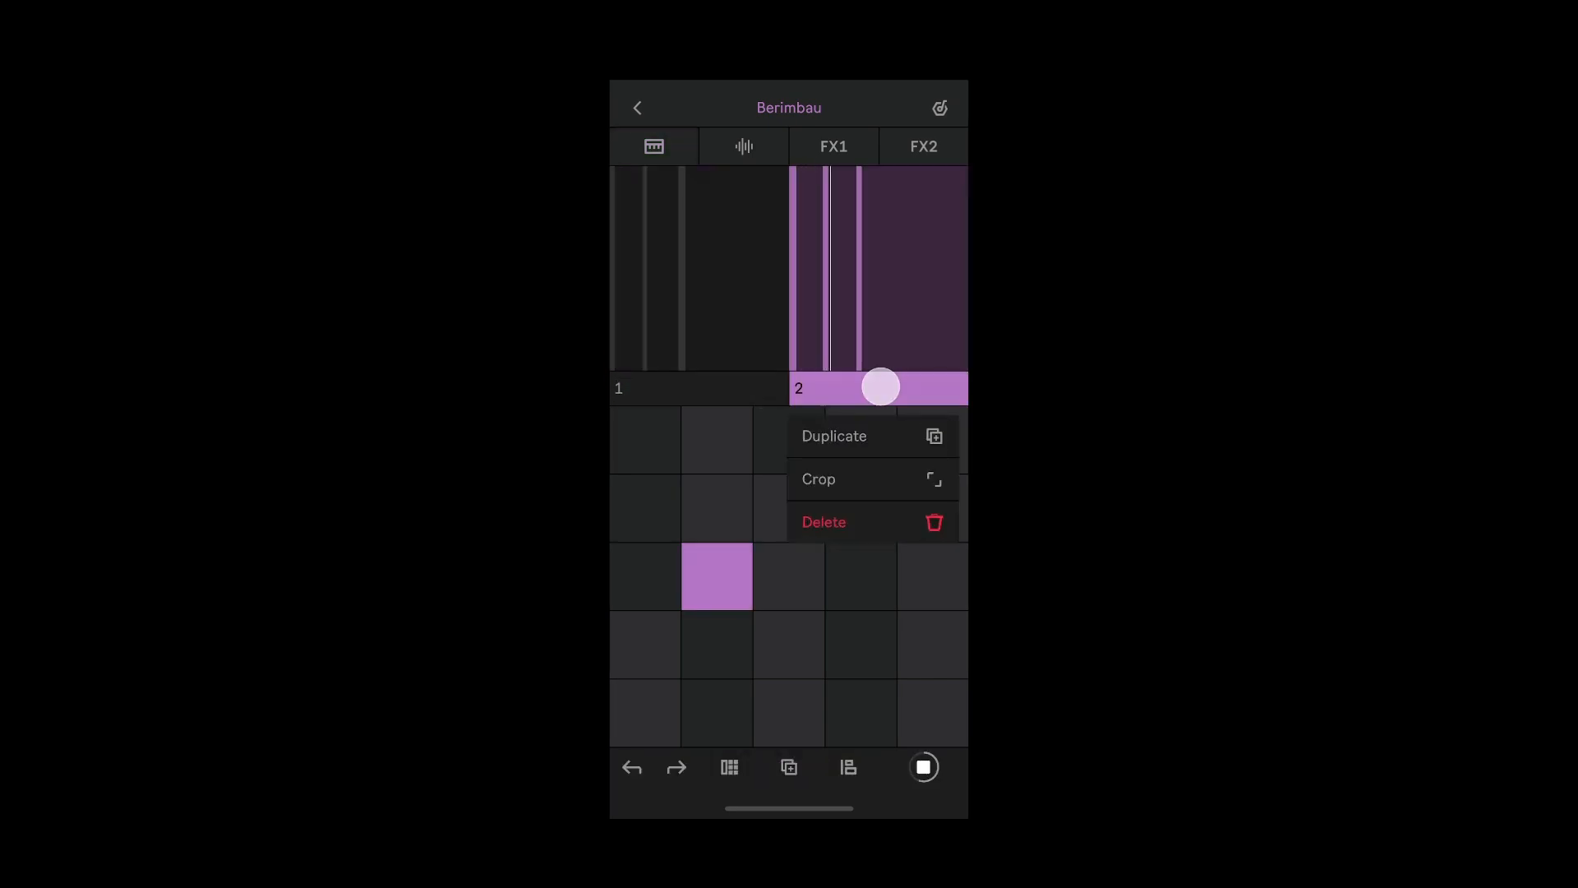
- Duplicate the Berimbau clip's bars 1–2 into four bars and check its Glitch Delay effect
click(833, 435)
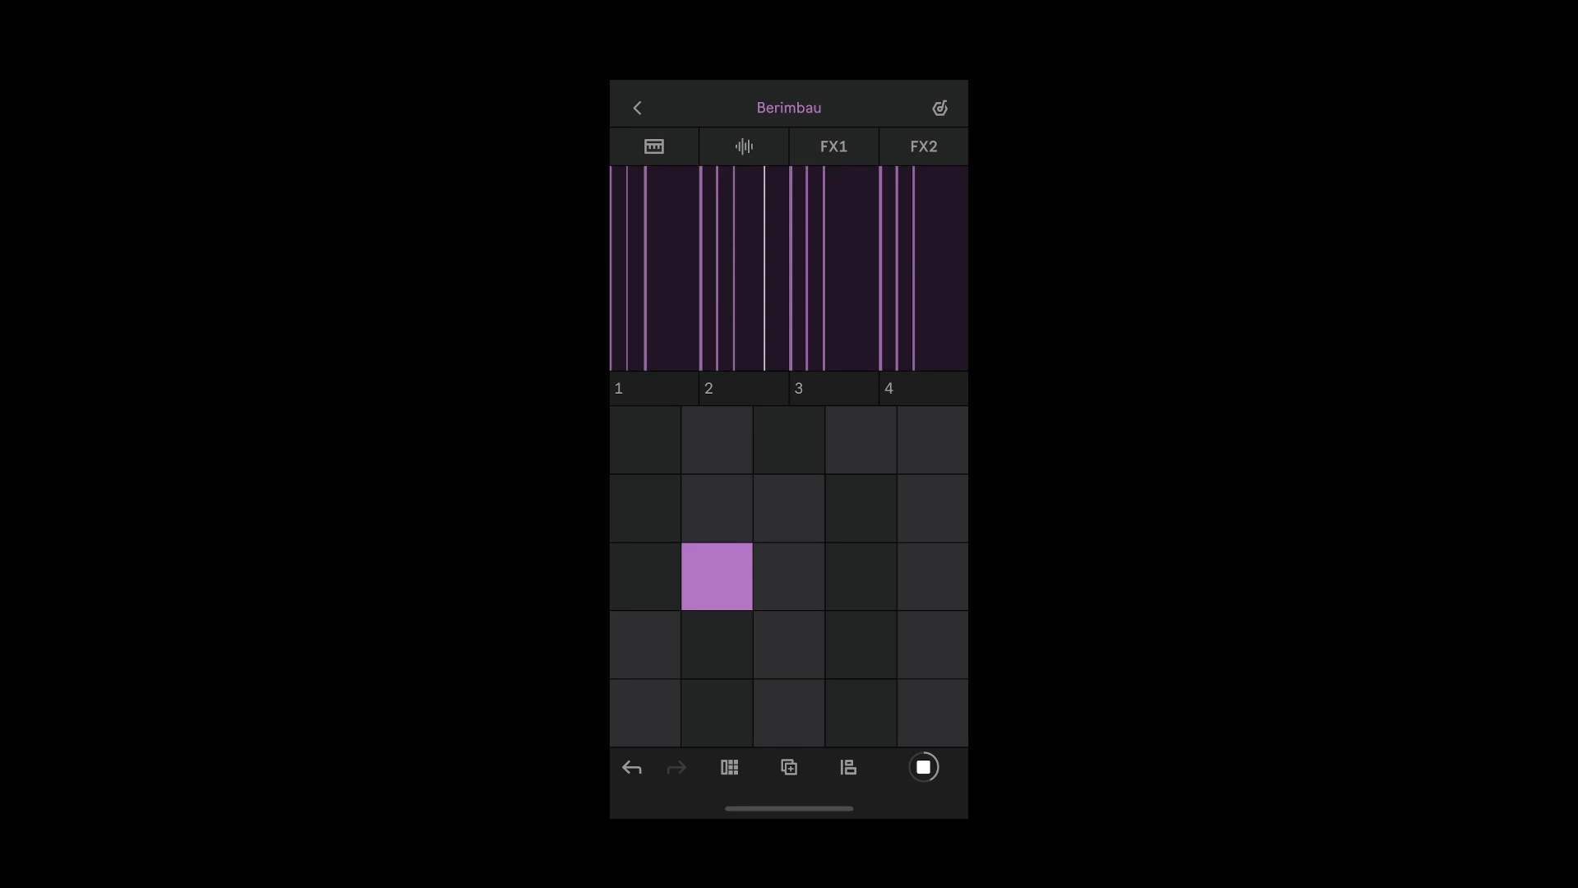
click(833, 147)
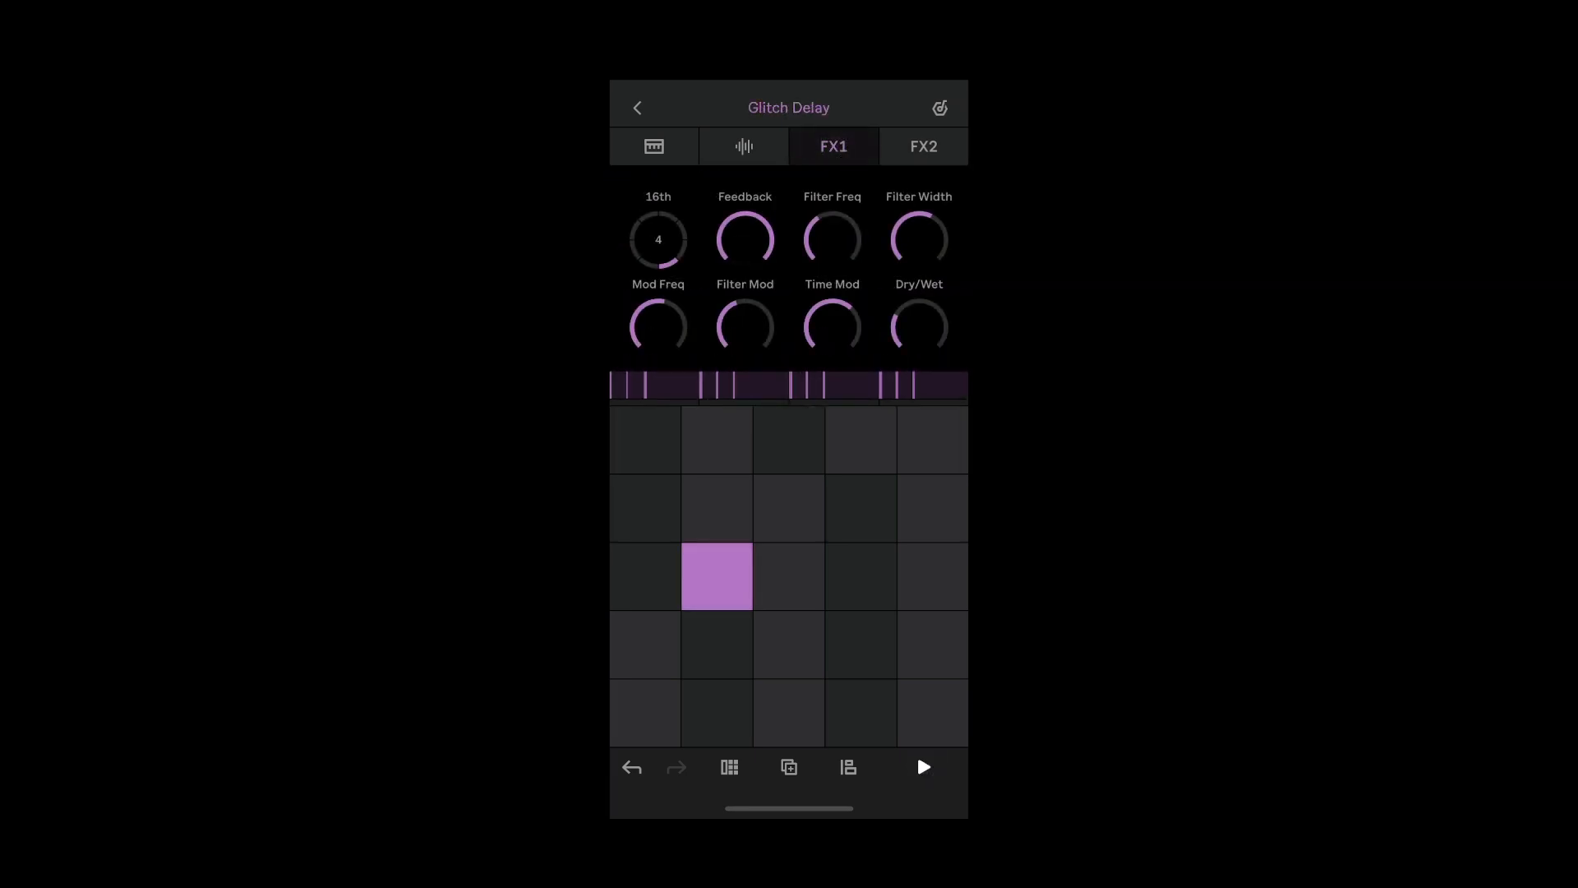
click(636, 107)
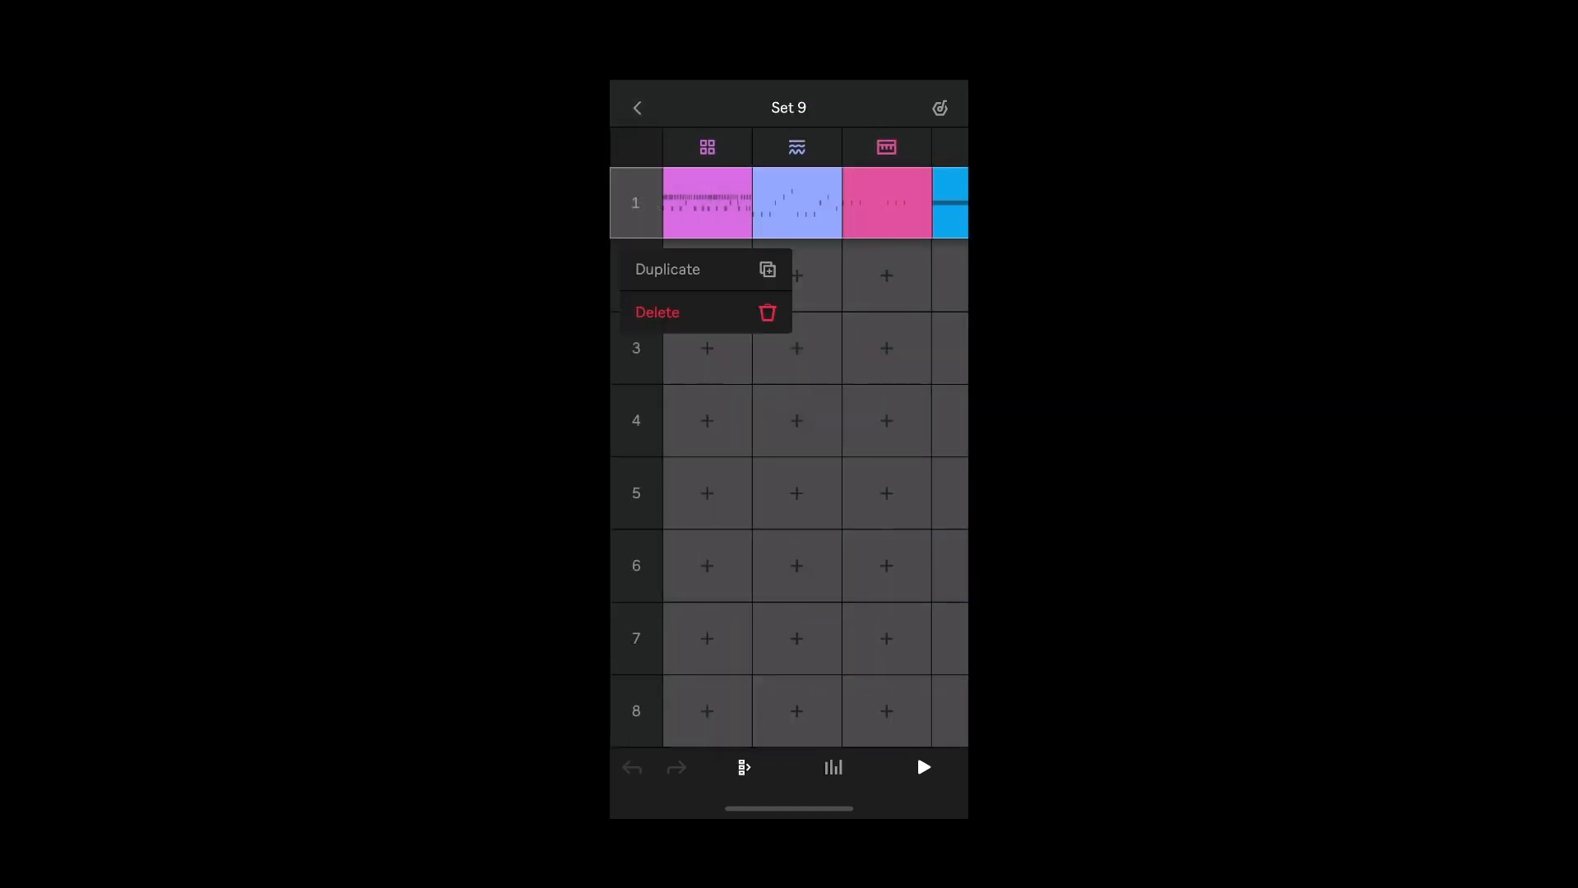
- Duplicate scene 1 to fill scenes 2 and 3, then review a copied 808 Kit clip
click(667, 269)
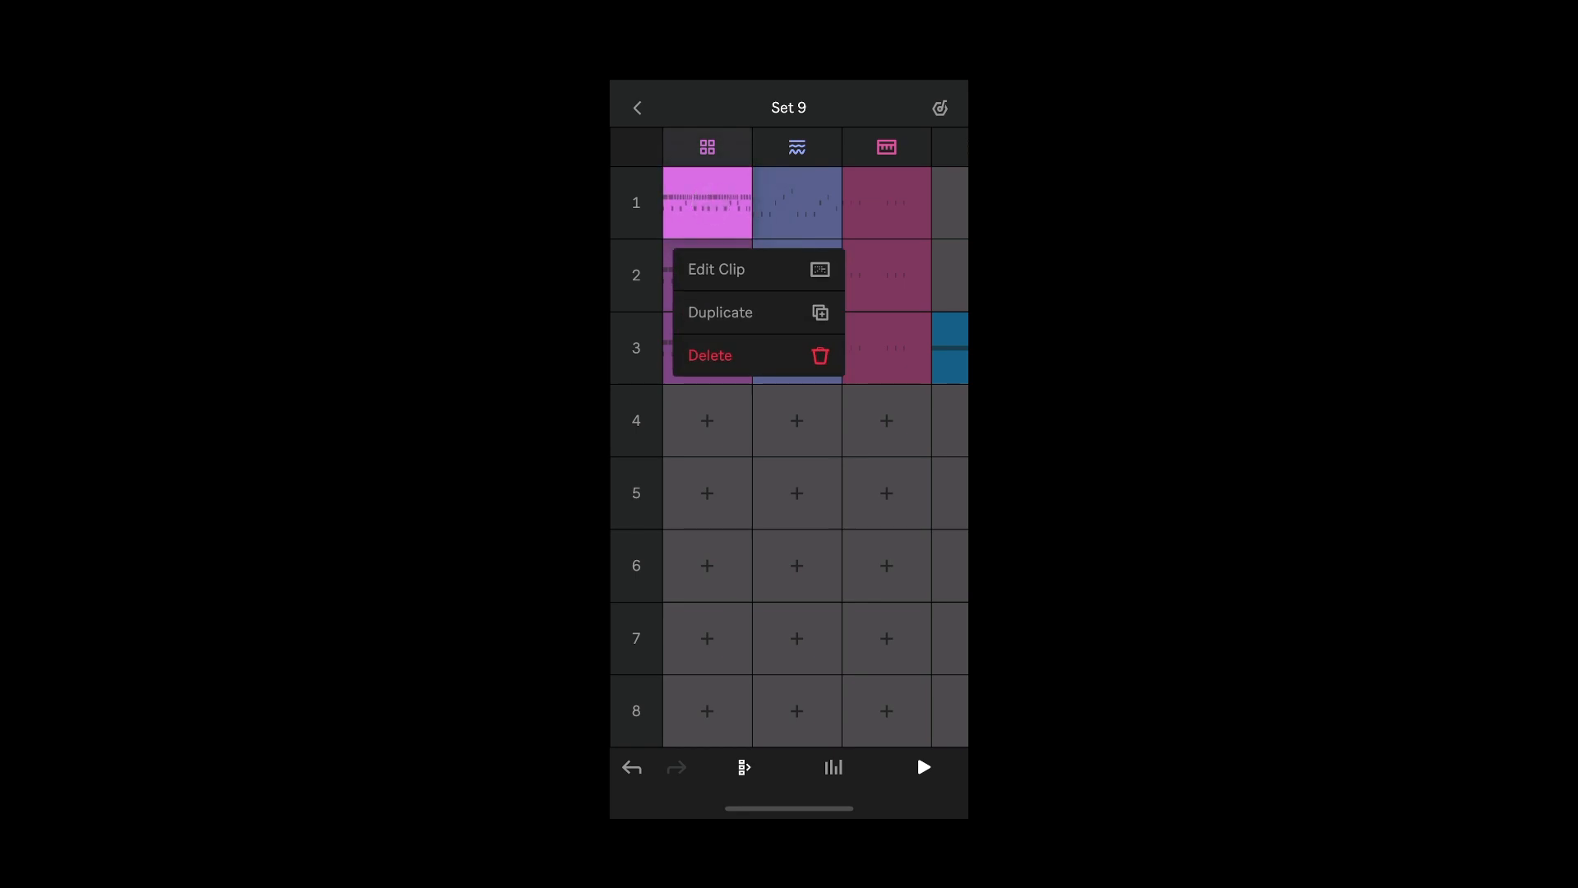
click(716, 269)
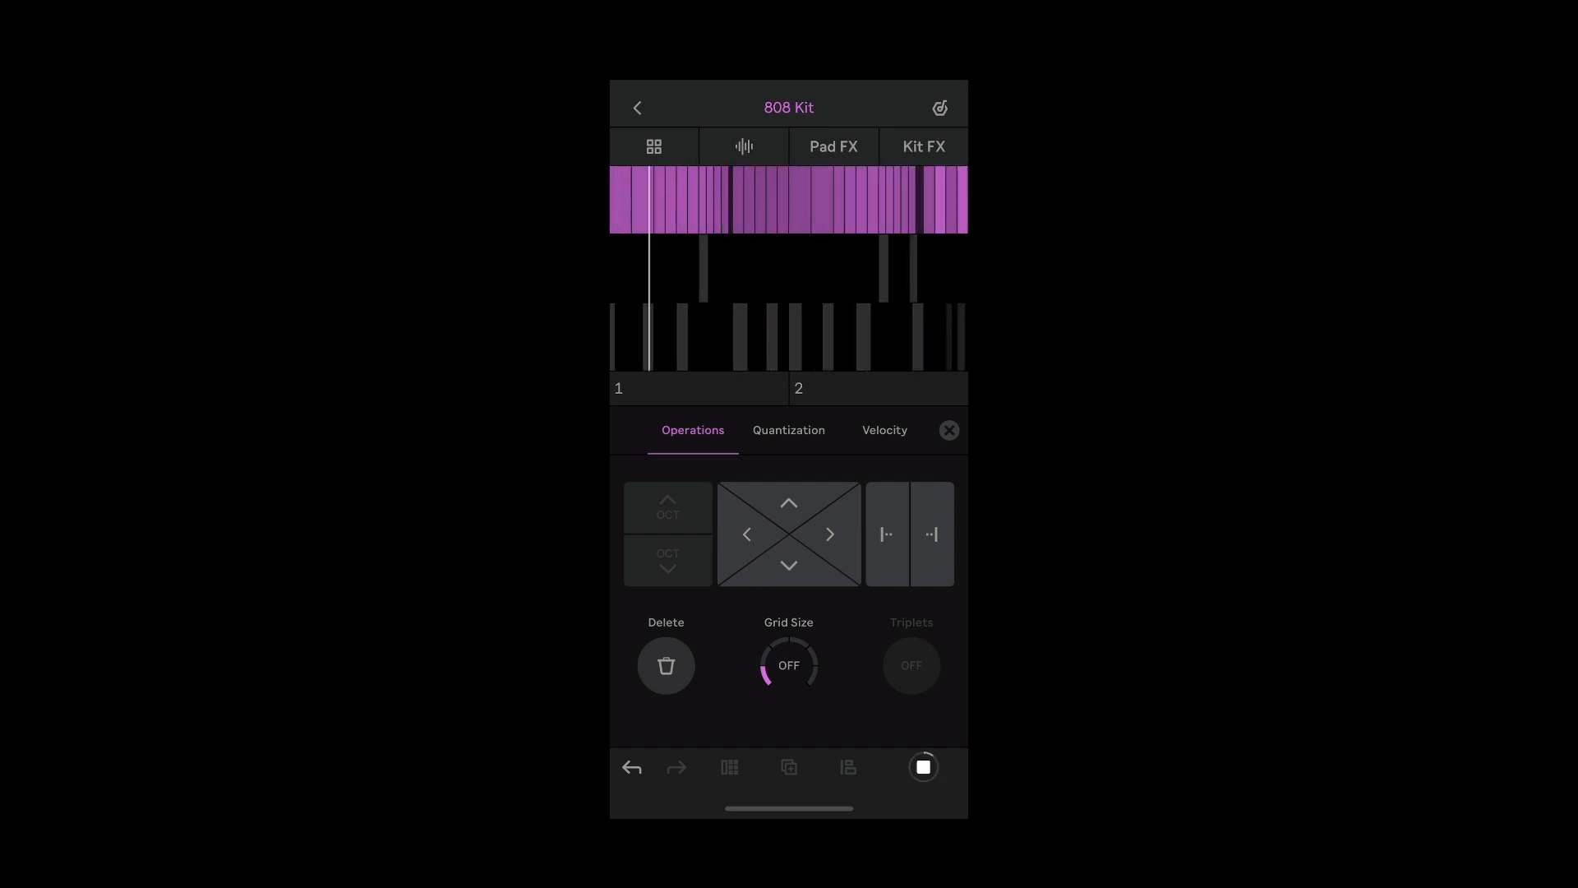
click(921, 766)
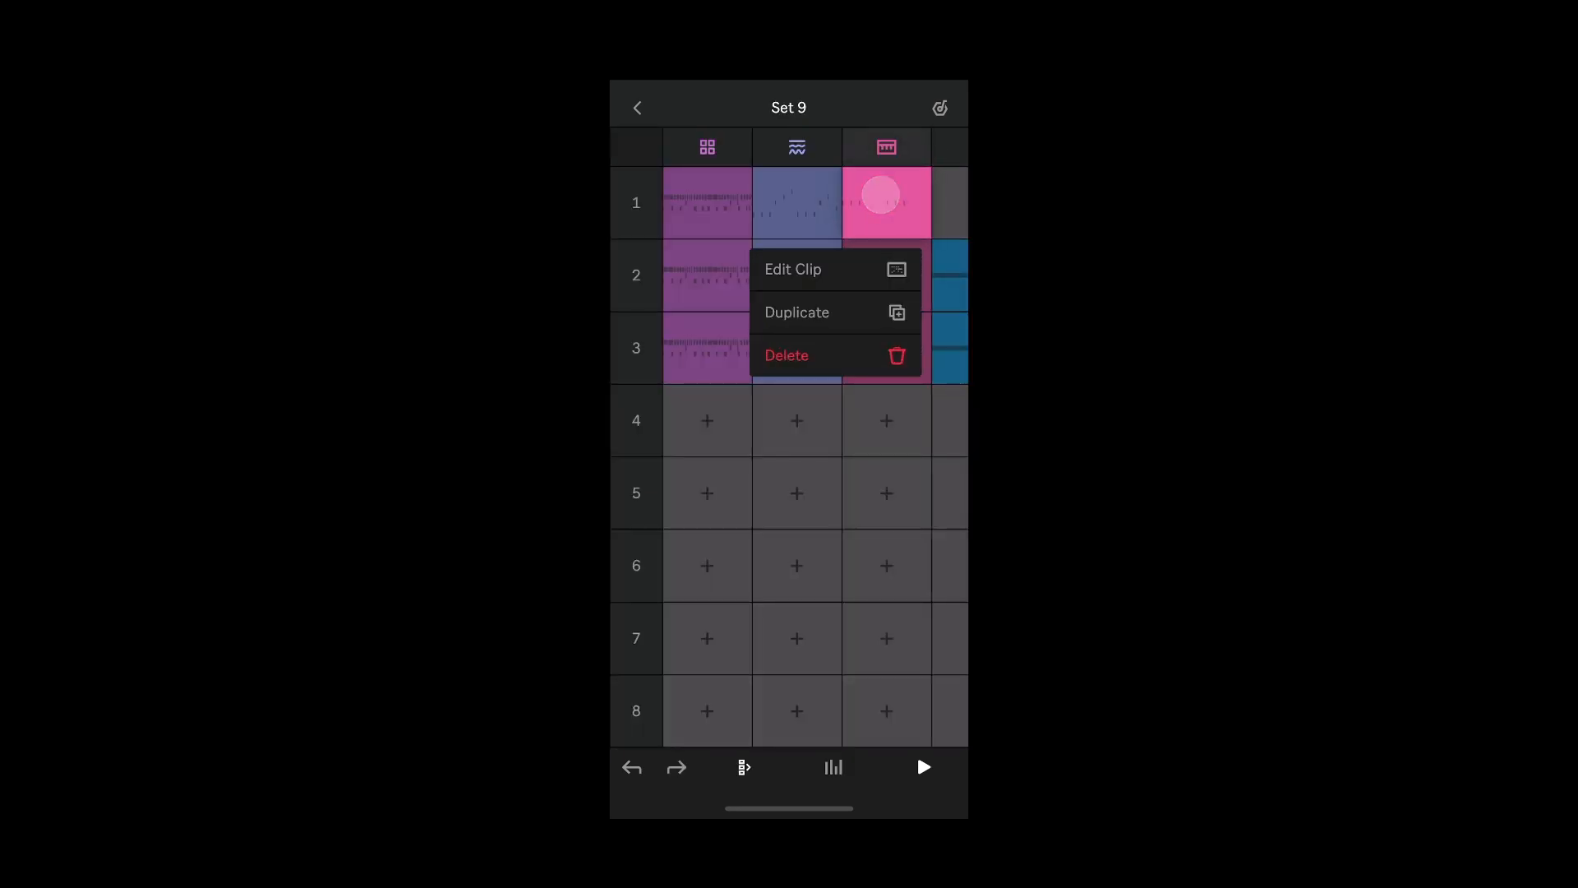
- Extend the Marimba Concert clip to four bars and record Delay Dry/Wet knob automation
click(793, 269)
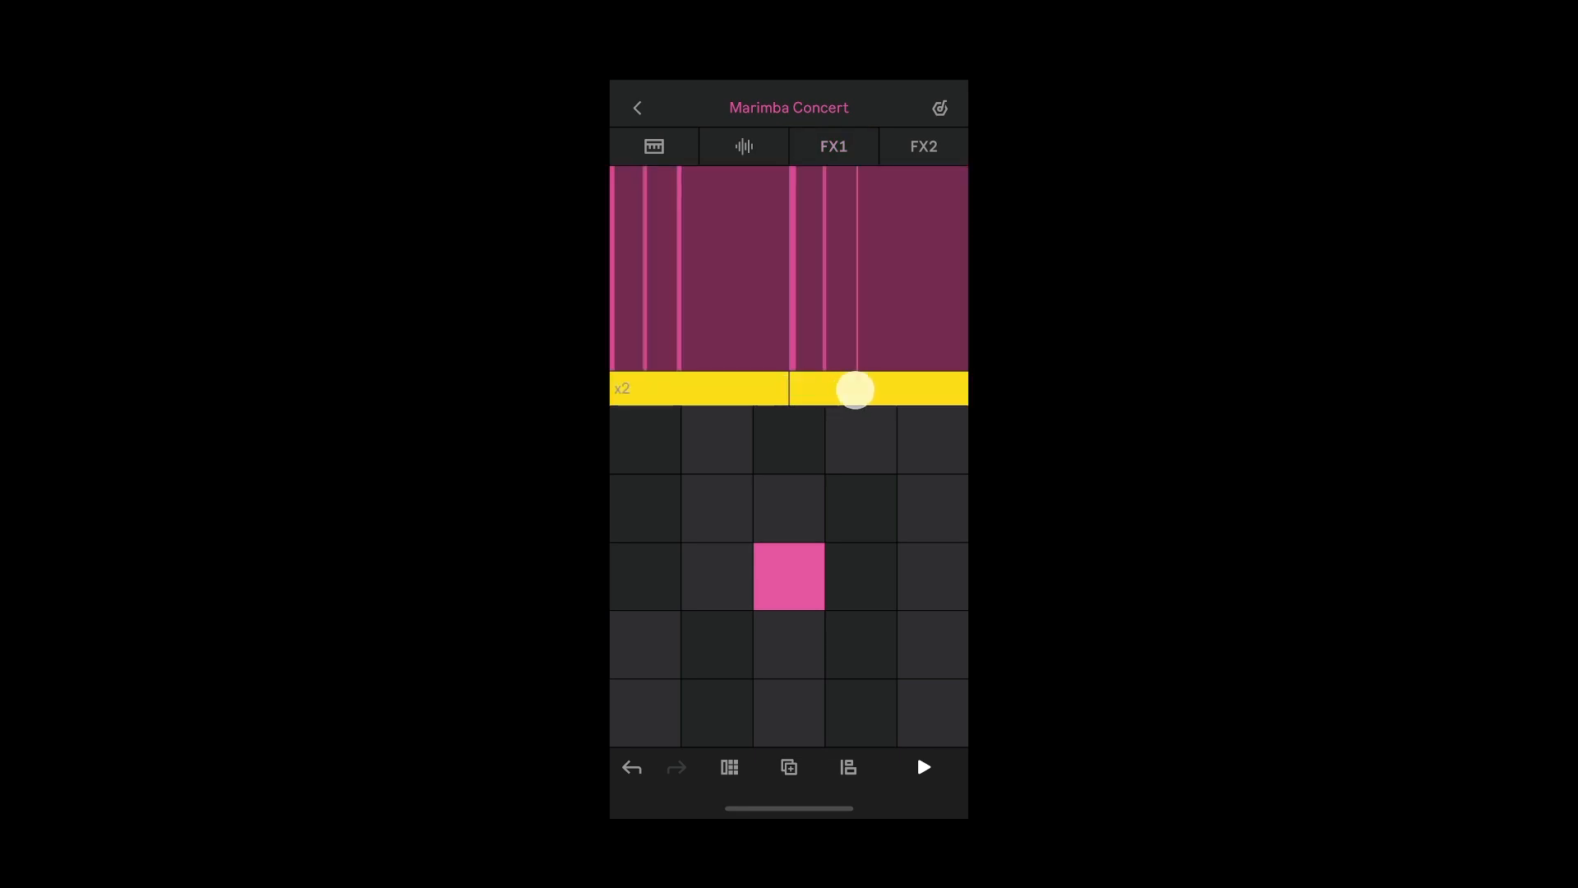
click(789, 767)
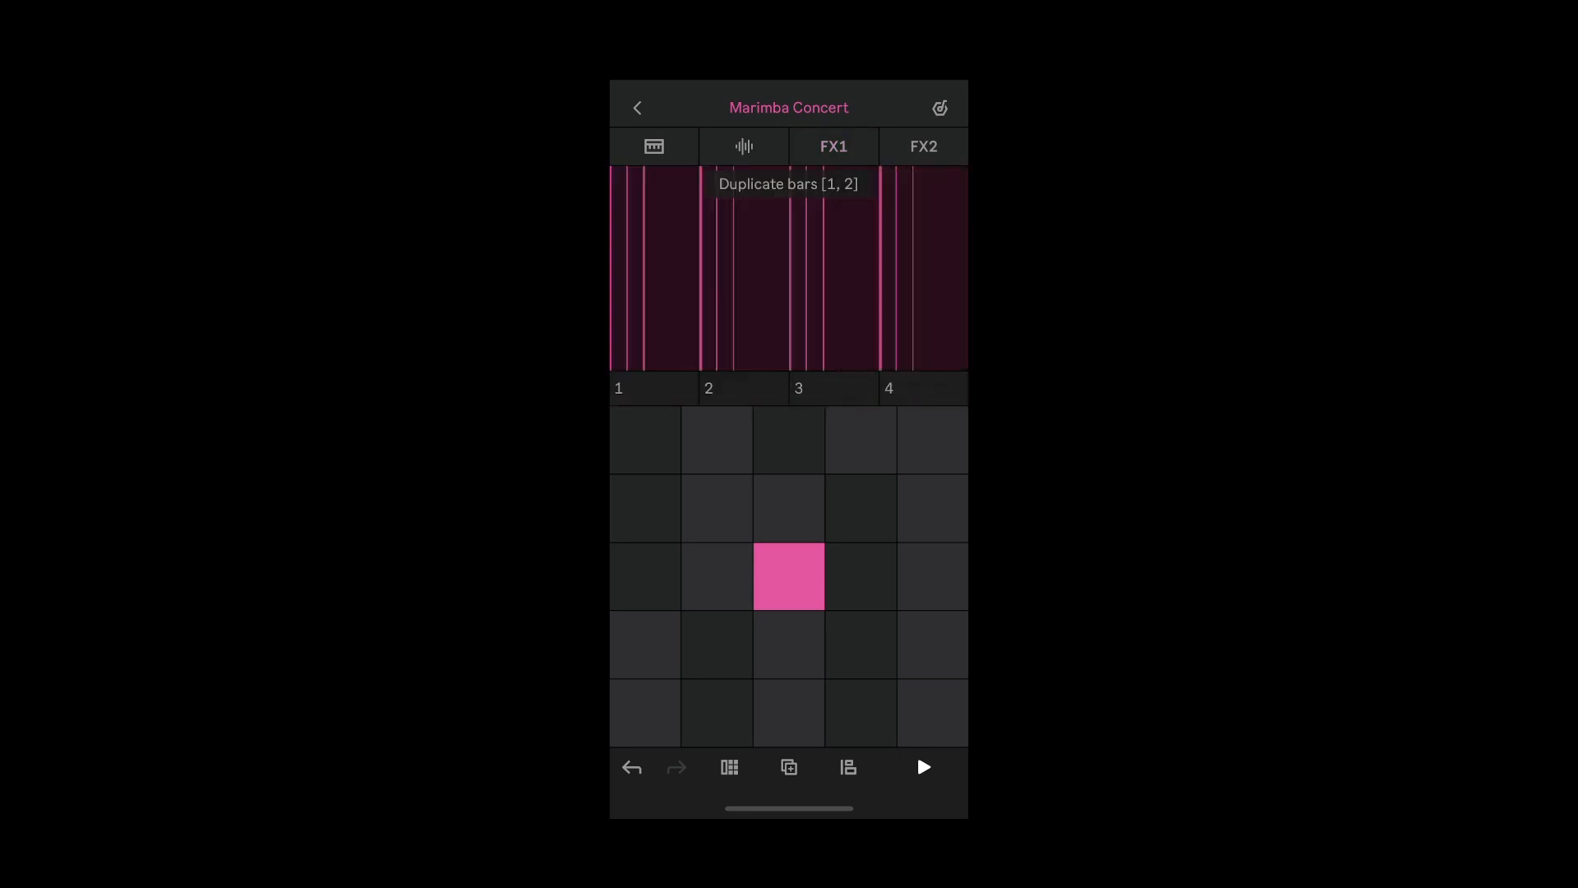
click(833, 146)
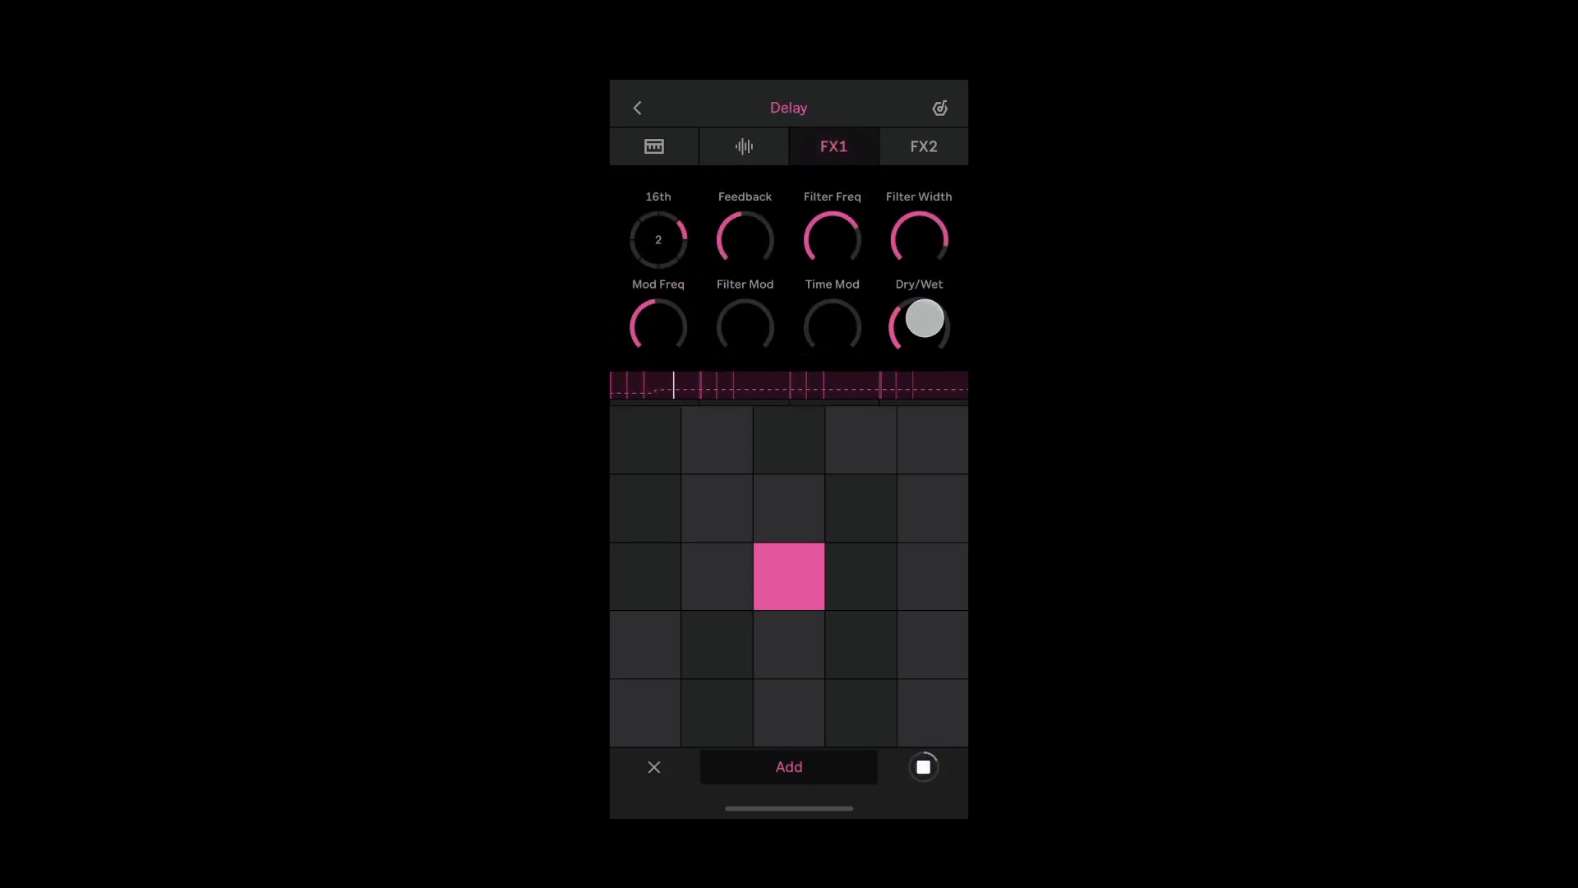
drag(923, 320, 923, 307)
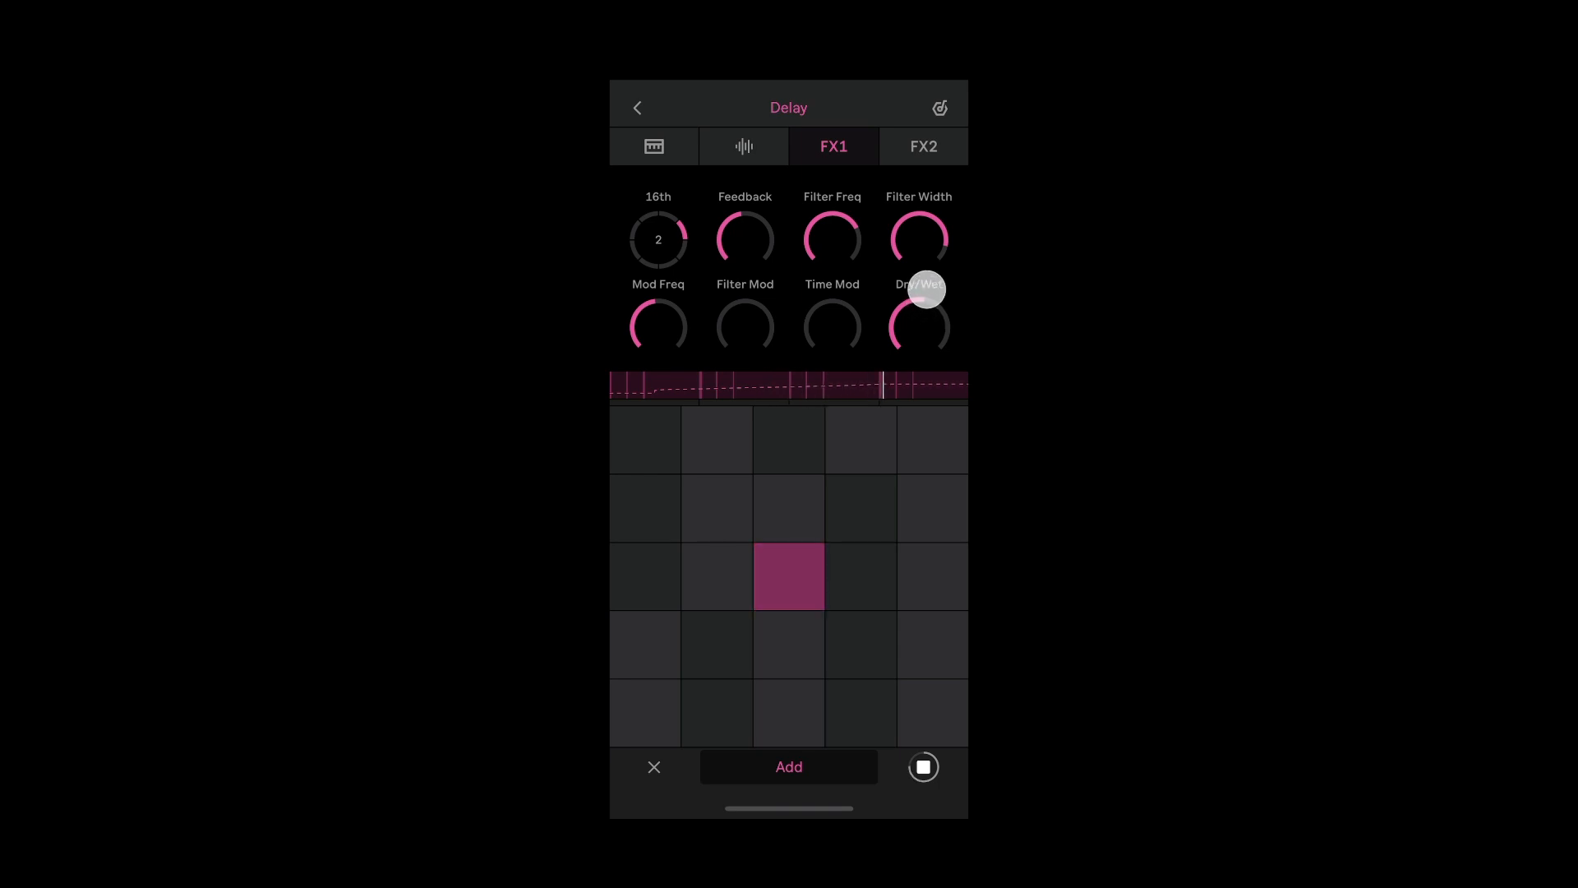
drag(919, 292, 919, 312)
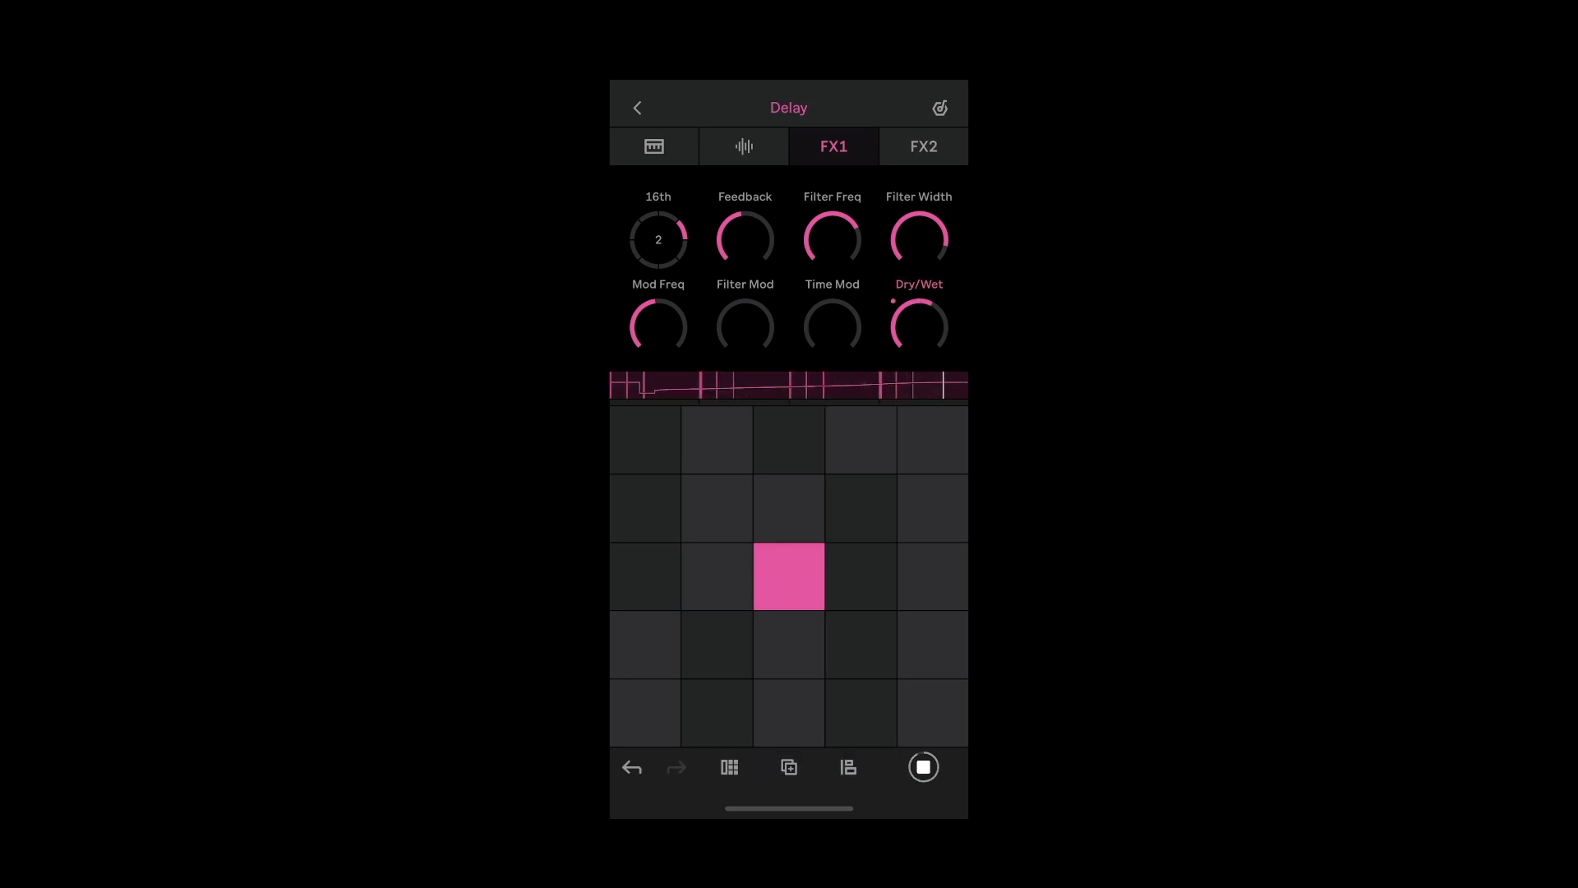
click(637, 108)
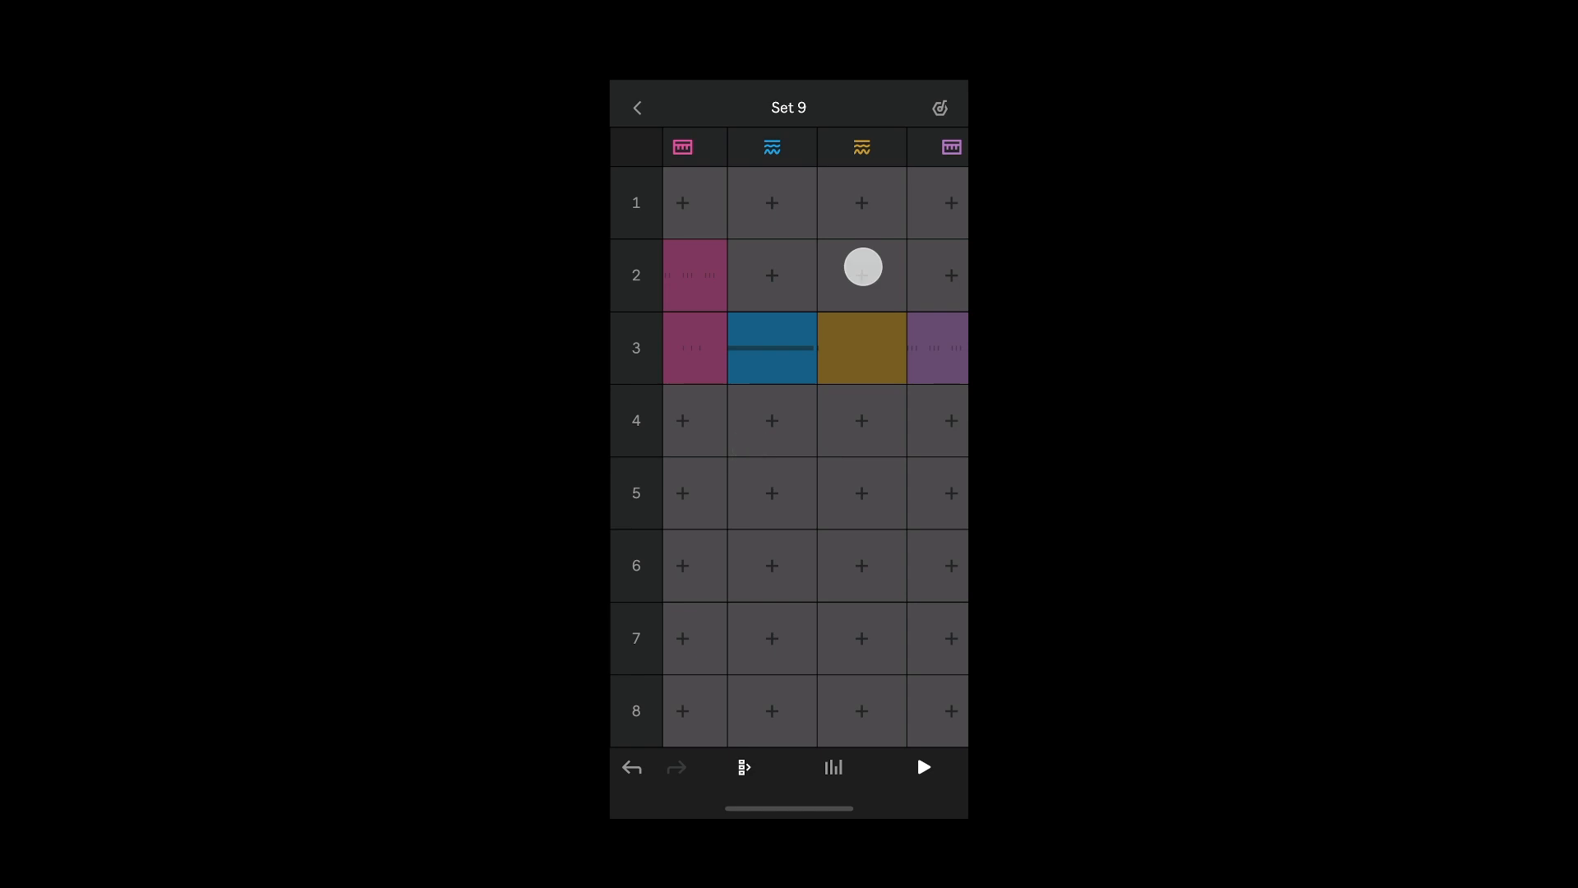
- Start the set playing and jam on the Chopped Robot pads, including the centre pad
click(860, 347)
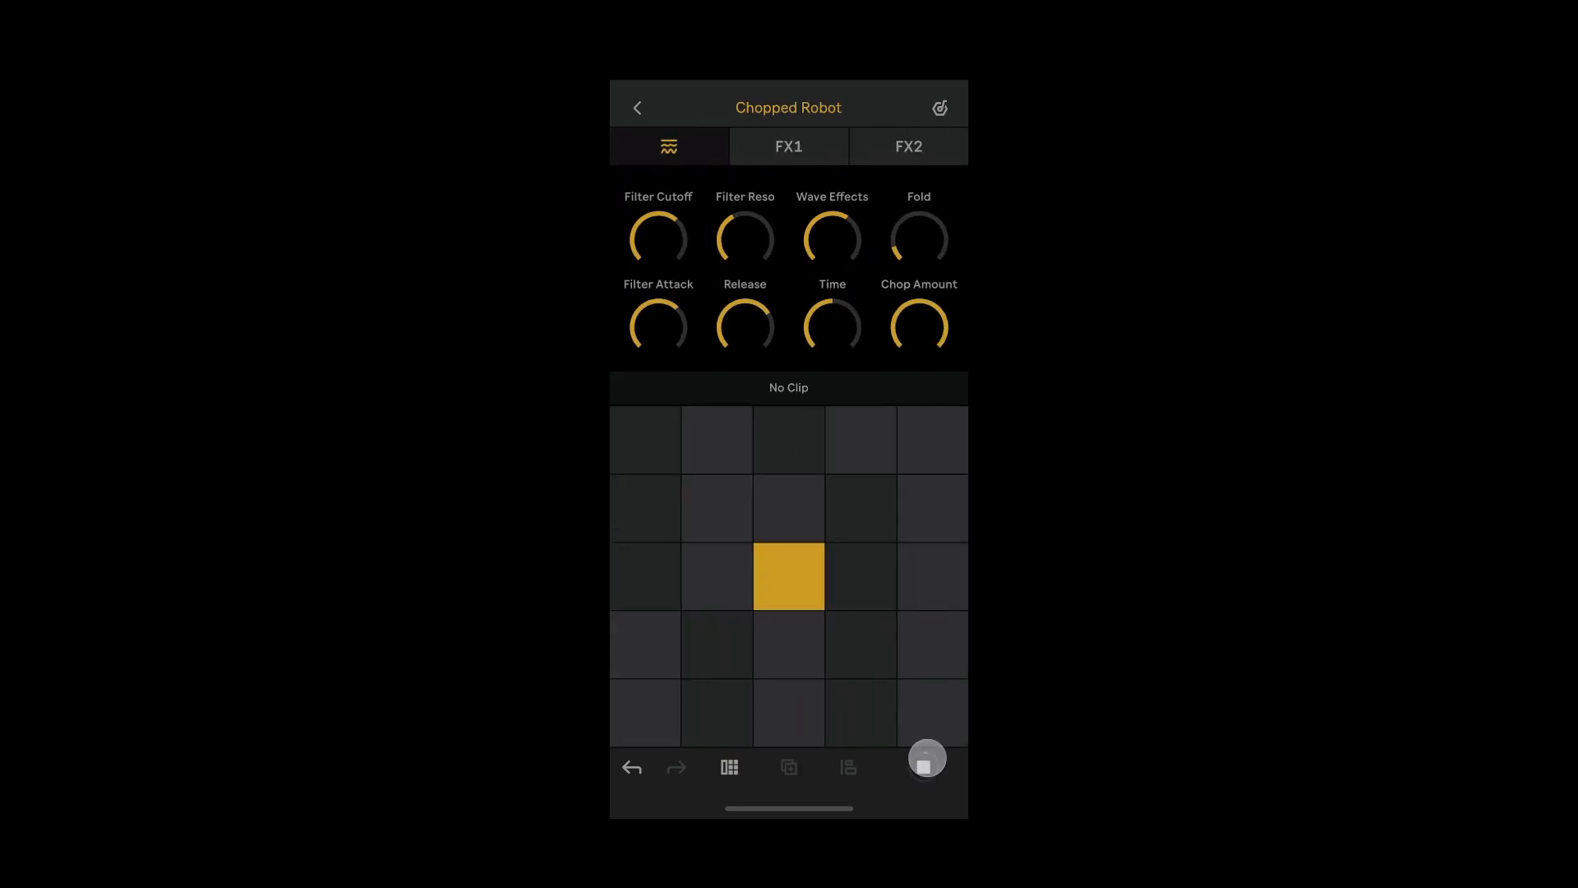
click(924, 766)
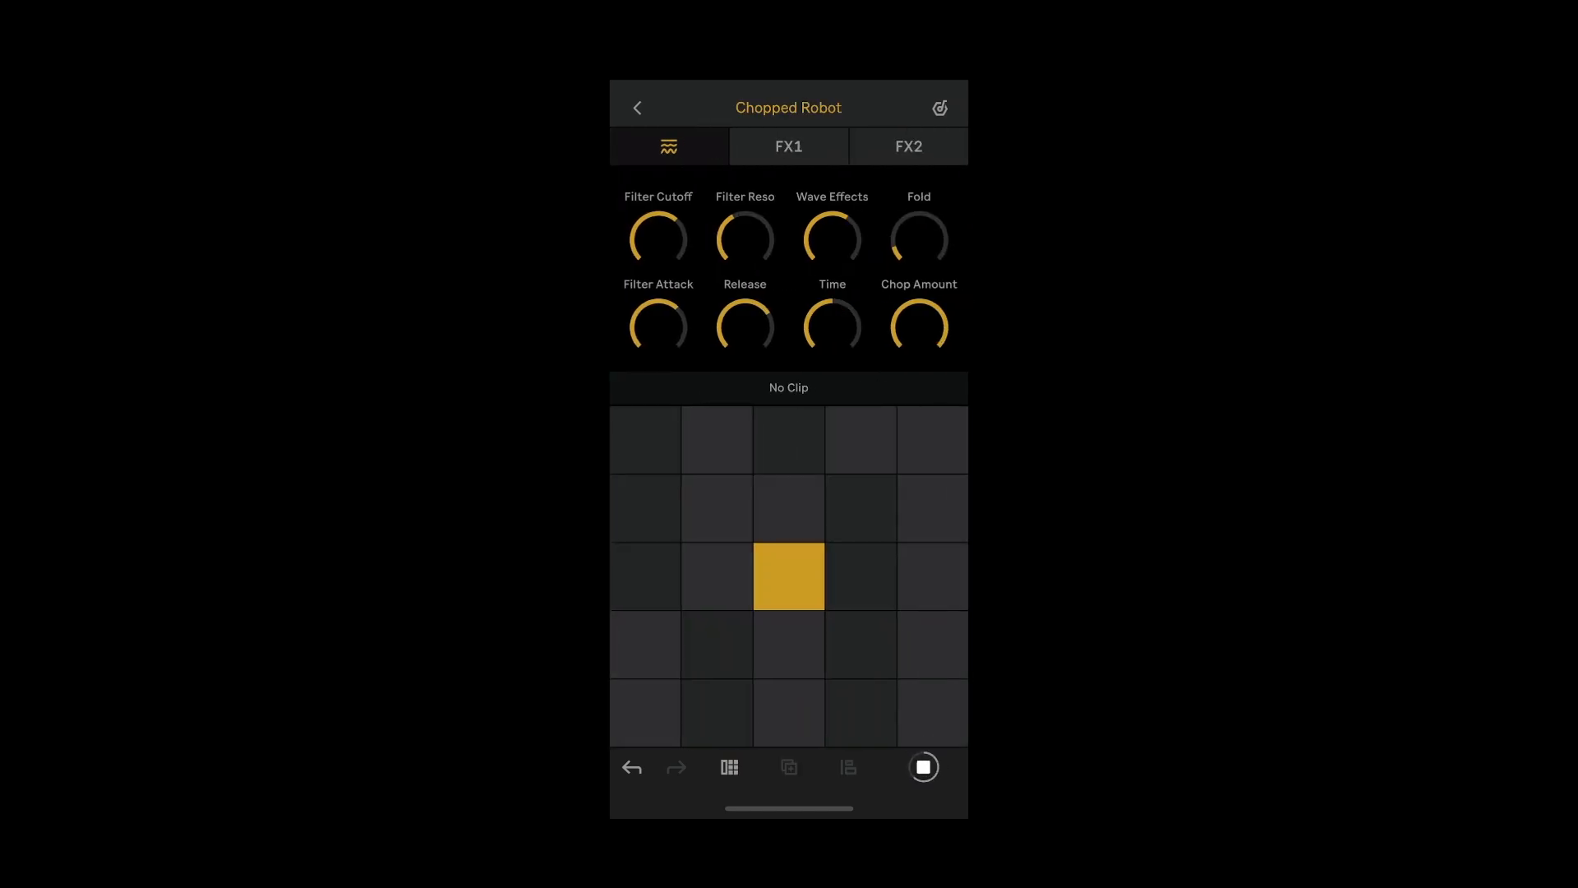
click(788, 576)
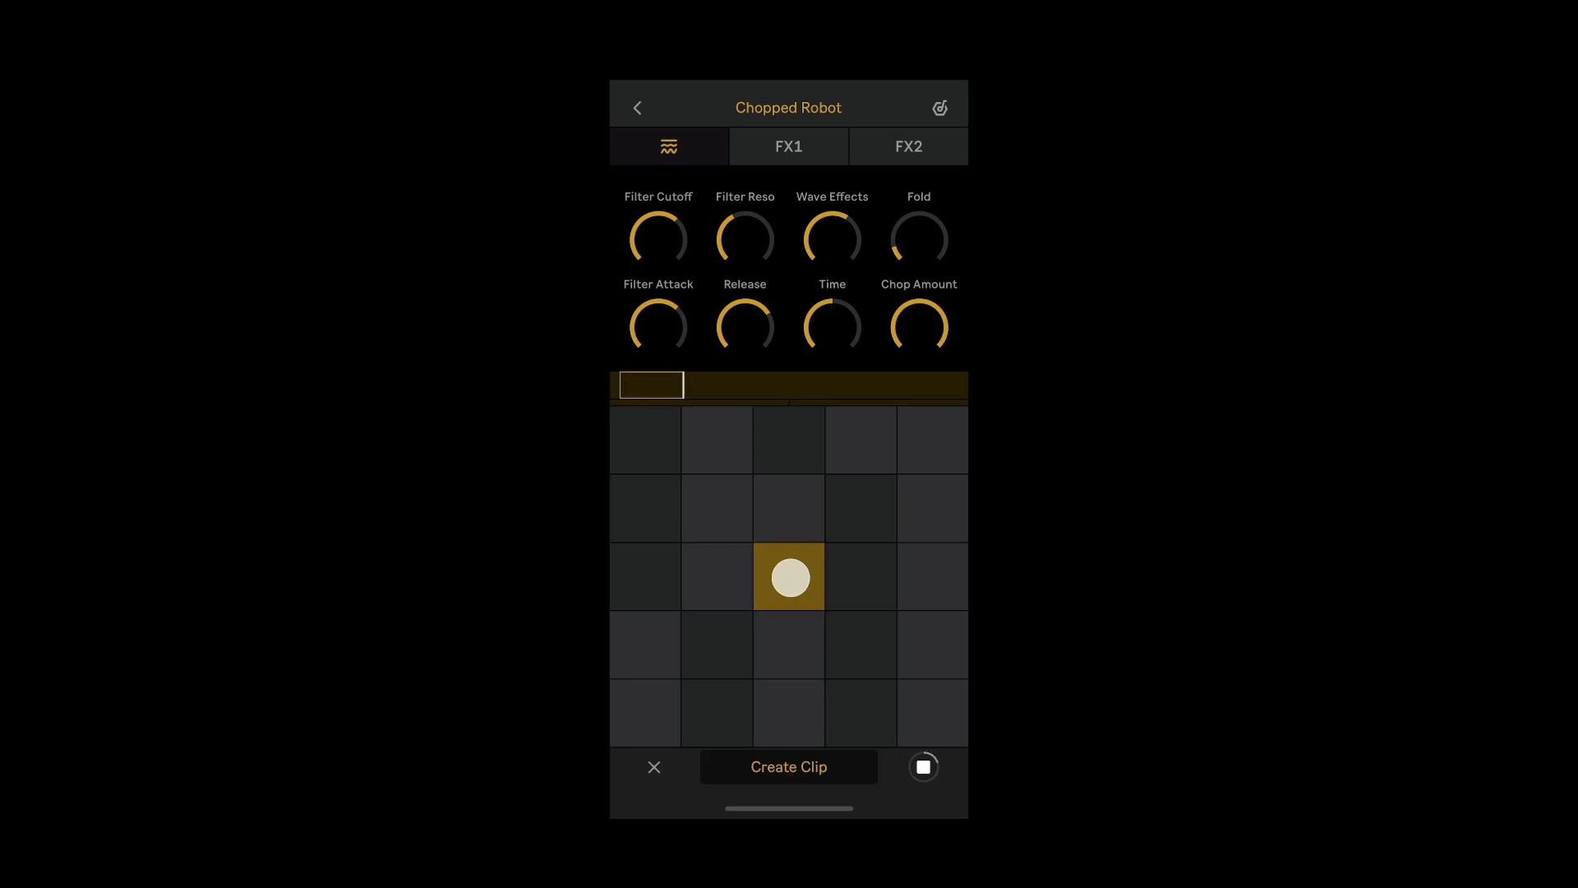
drag(650, 385, 891, 385)
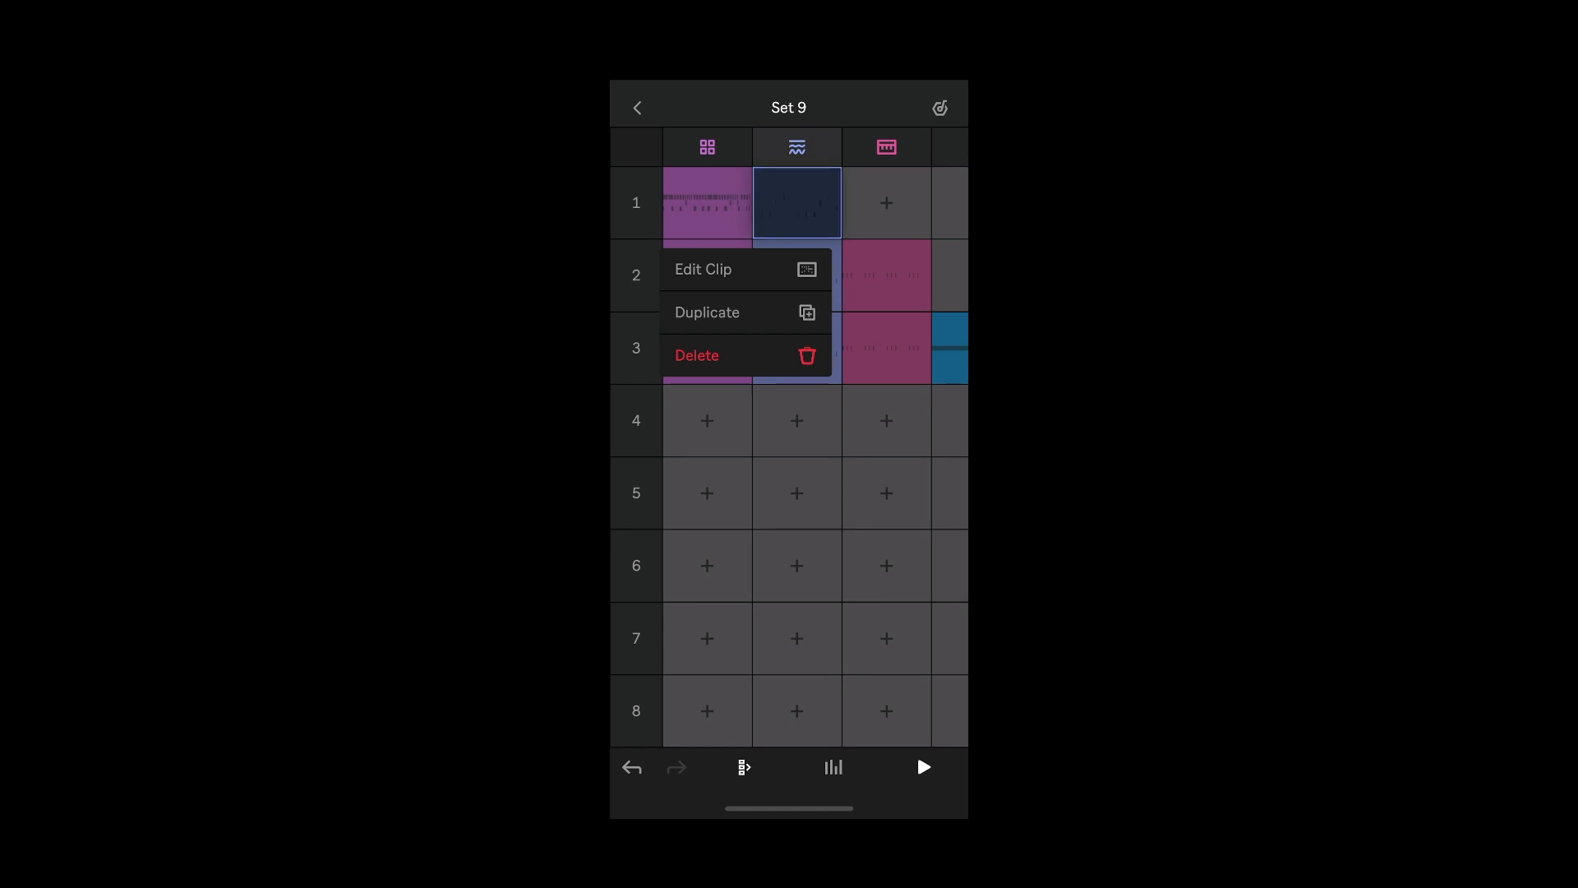
- Review the FM Space Ball clip's notes, stop playback and return to the grid
click(704, 269)
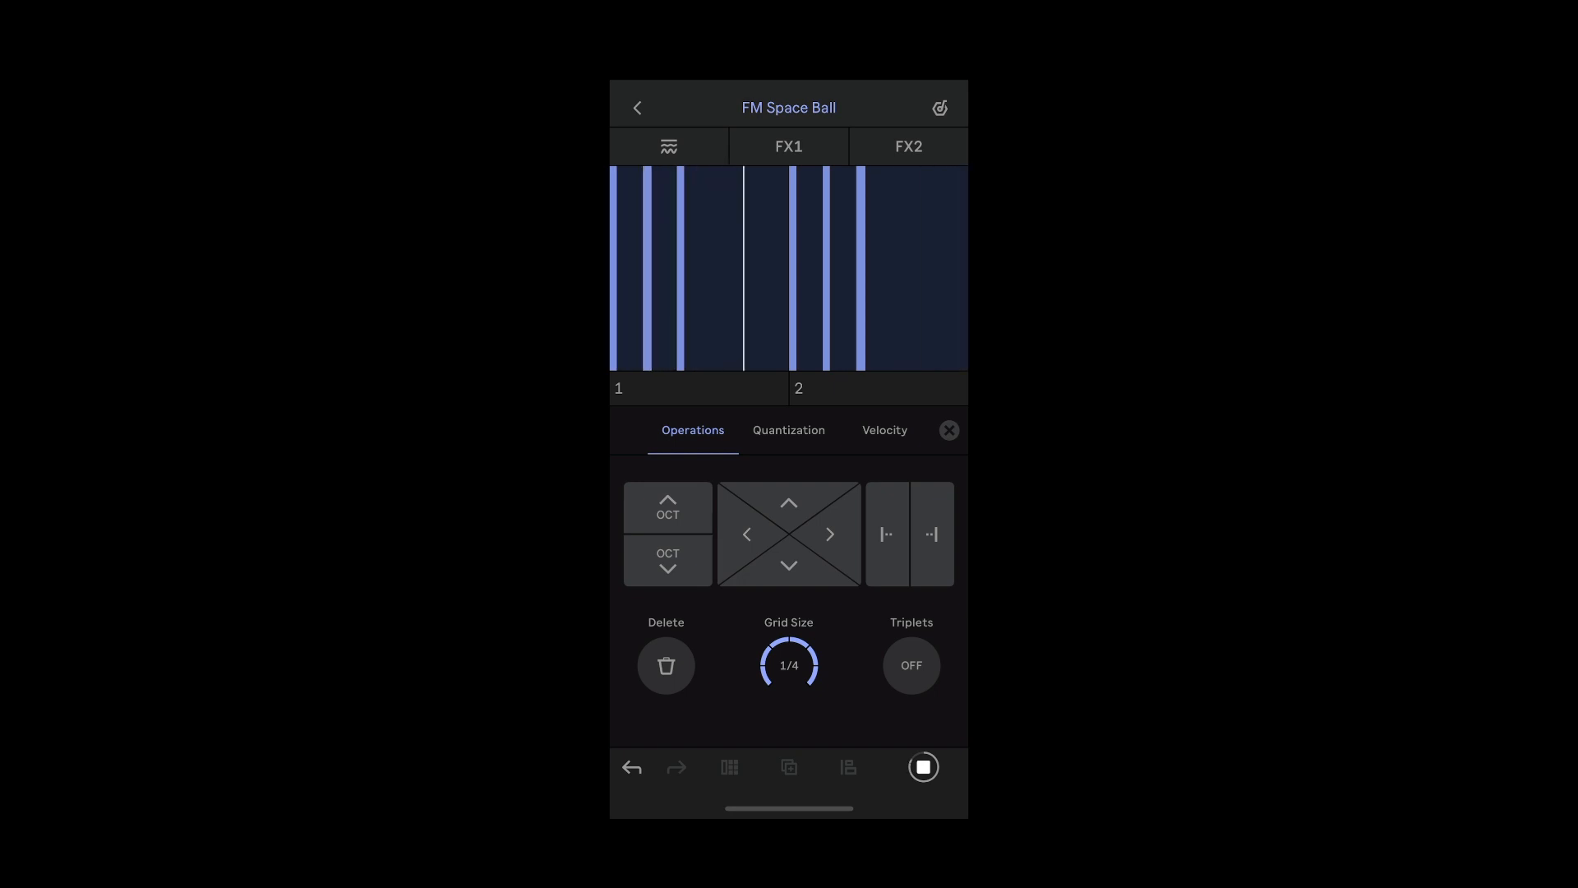
click(922, 767)
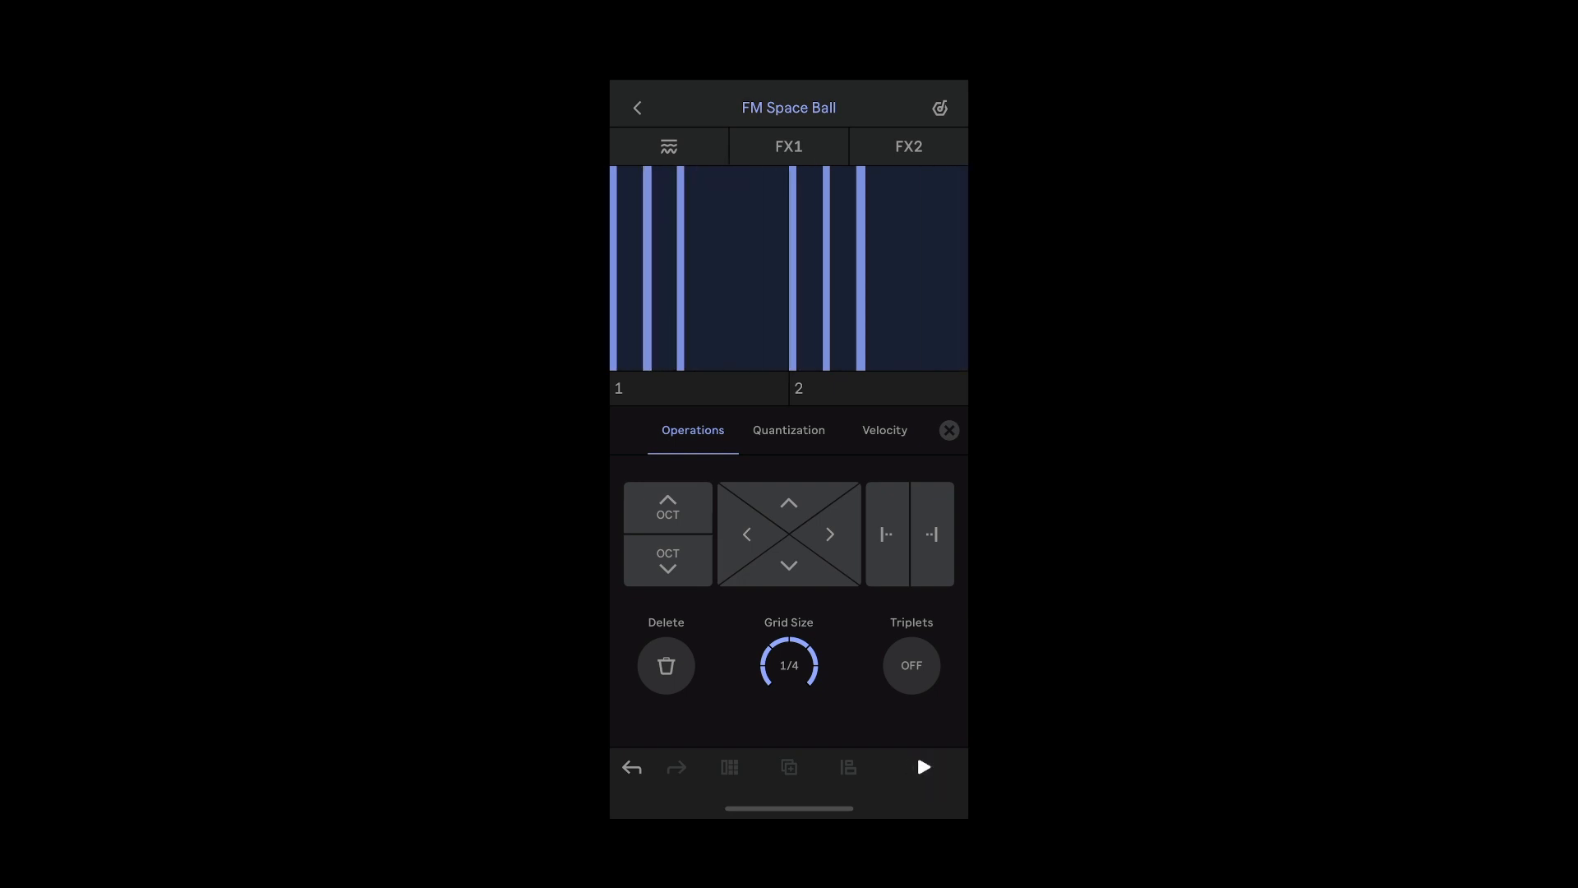
click(636, 107)
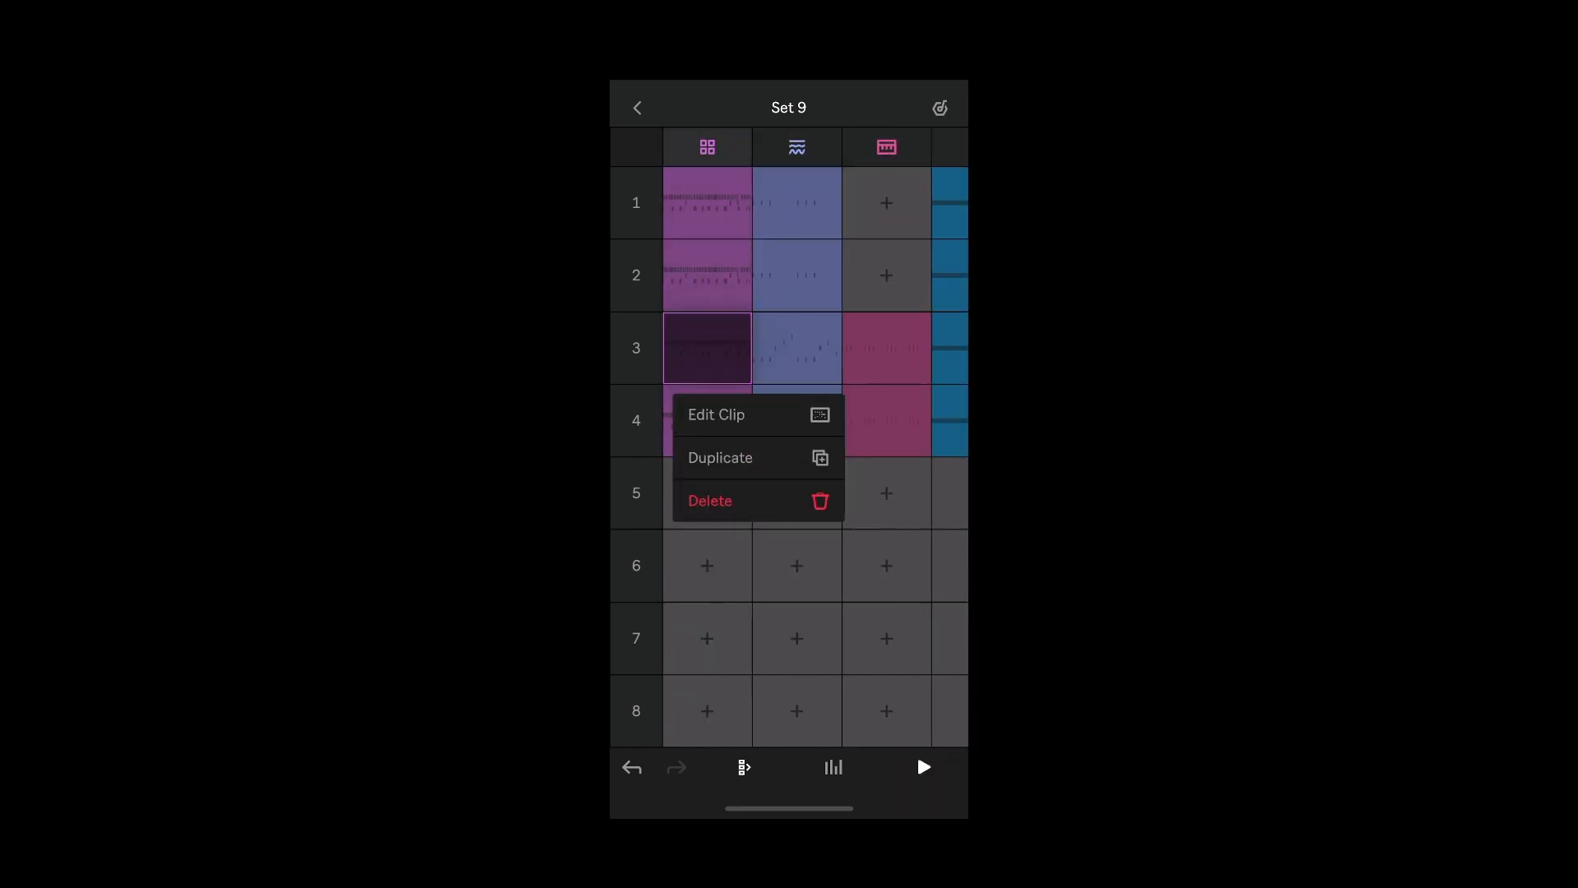
- Vary the hit velocities in scene 3's 808 Kit clip on the Velocity tab
click(716, 413)
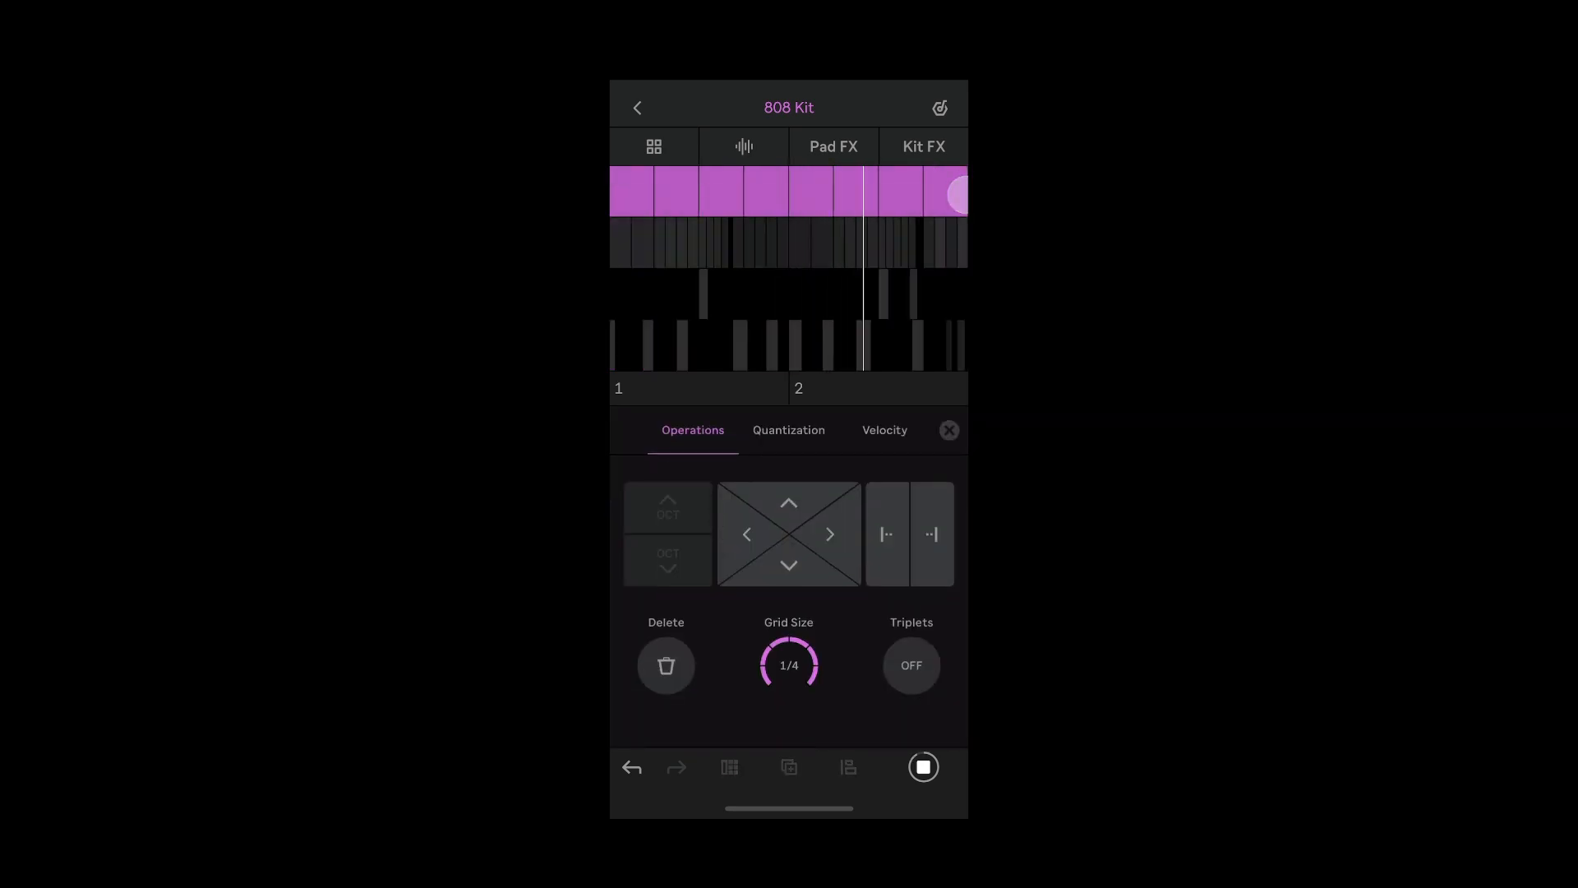
click(883, 430)
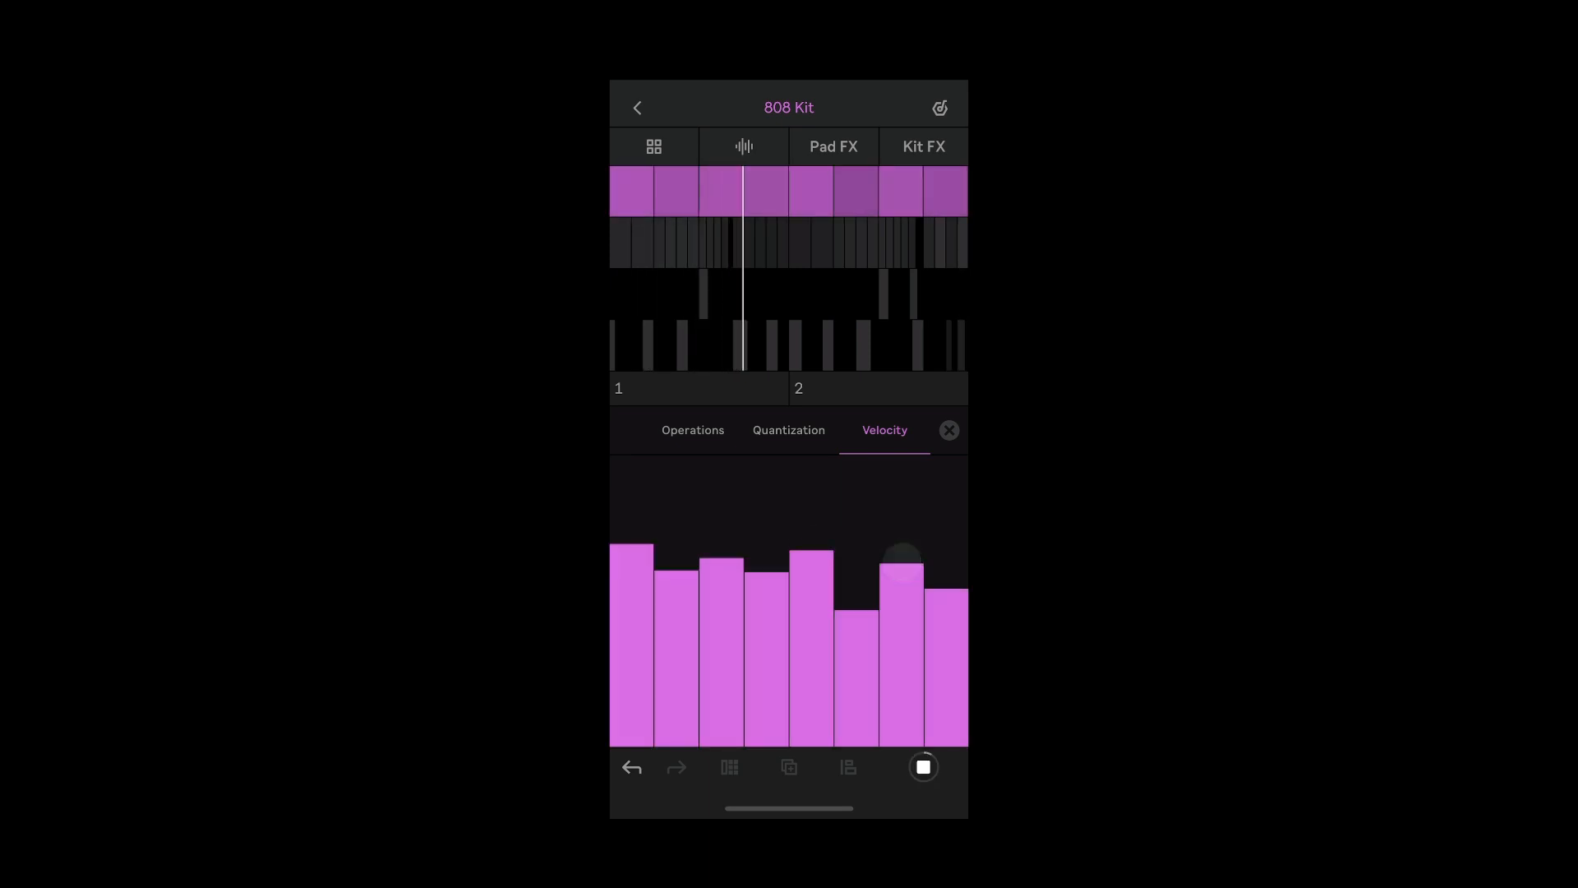
click(636, 108)
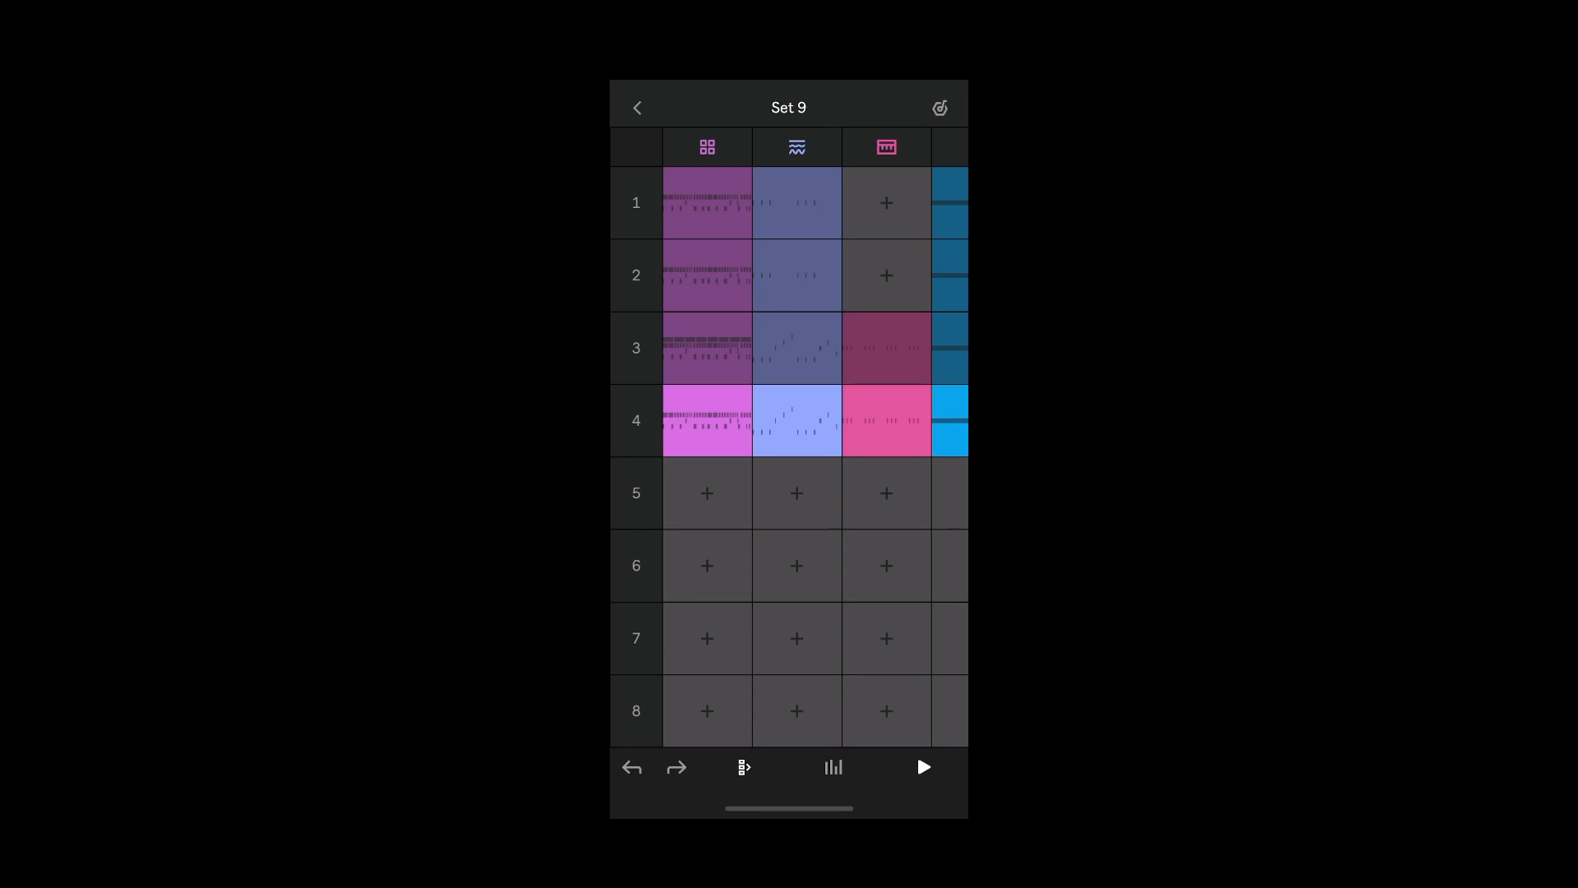
- In the mixer, set yellow to -6.9 dB, purple to -3.2 dB and blue to 0.4 dB
click(833, 766)
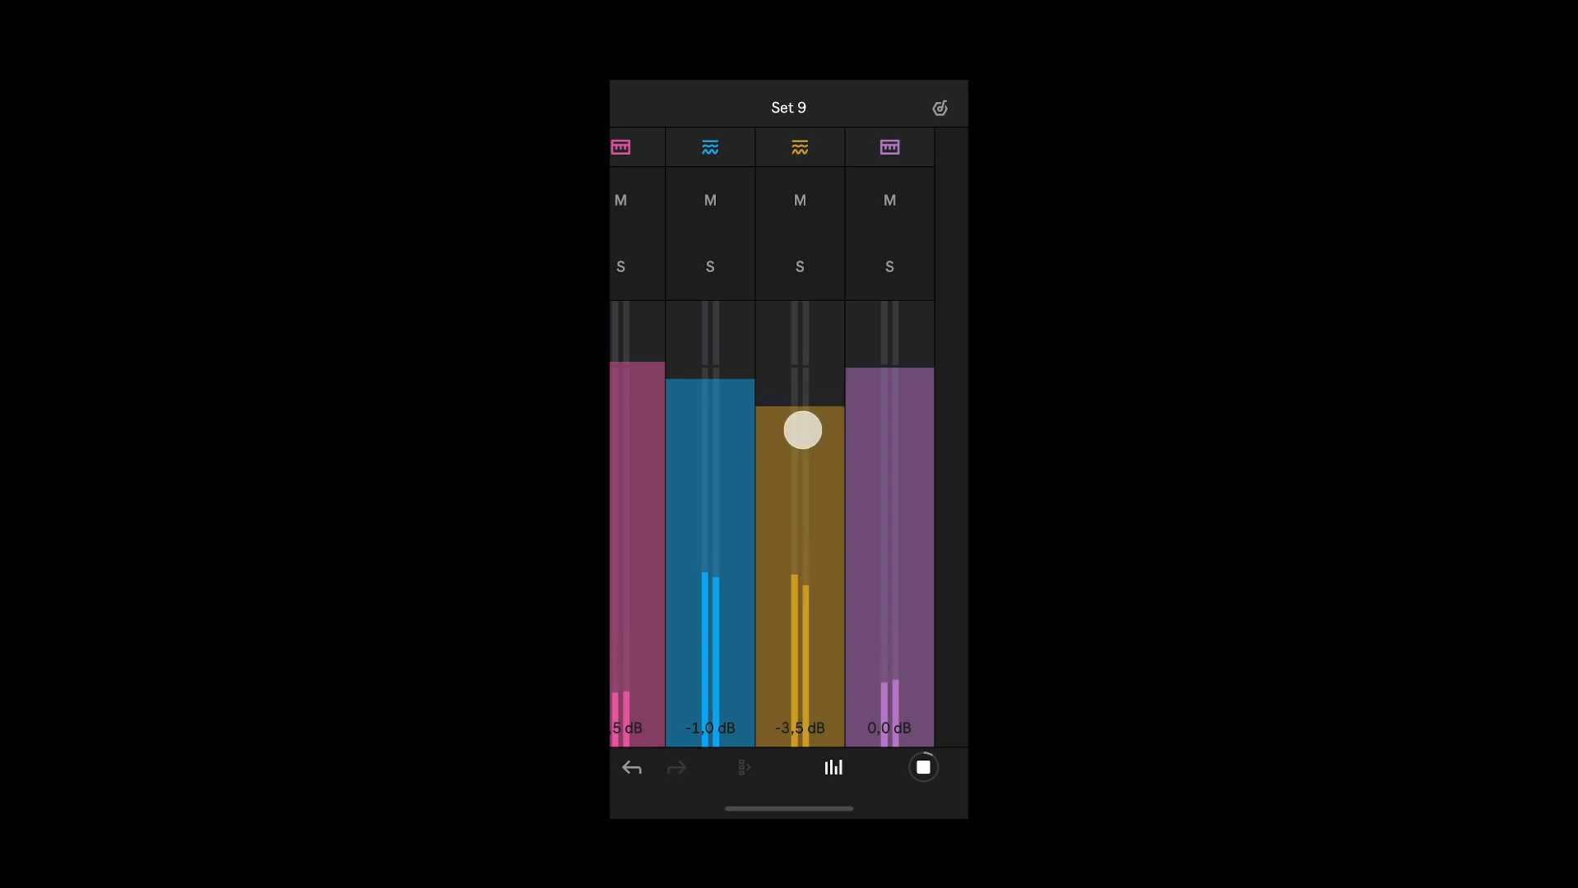
drag(801, 430, 798, 471)
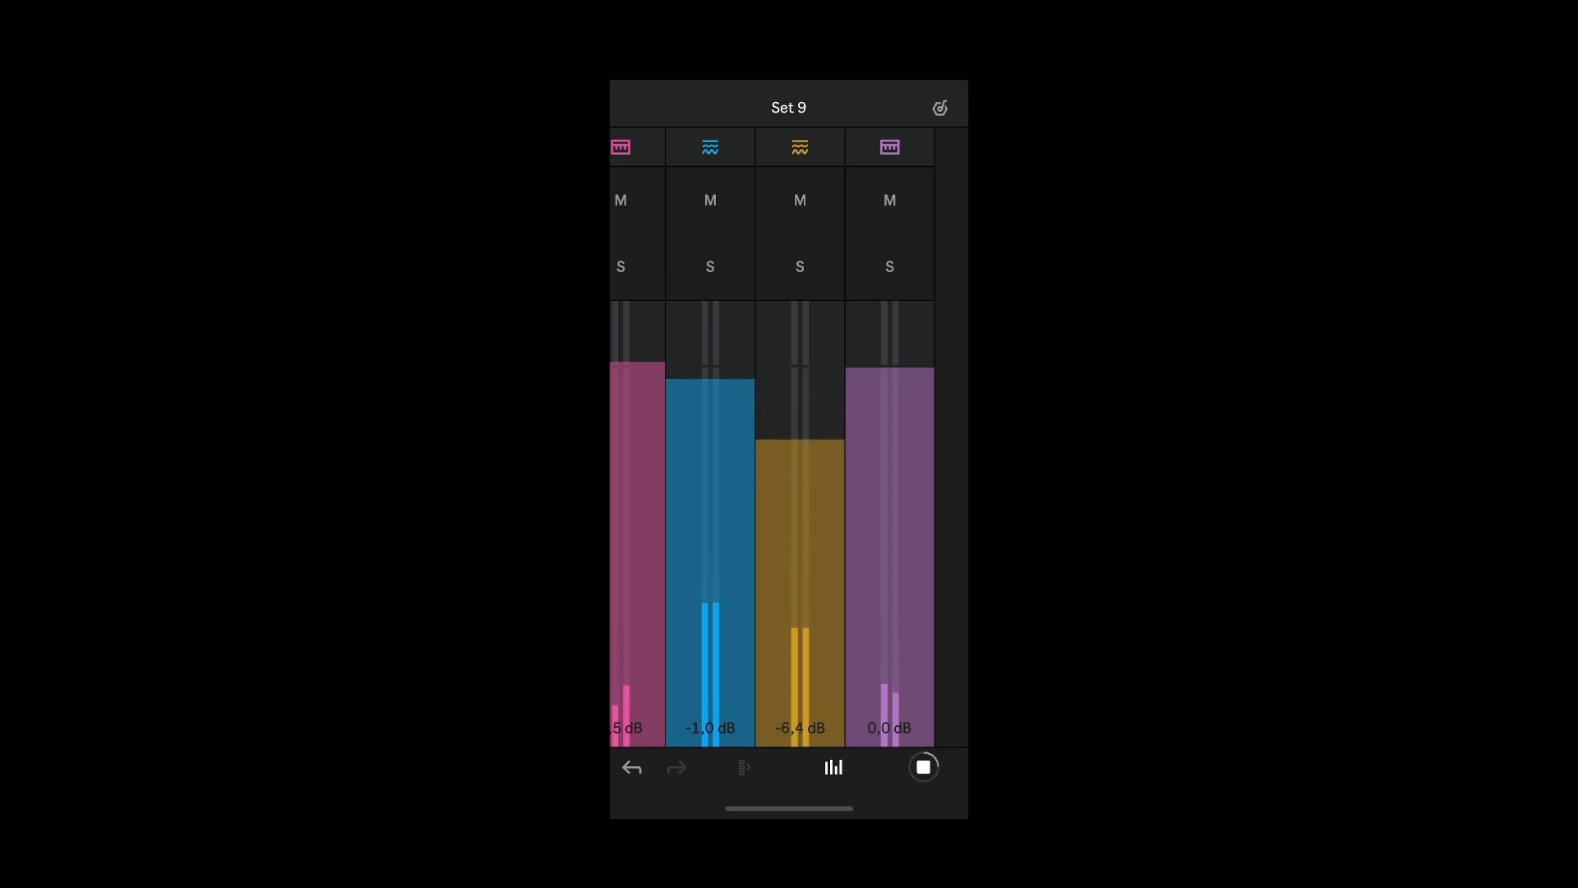
drag(806, 448, 806, 493)
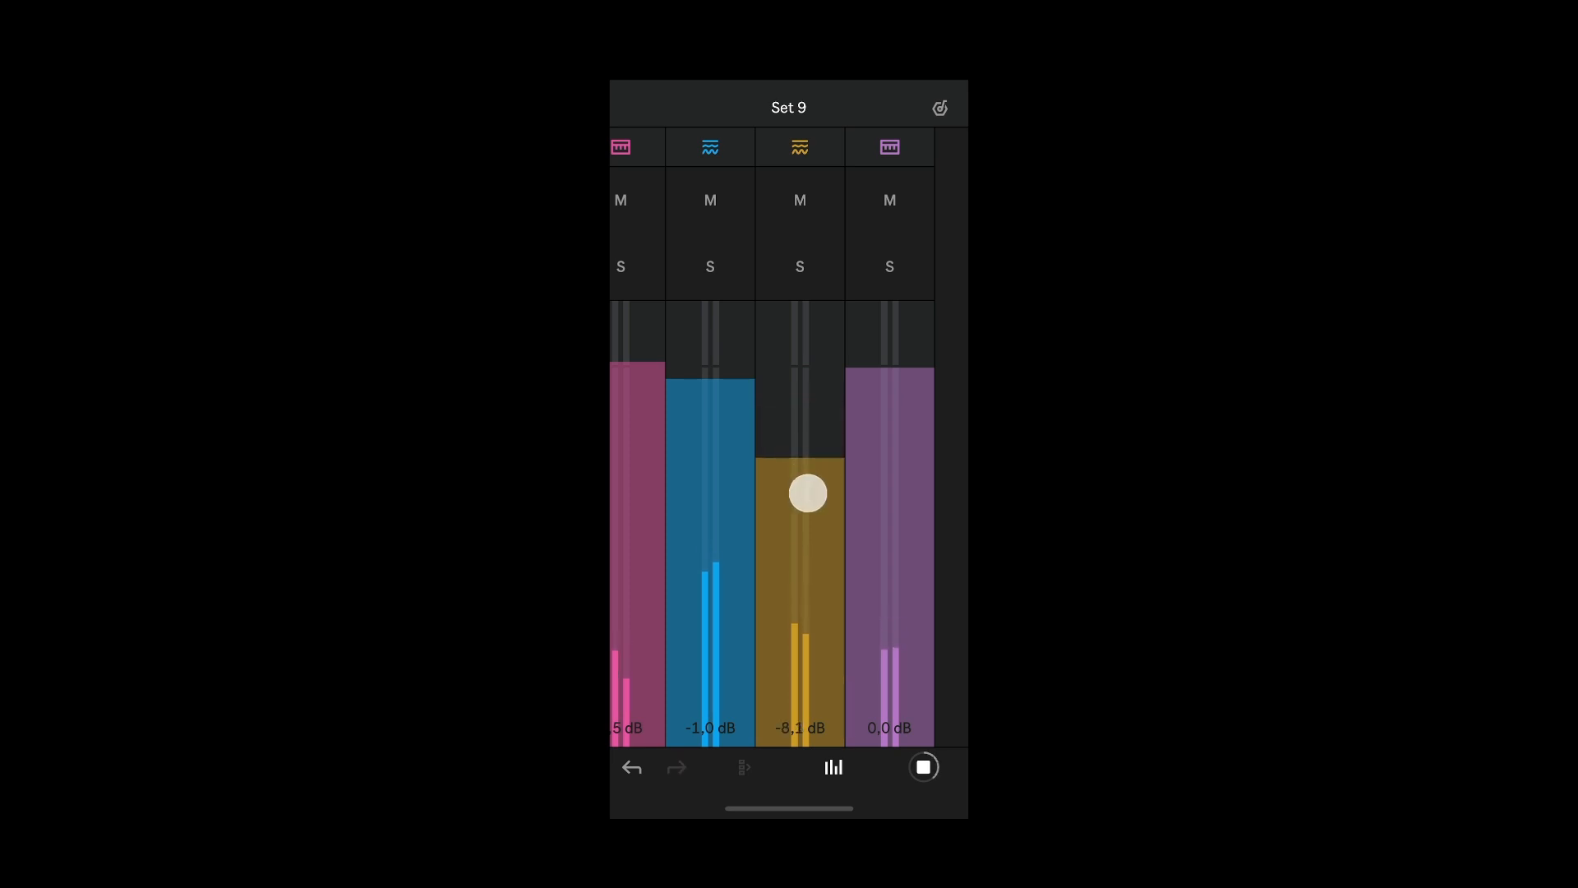
drag(806, 492, 807, 471)
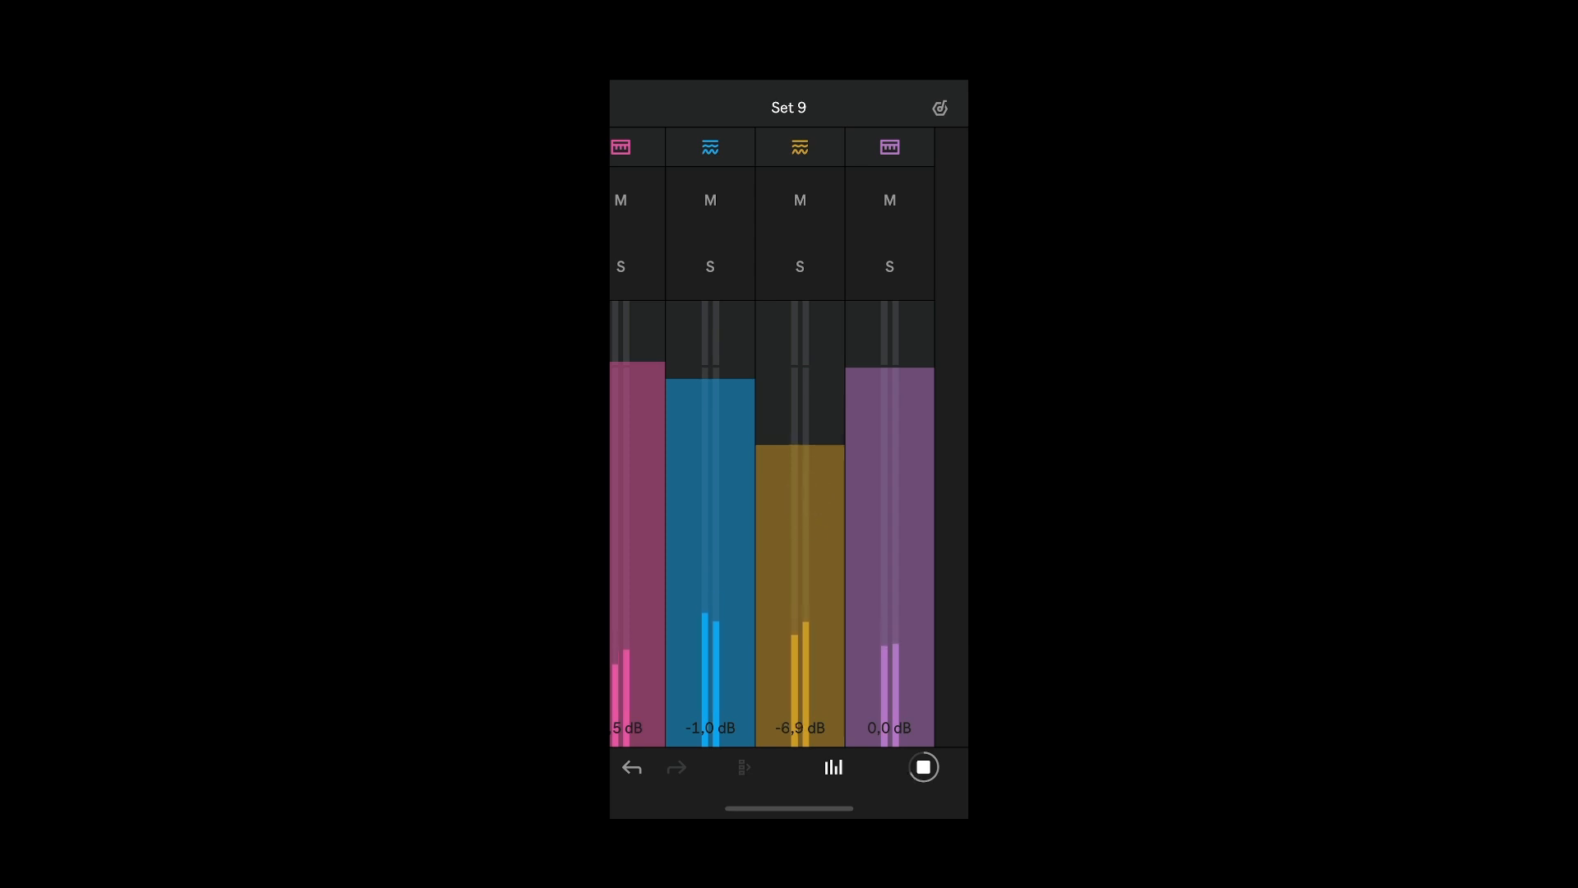
drag(890, 393, 892, 503)
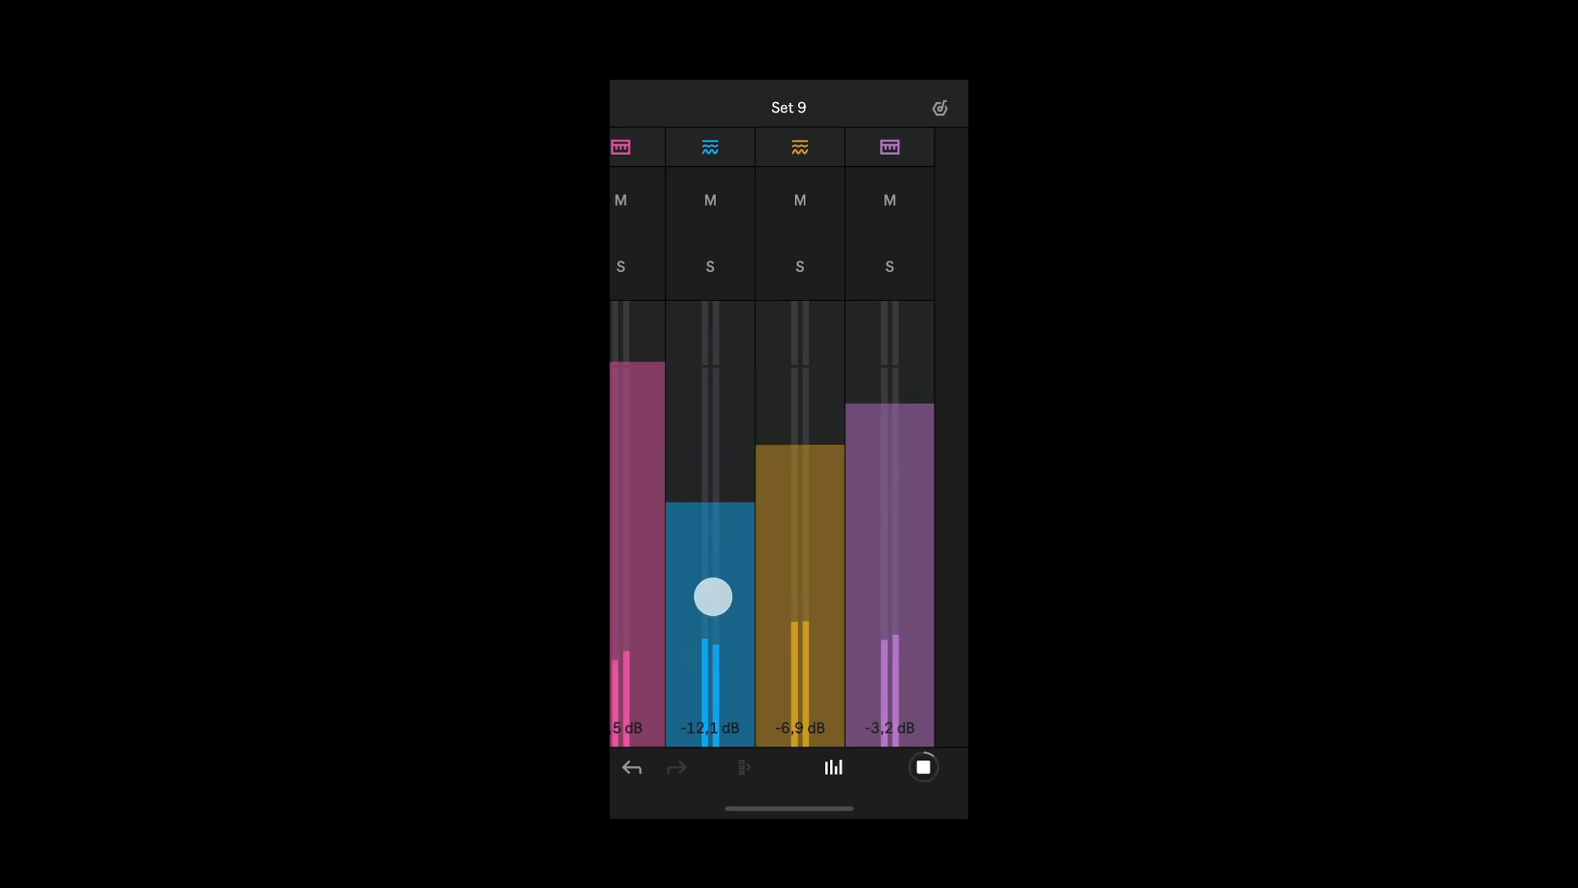
drag(712, 596, 740, 458)
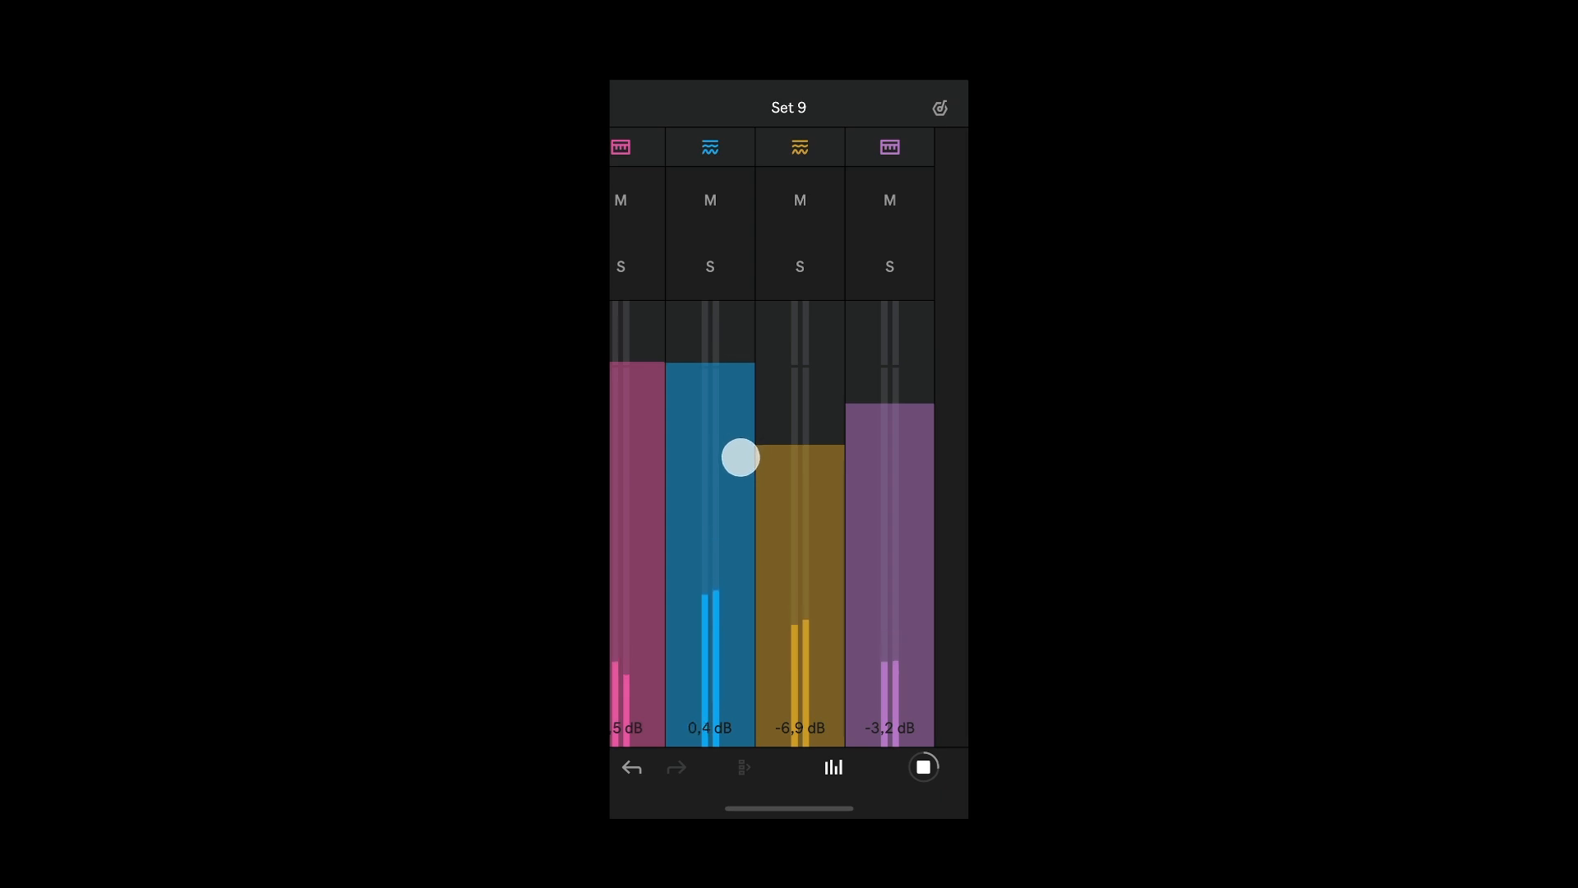
click(710, 266)
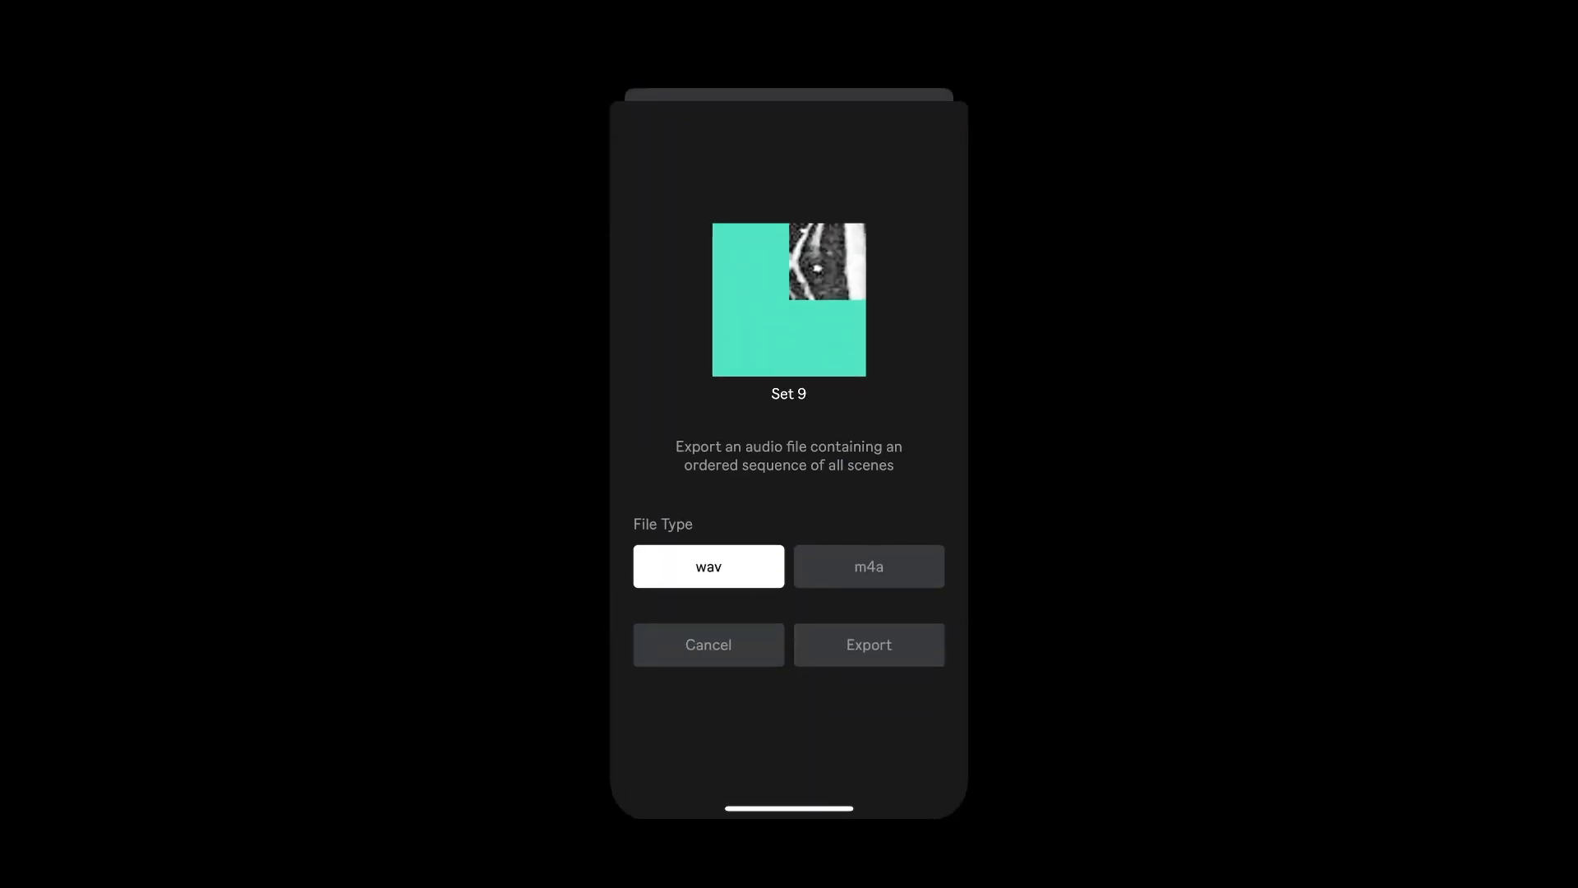
- Export all scenes of Set 9 as a 1:13 wav, preview it, then dismiss
click(868, 644)
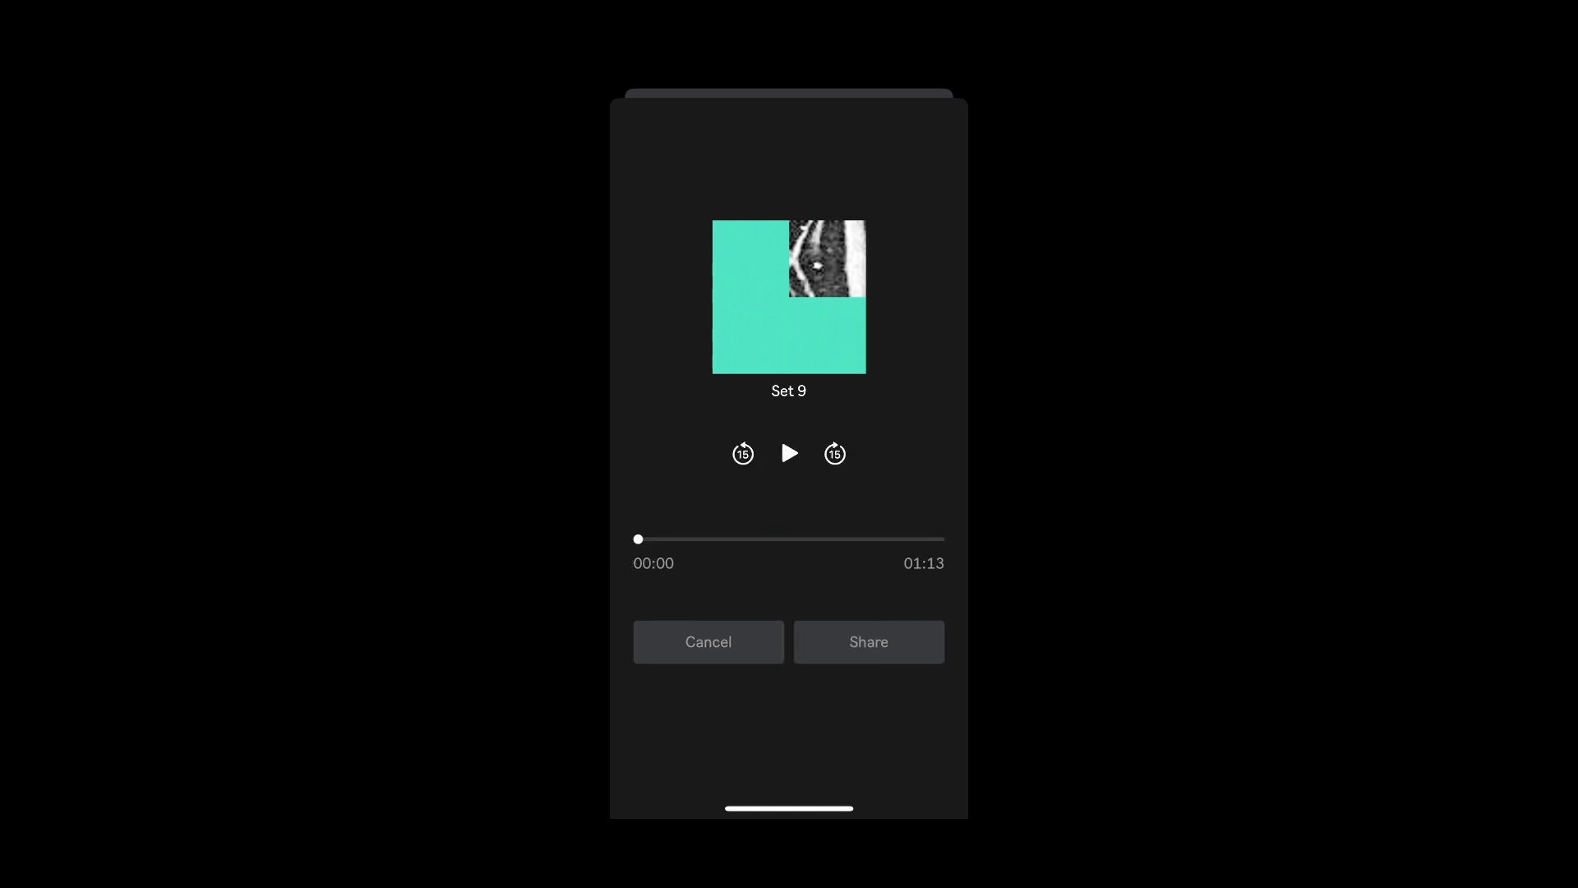
click(789, 453)
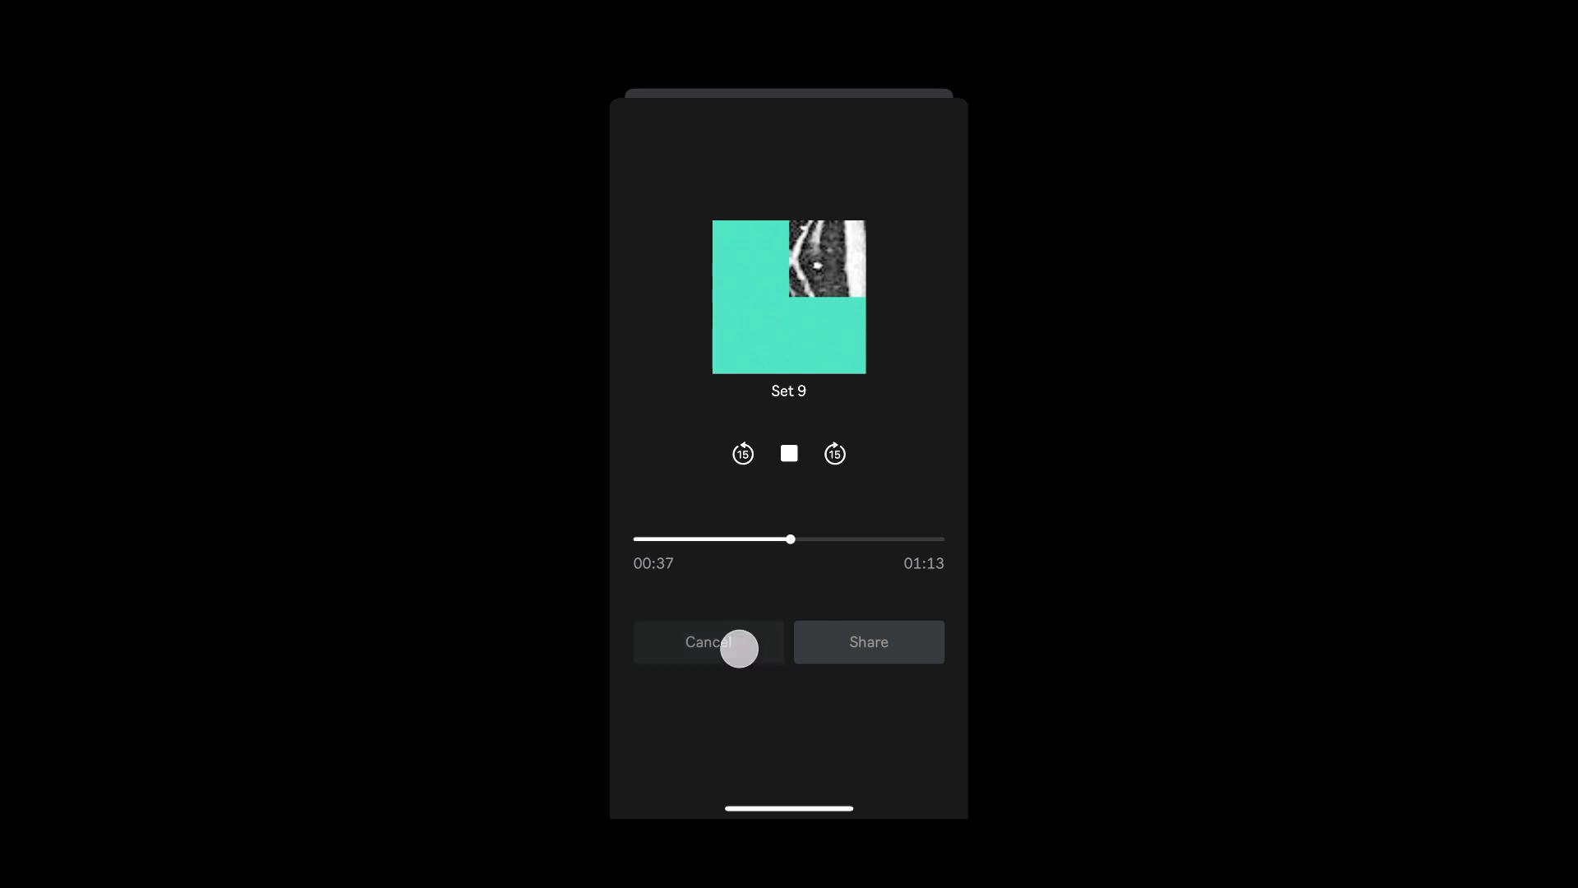
click(708, 642)
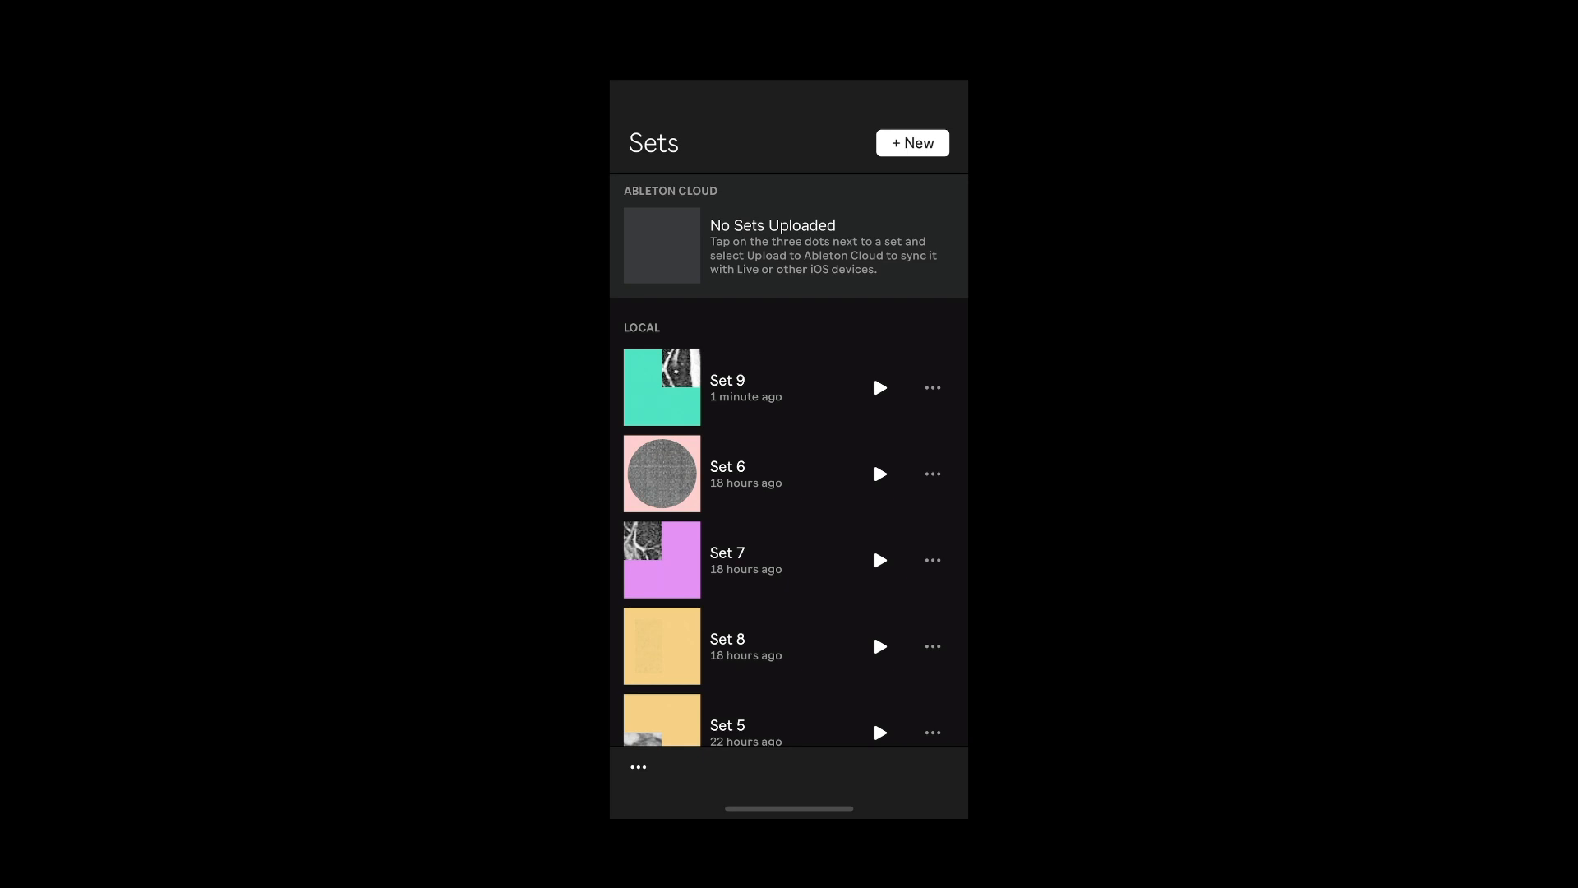
- Send Set 9 from the Local list to Ableton Cloud via its options menu
click(932, 388)
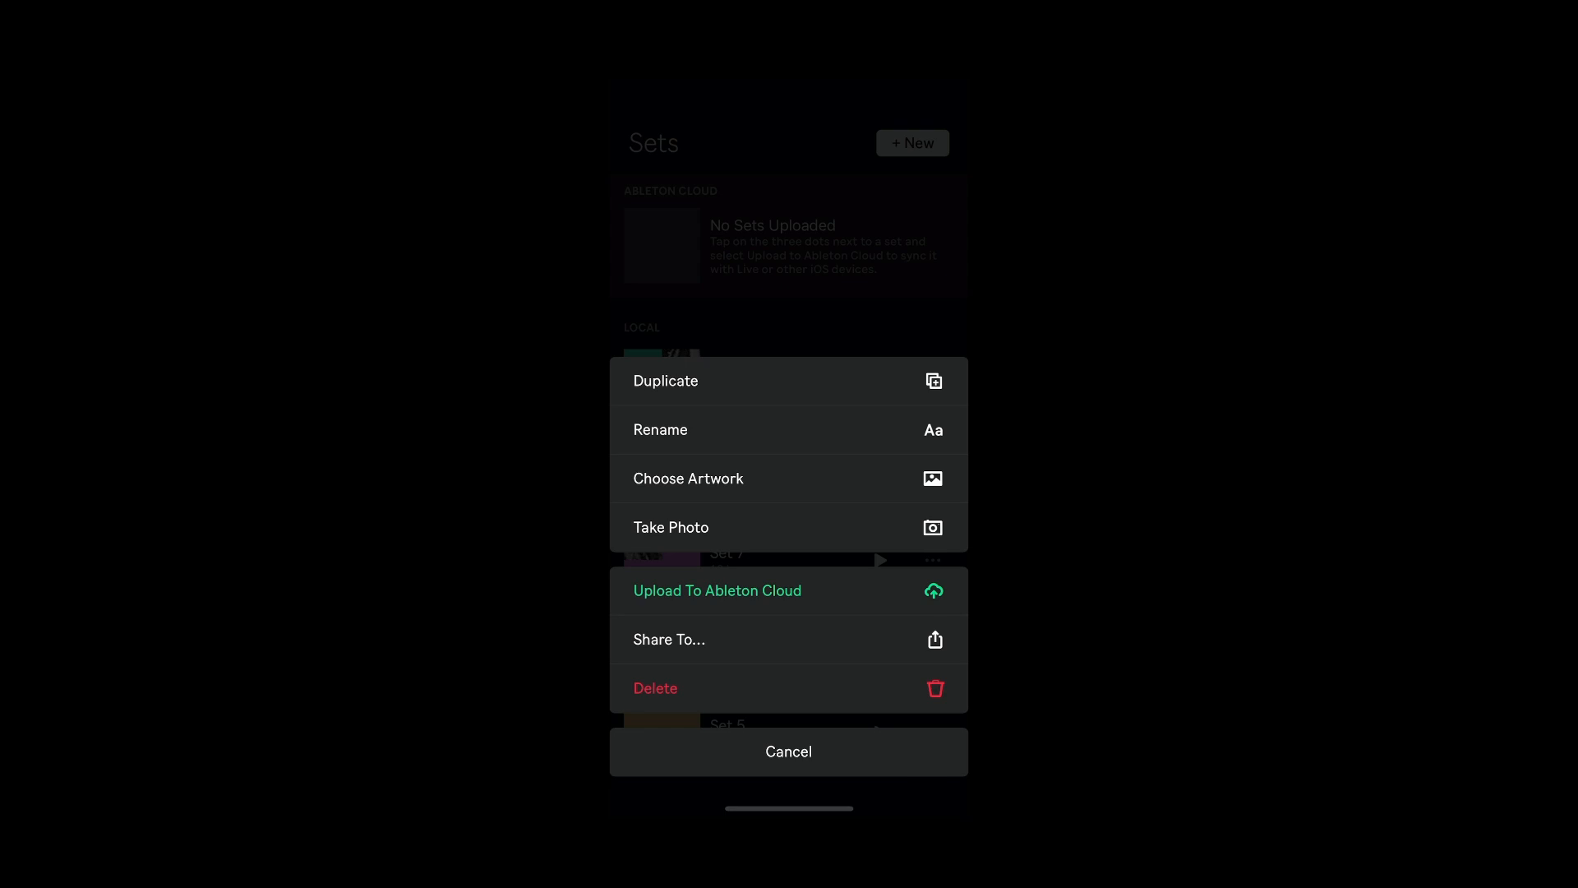
click(717, 590)
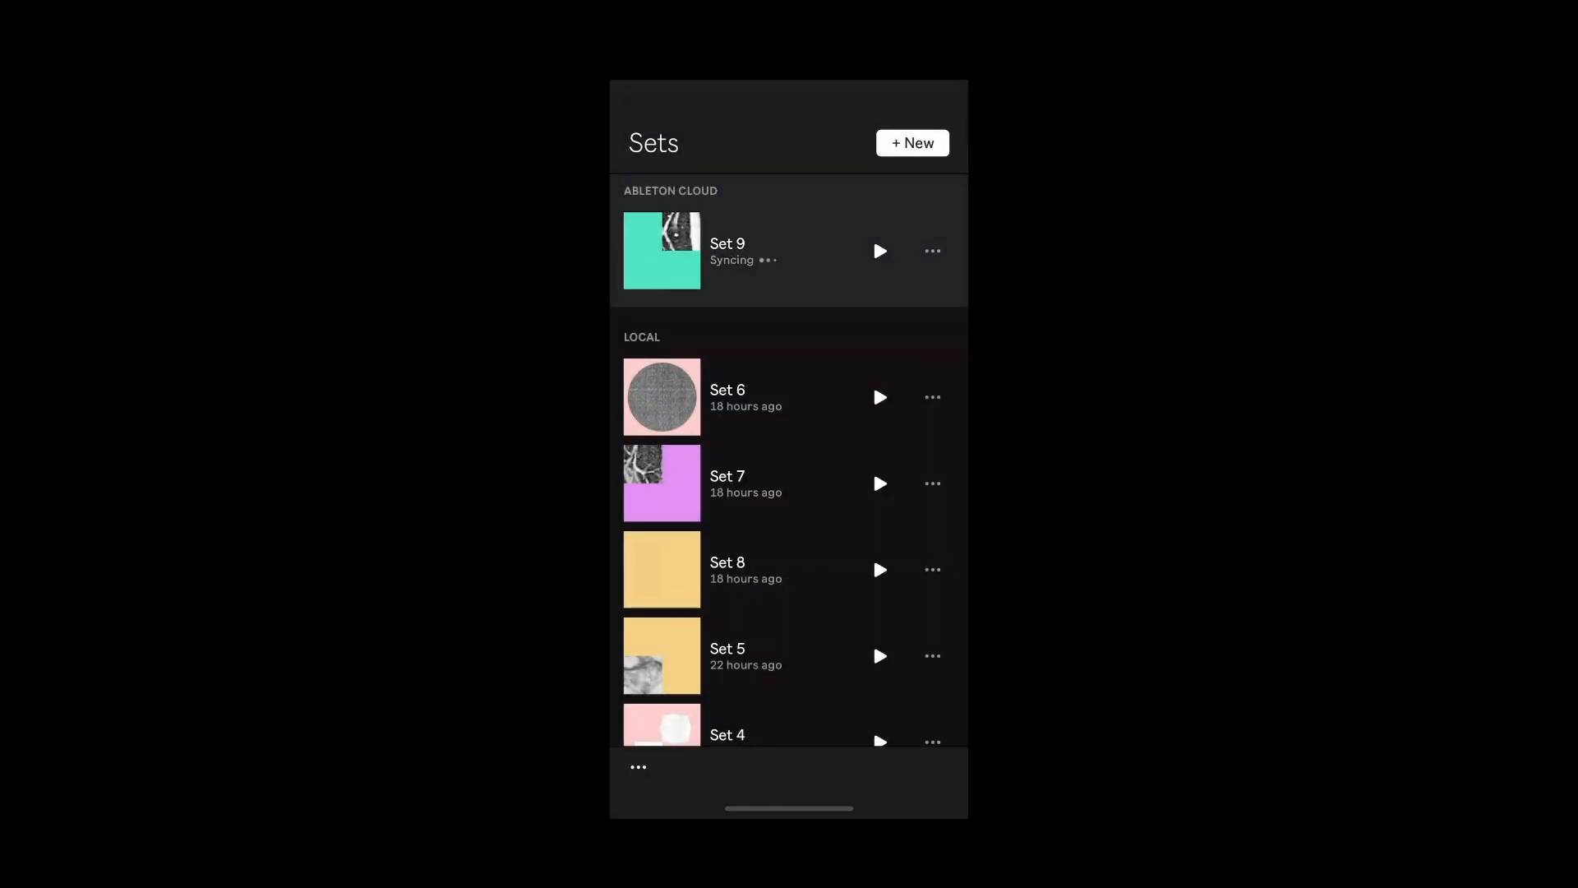